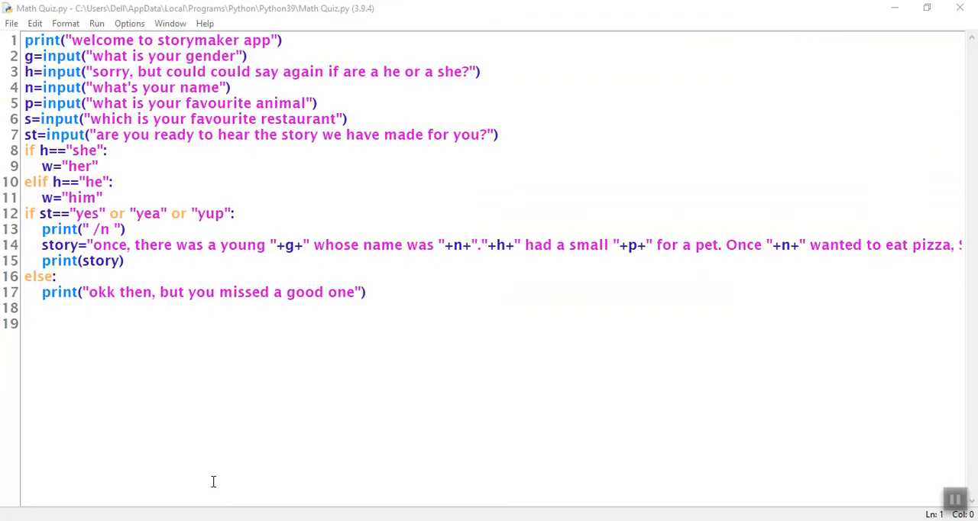
pyautogui.moveTo(98, 23)
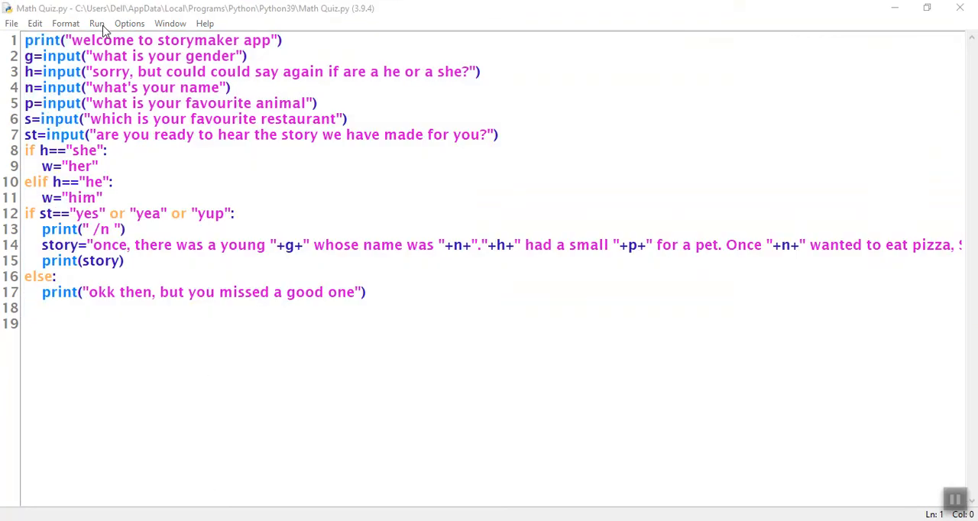
# Run the storymaker script via Run Module so it starts in the shell
pyautogui.click(96, 23)
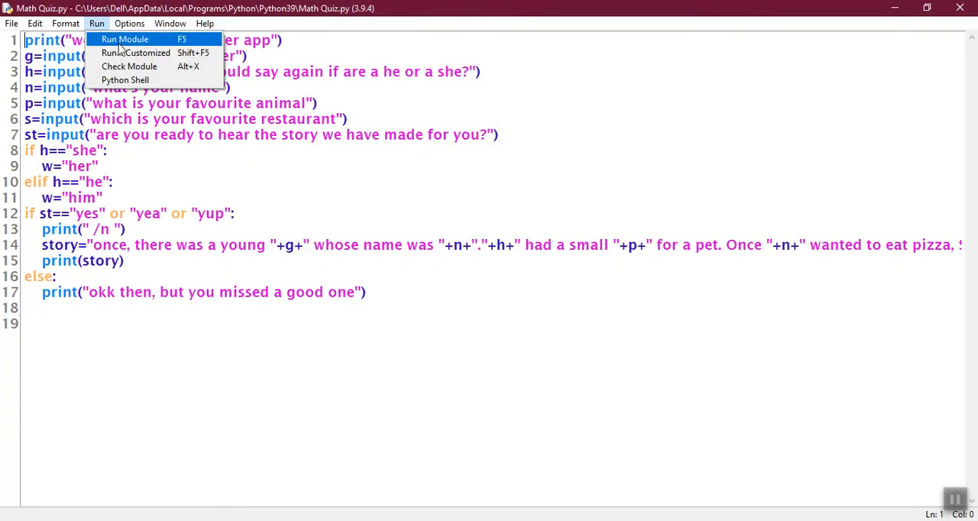
pyautogui.click(179, 76)
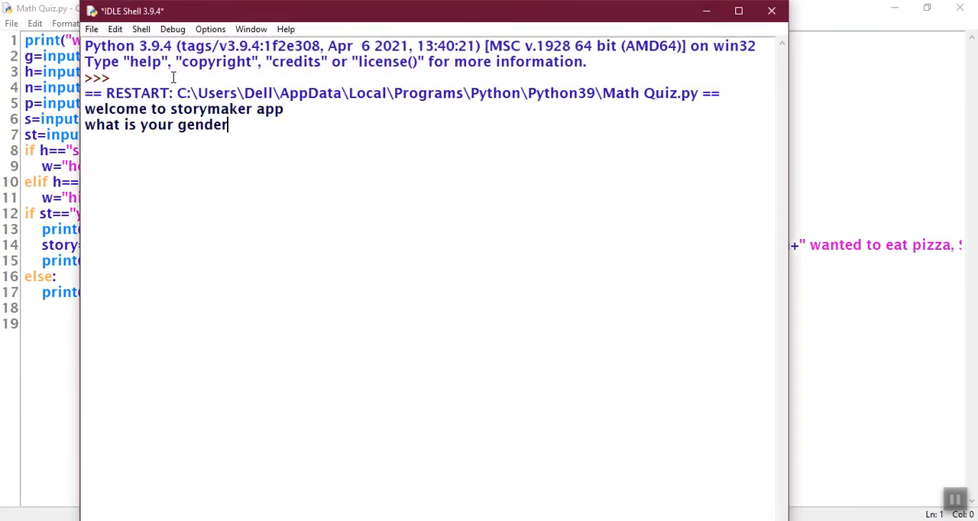
# Answer the prompts with girl, Isha, dog and the remaining favourites to get the story
pyautogui.write('girl')
pyautogui.write('she')
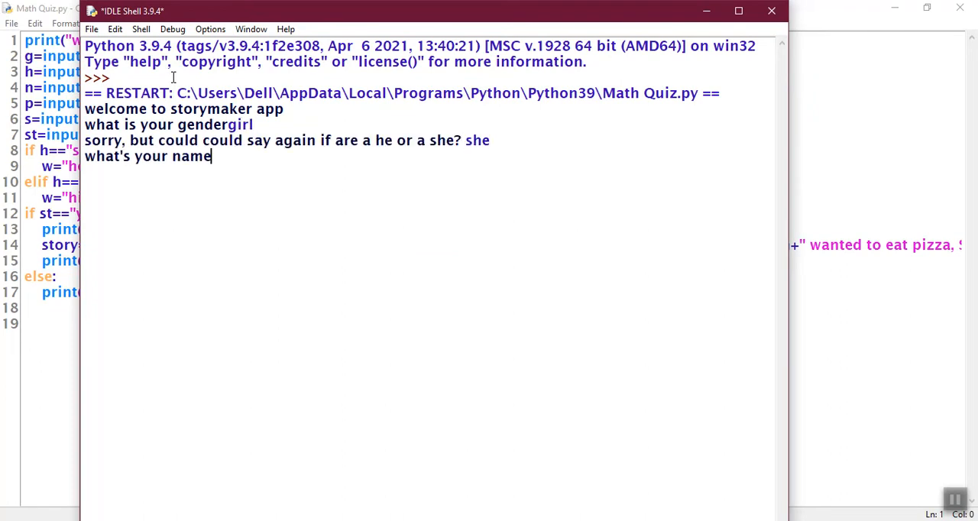
pyautogui.write('Isha')
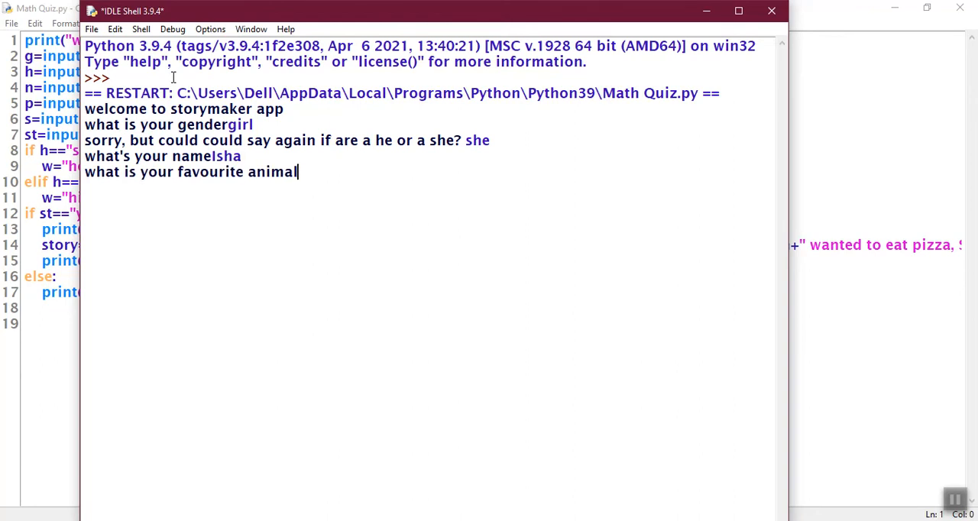
pyautogui.write('dog')
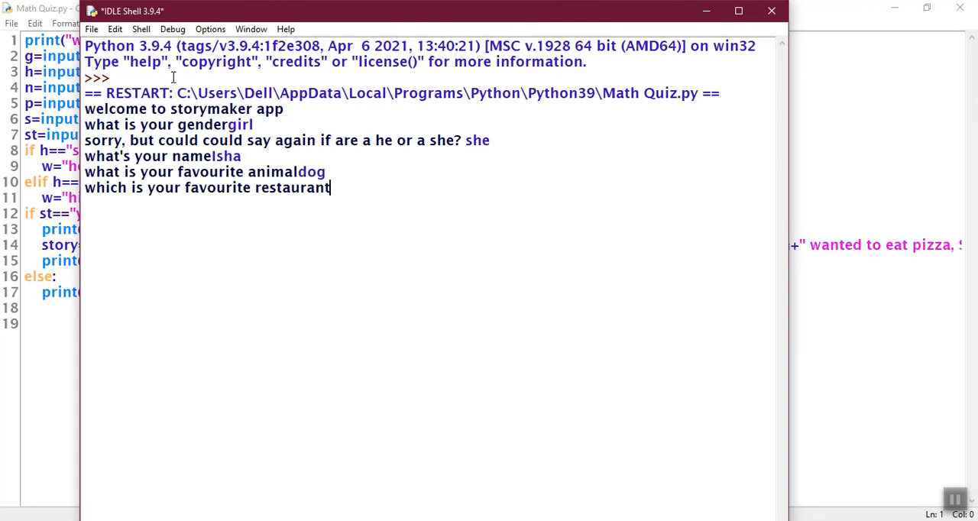
pyautogui.write('uta')
pyautogui.write('yes')
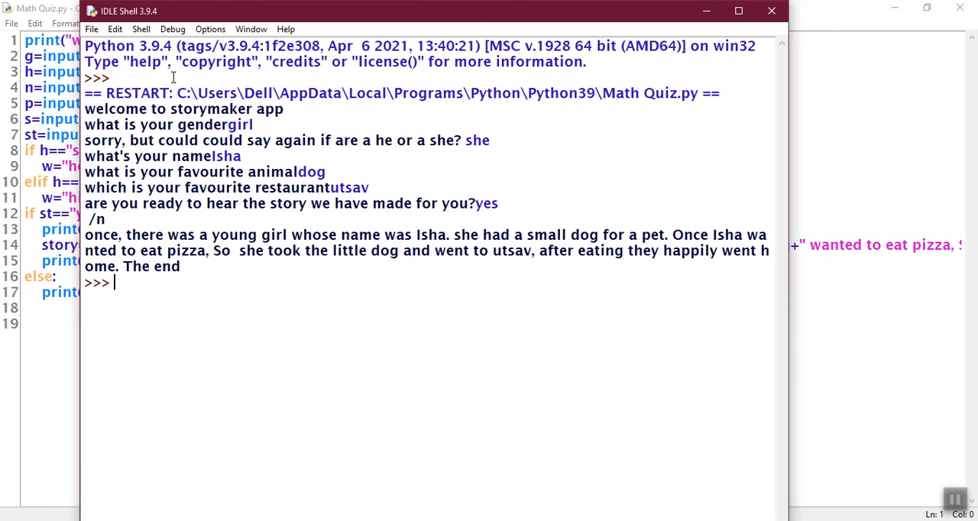
pyautogui.moveTo(107, 251)
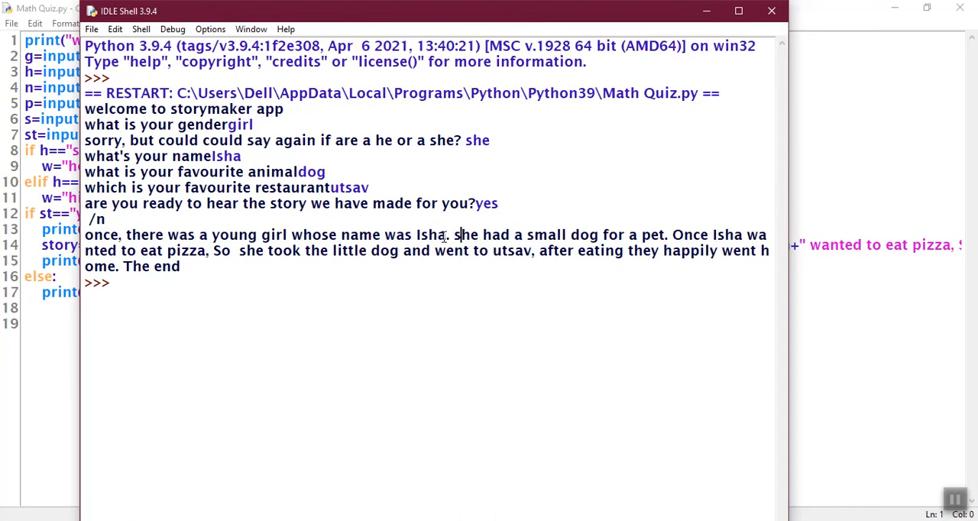
# Select the name and animal words in the printed story, then clear the selection
pyautogui.doubleClick(431, 236)
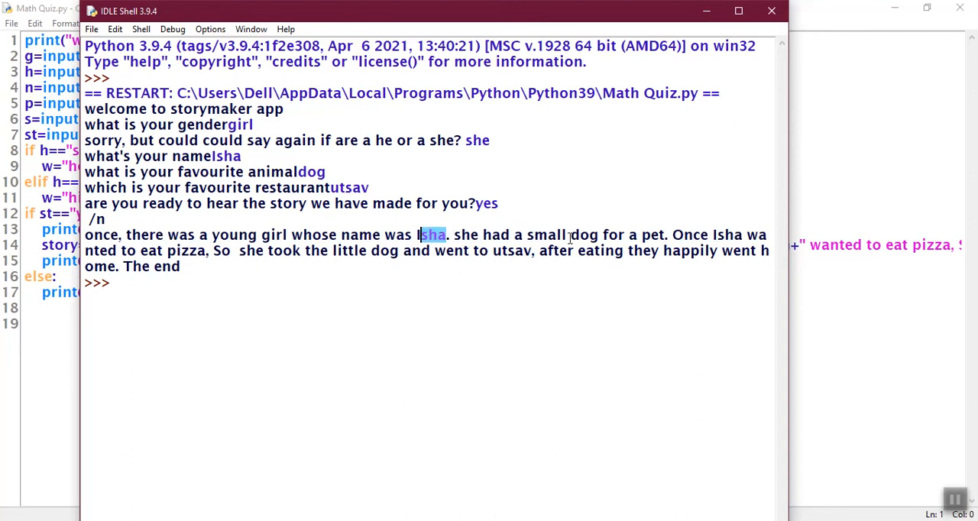
pyautogui.doubleClick(587, 236)
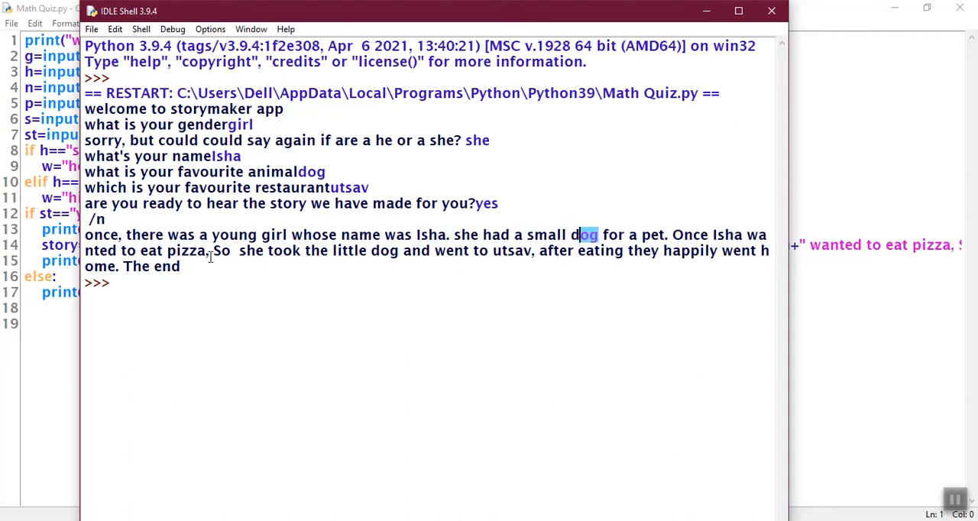
pyautogui.click(205, 251)
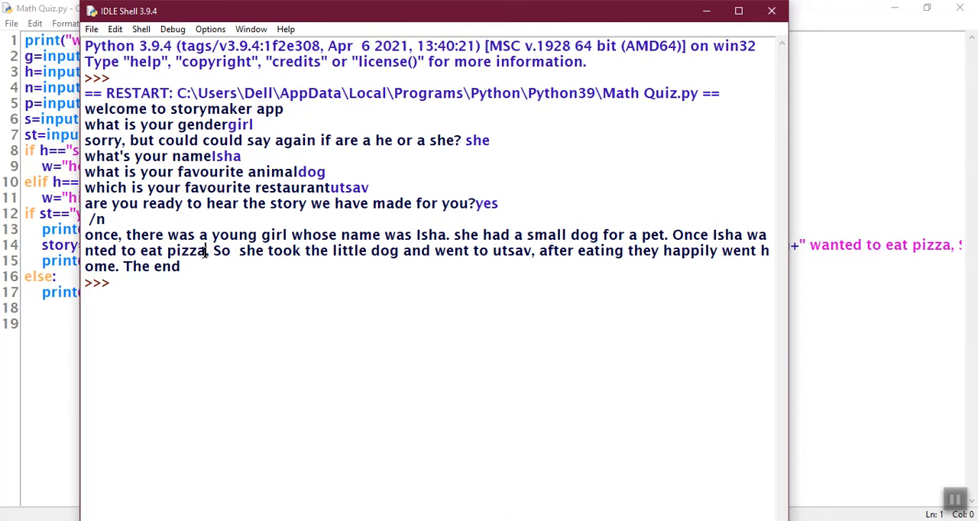
pyautogui.moveTo(534, 260)
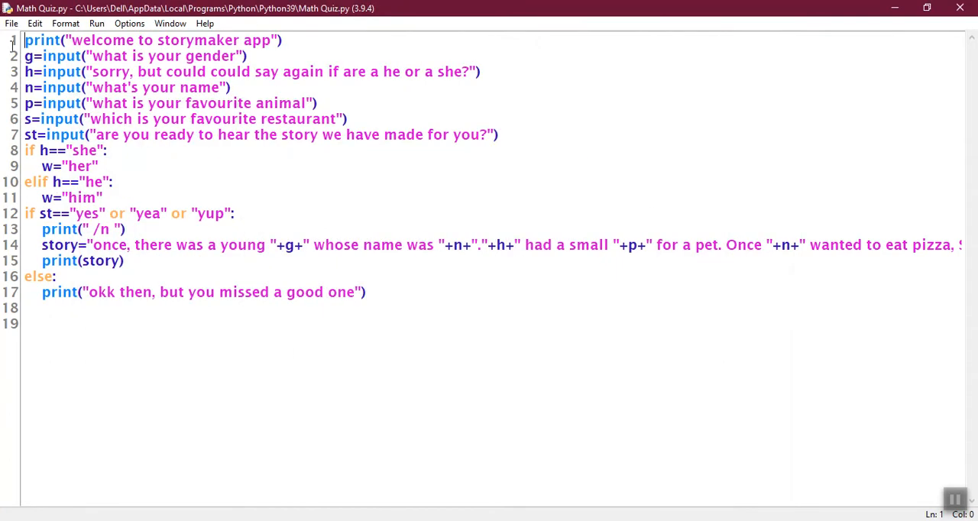
# Start a fresh untitled script from the File menu
pyautogui.press('ctrl+a')
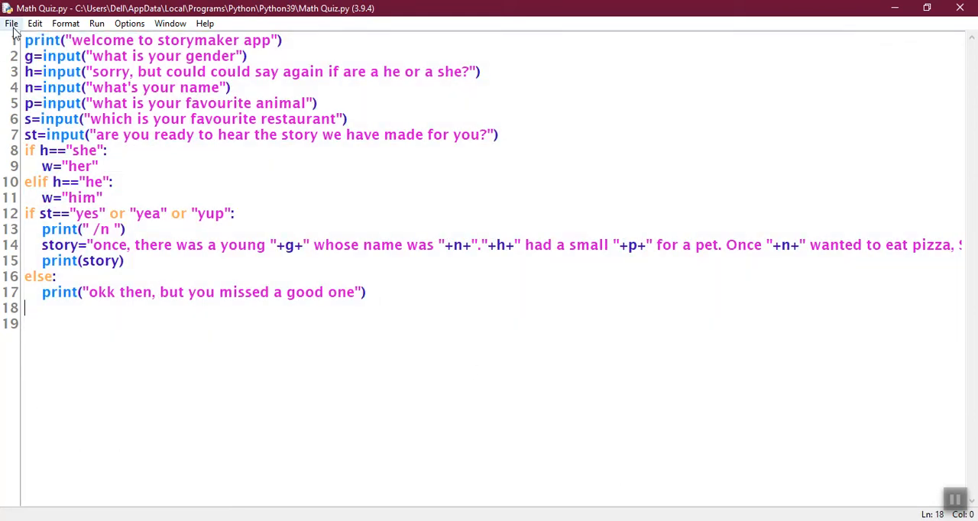
pyautogui.click(11, 23)
pyautogui.write('p')
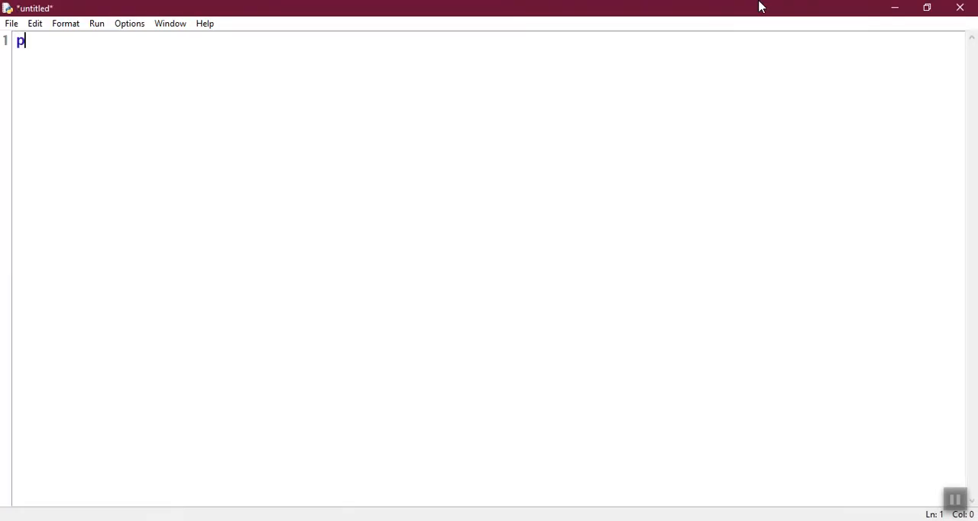
# Write print("welcome to storymaker app") as the script's first line
pyautogui.write("rint('")
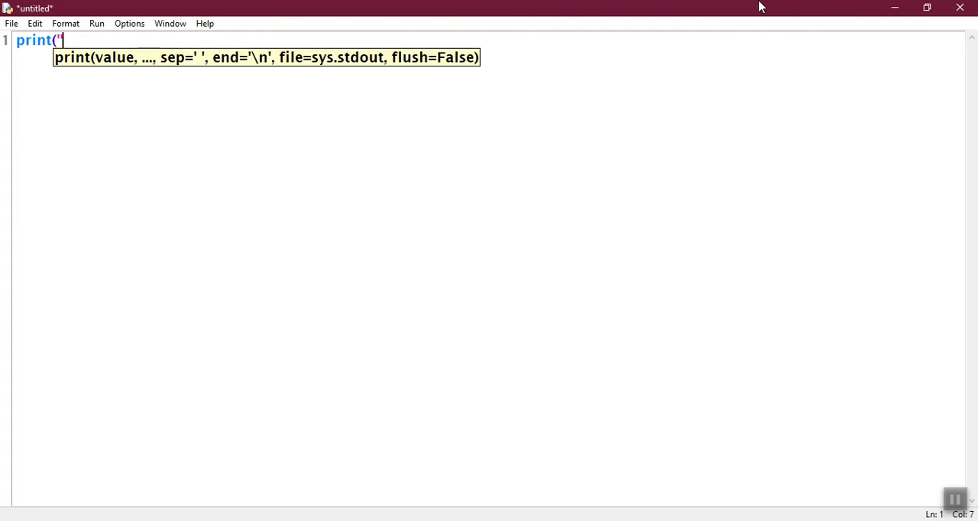
pyautogui.write('welco')
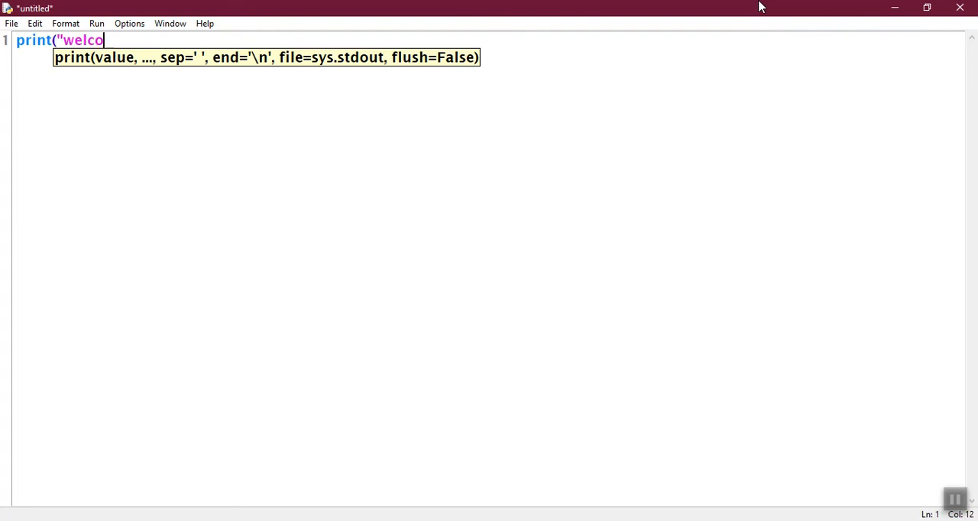
pyautogui.write('me to story')
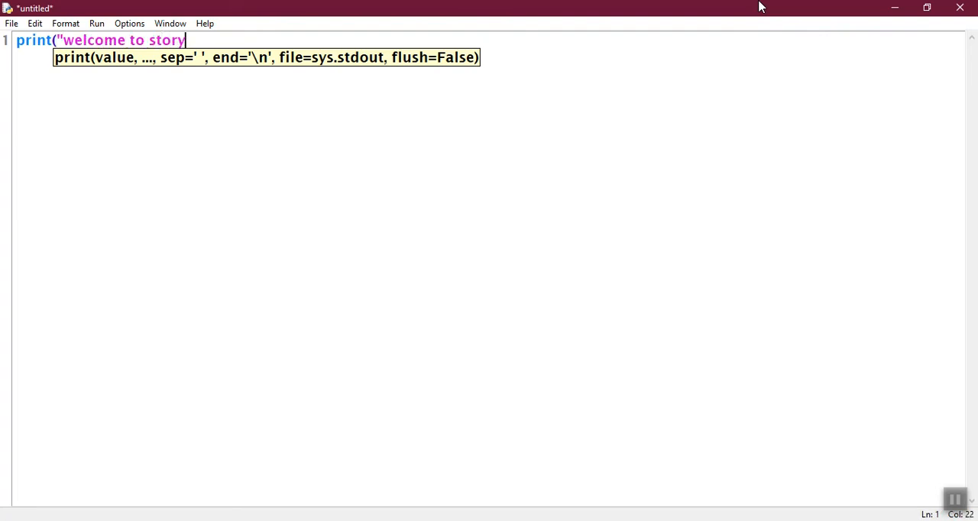
pyautogui.write('maker app"')
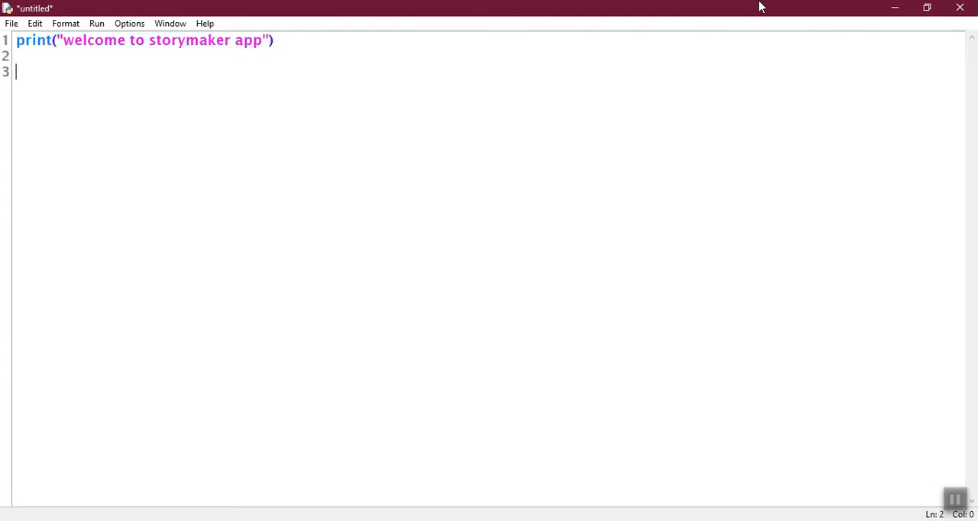
pyautogui.press('backspace')
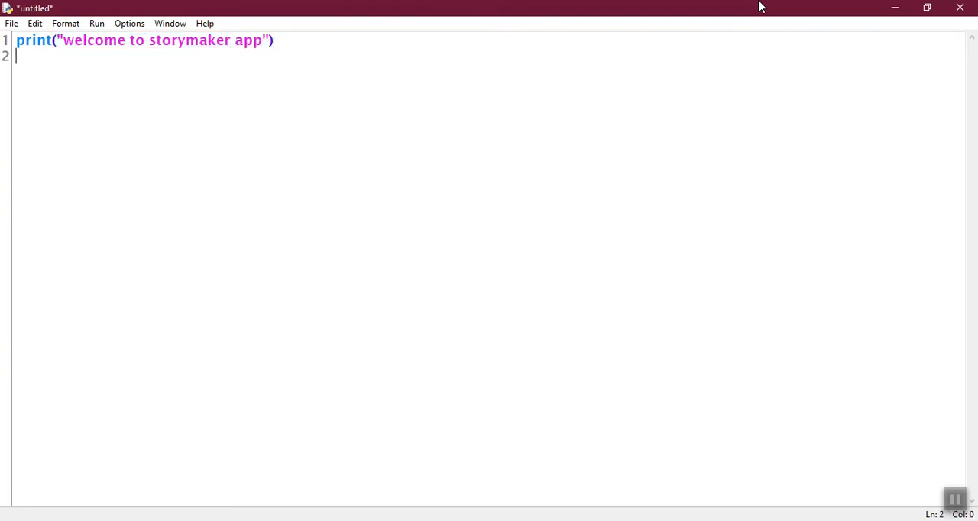
# Add g=input("What is your gender") to store the user's gender answer
pyautogui.write('n')
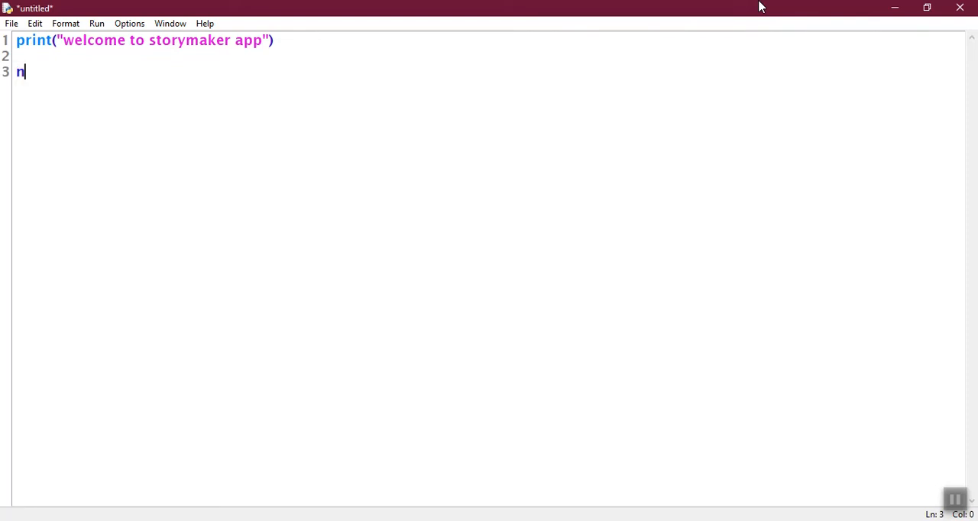
pyautogui.write('=')
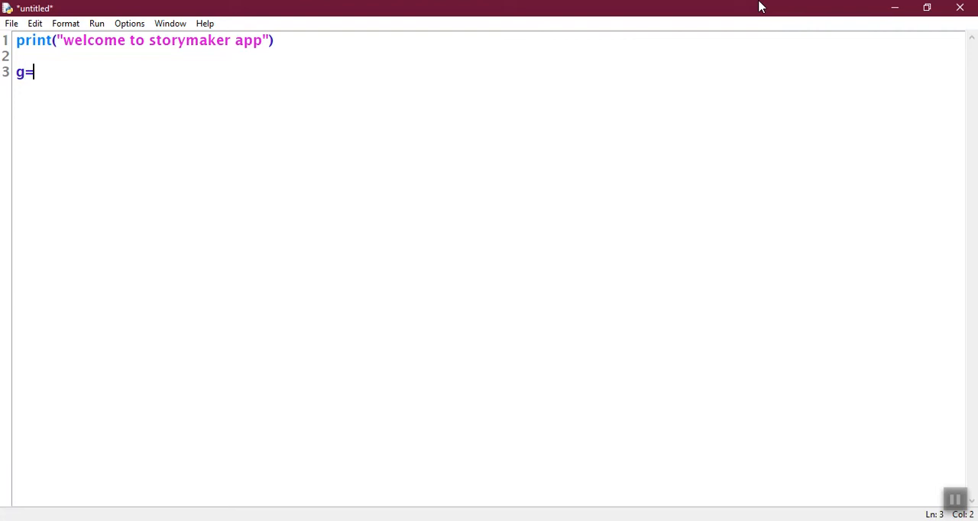
pyautogui.write('imo')
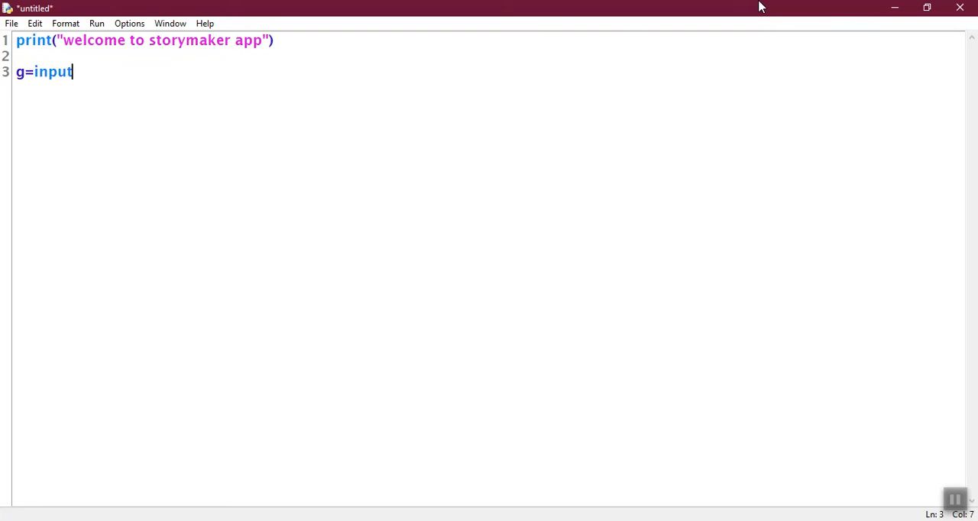
pyautogui.write('(')
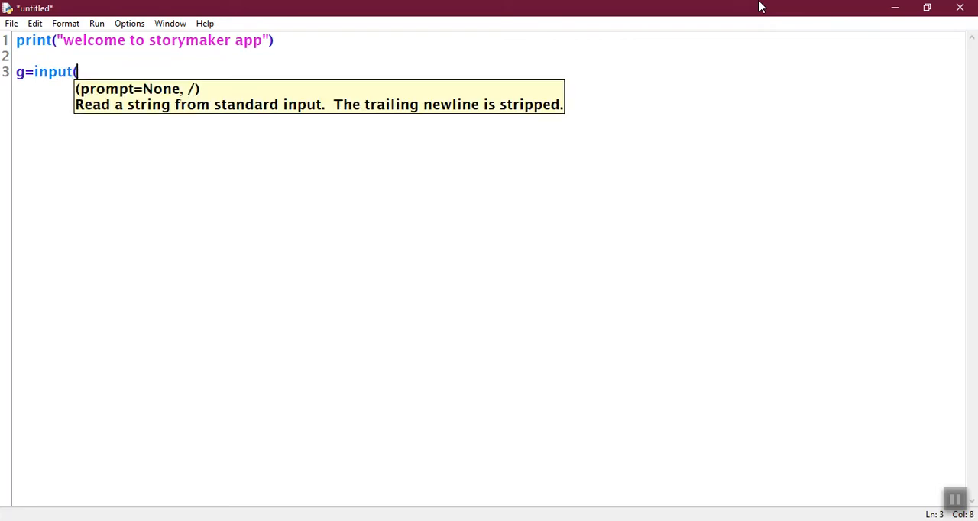
pyautogui.write('"are yo')
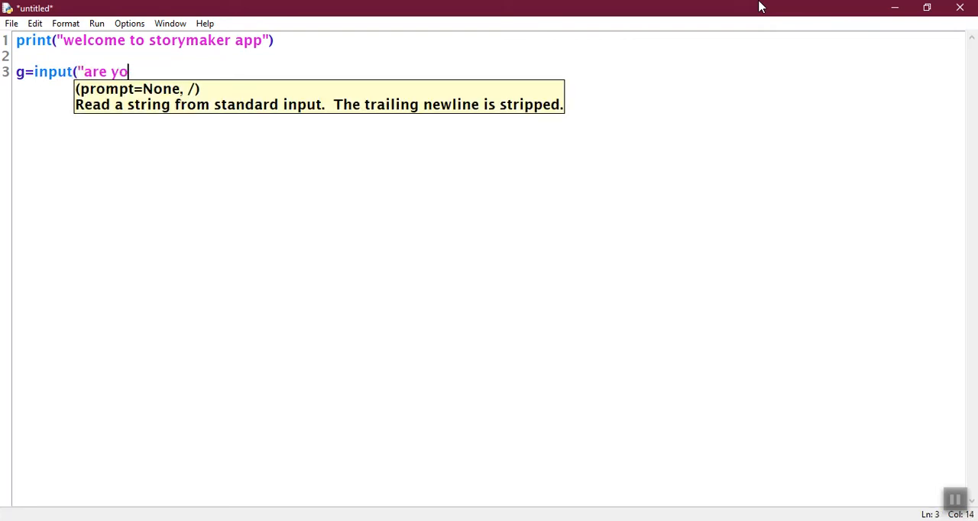
pyautogui.press('Backspace')
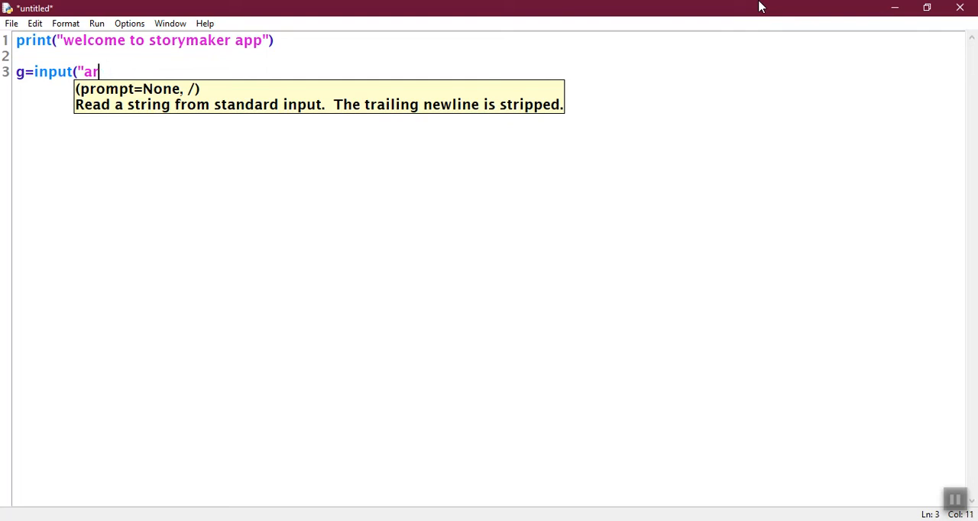
pyautogui.write('What is')
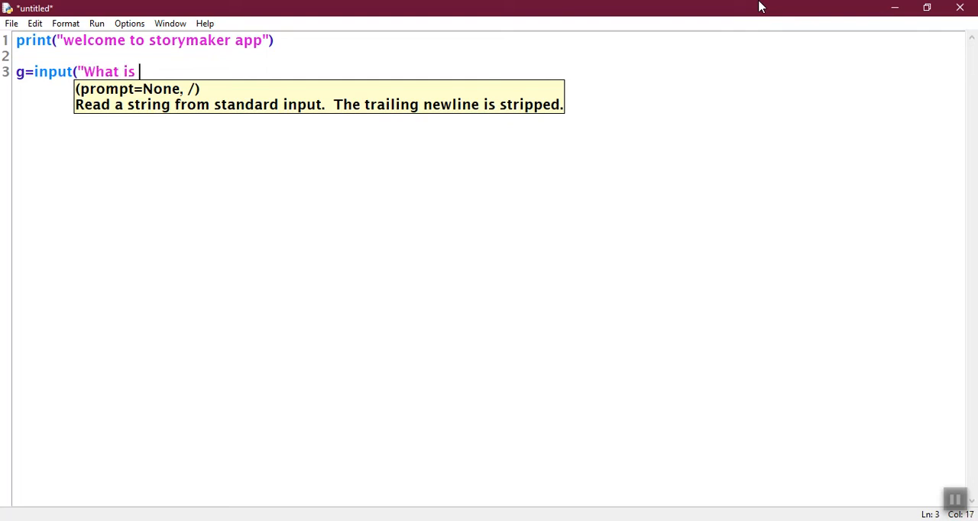
pyautogui.write('your gender")')
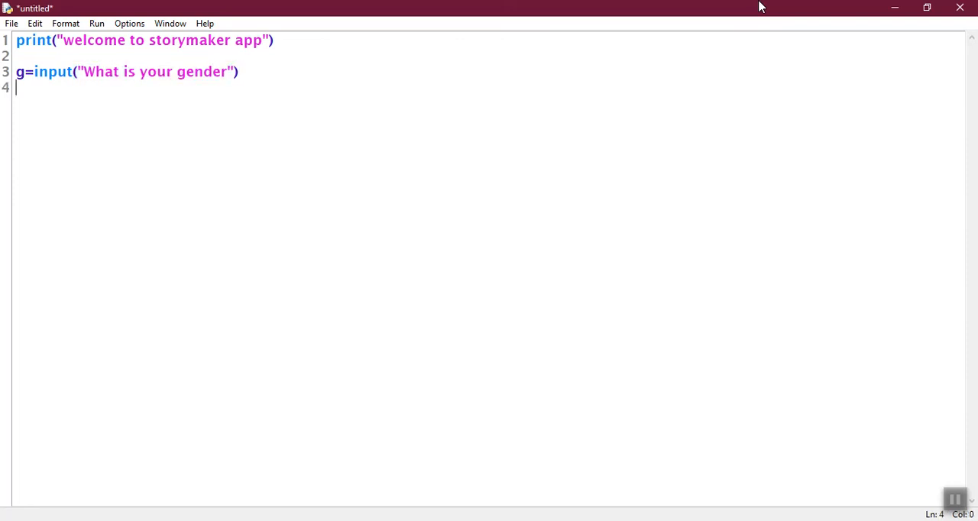
# Add h=input asking the user to tell us again if they are a he or a she
pyautogui.write('h=')
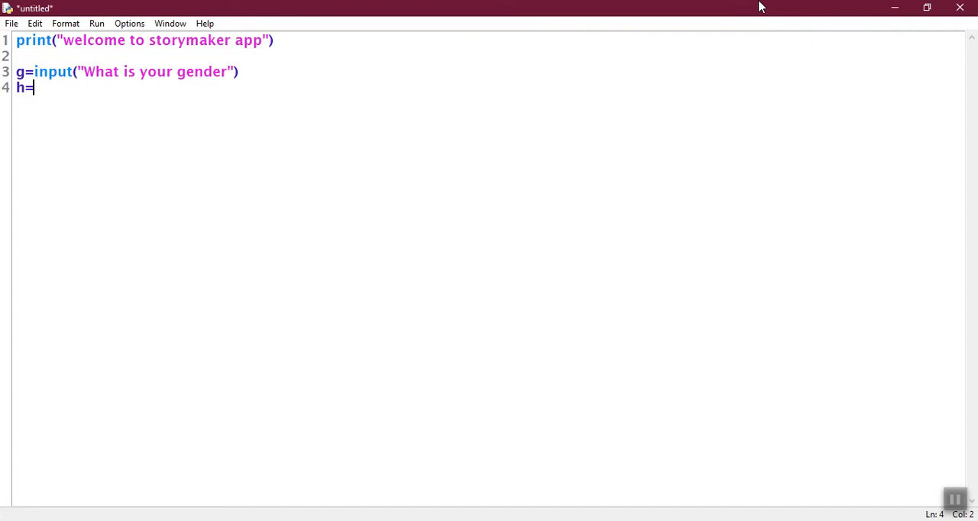
pyautogui.write('inou')
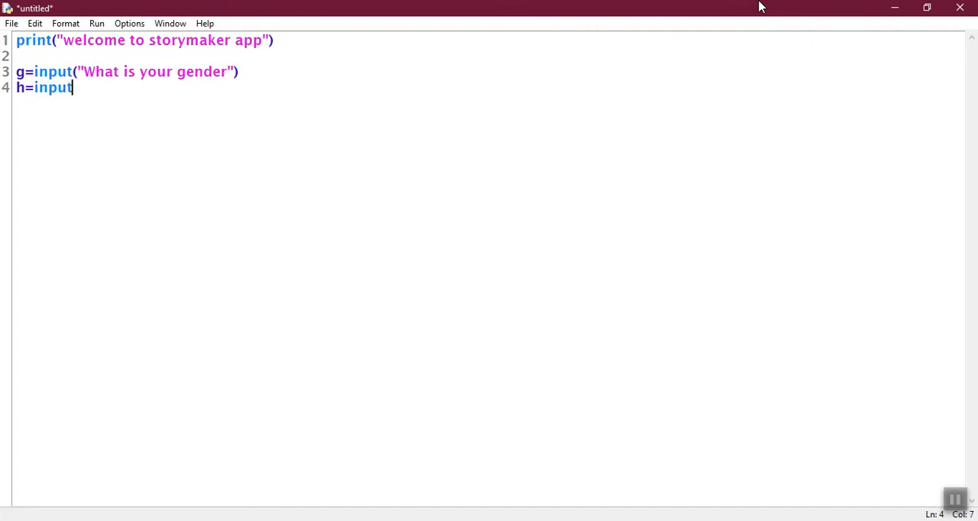
pyautogui.write('("Wy')
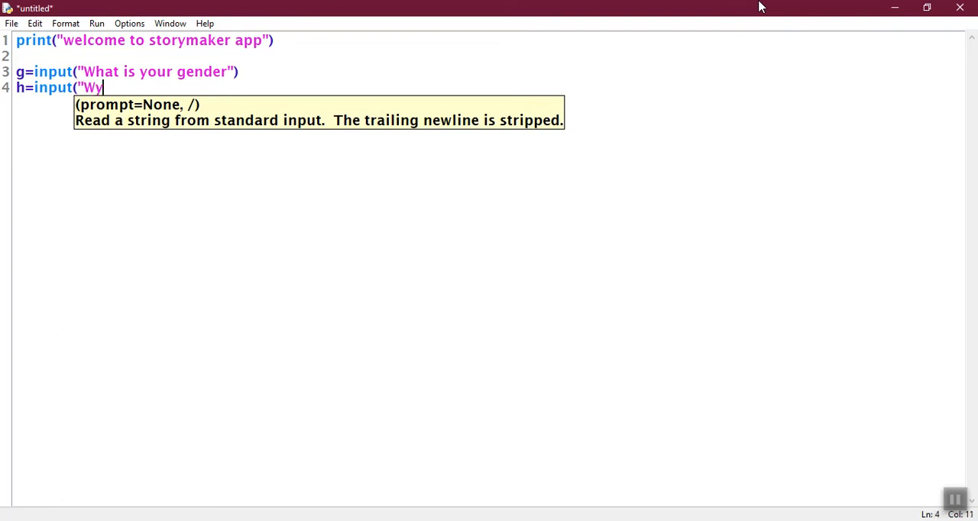
pyautogui.write('hat is')
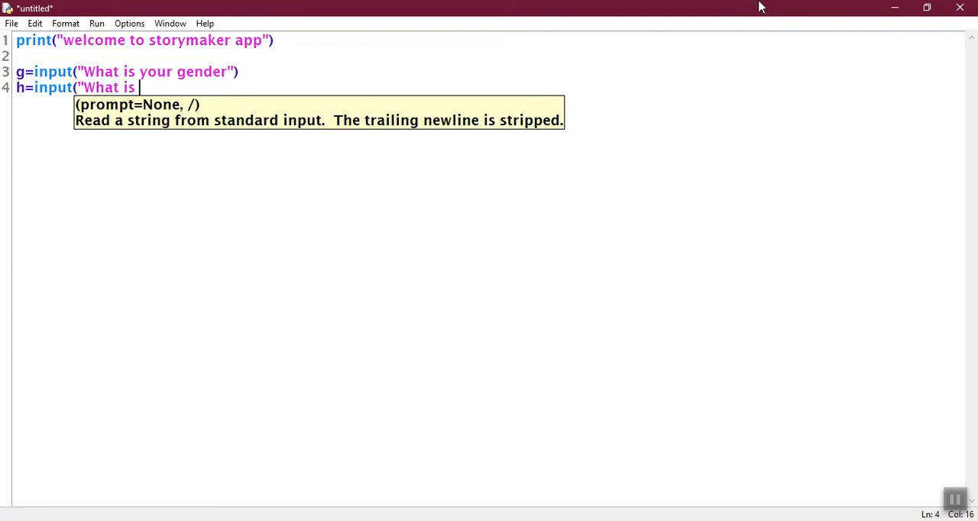
pyautogui.press('BackSpace')
pyautogui.write('Can')
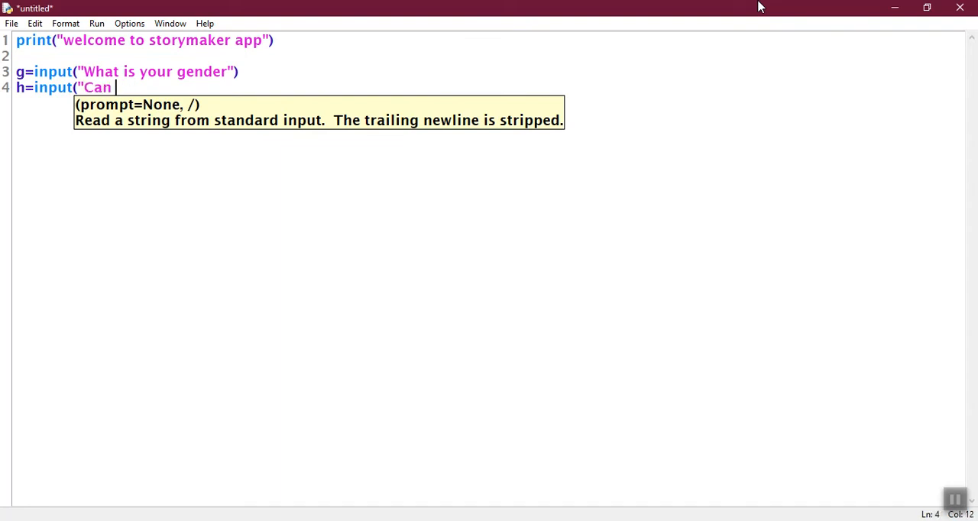
pyautogui.write('you tell')
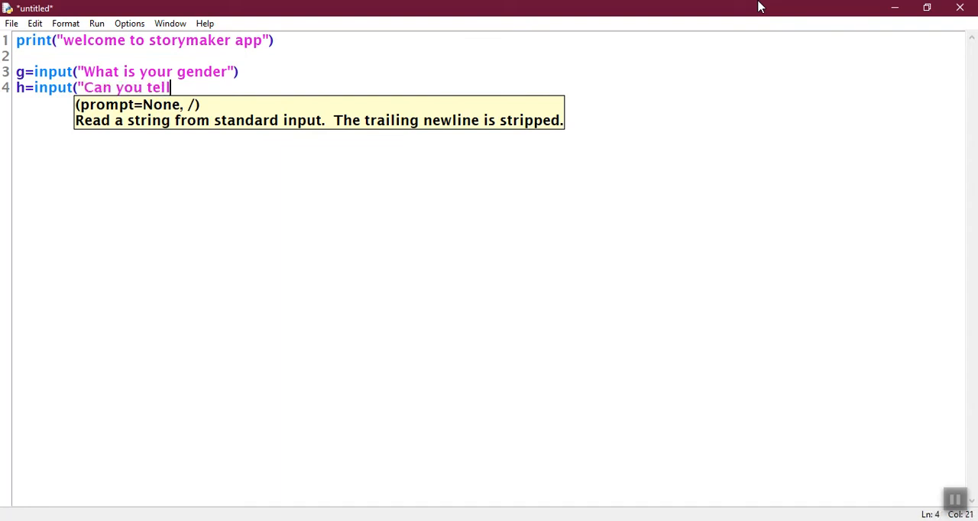
pyautogui.write('us again')
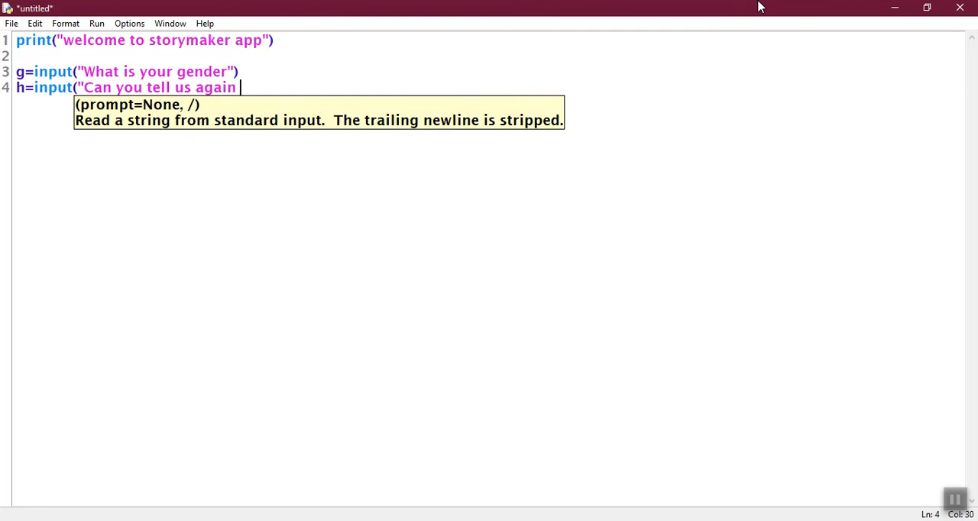
pyautogui.write('if you are a')
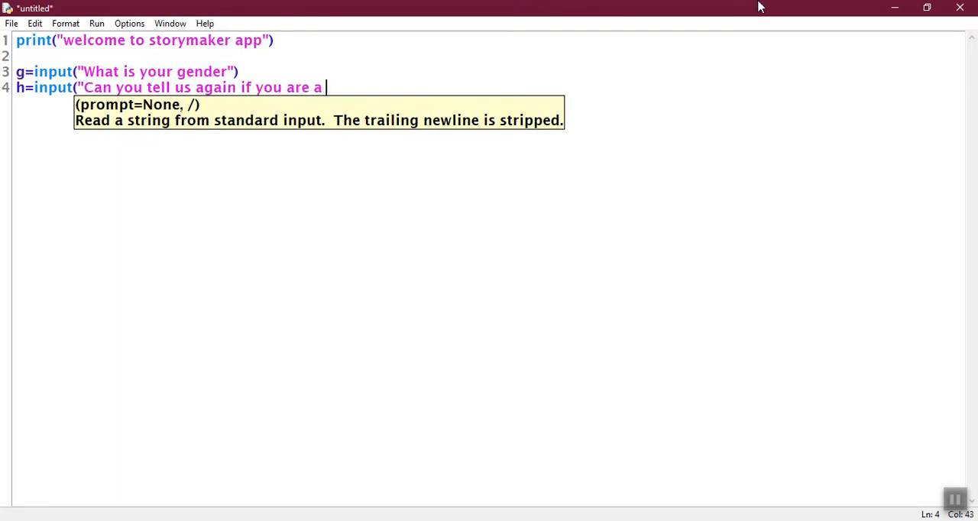
pyautogui.write('he or')
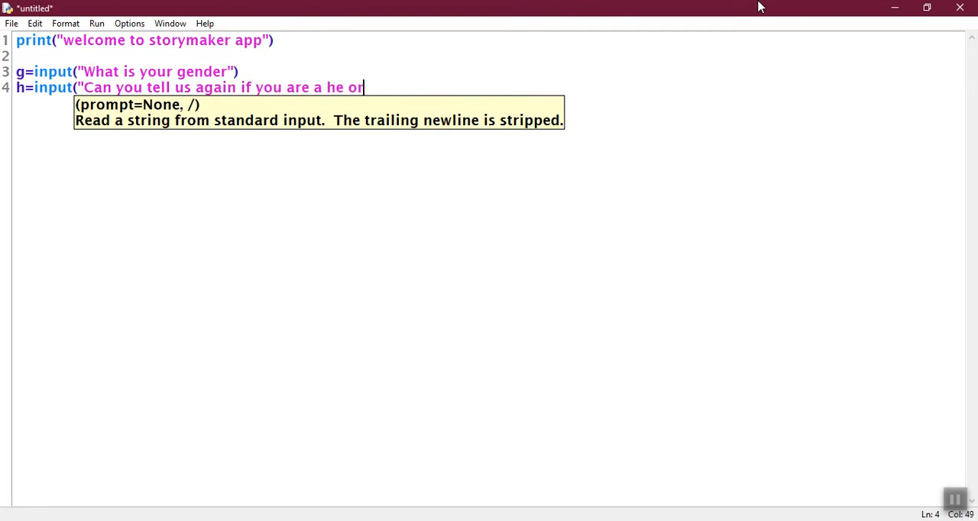
pyautogui.write('a she?')
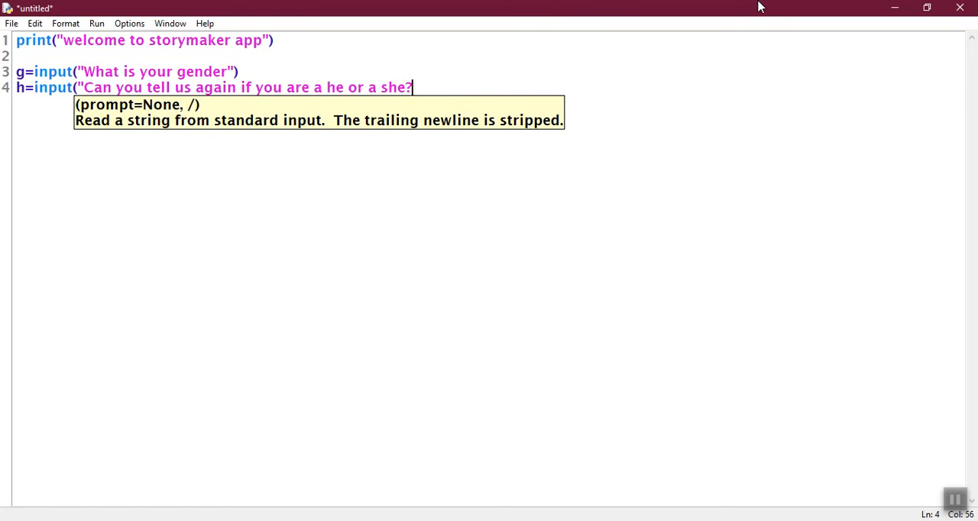
pyautogui.write(')')
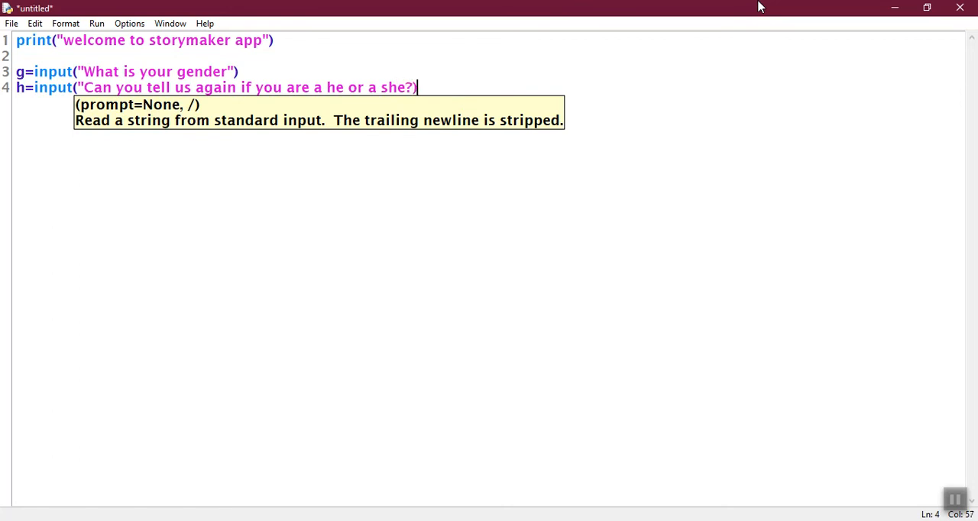
pyautogui.write('"')
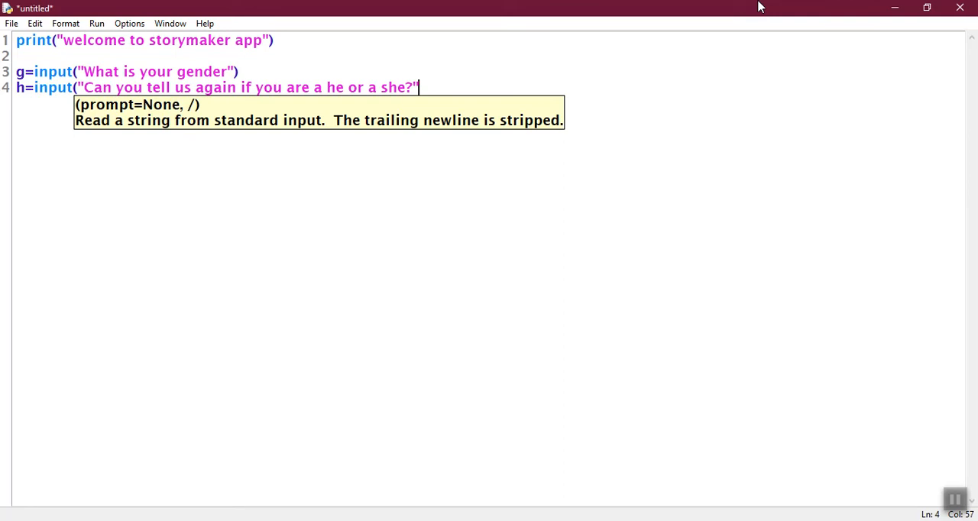
pyautogui.write(')')
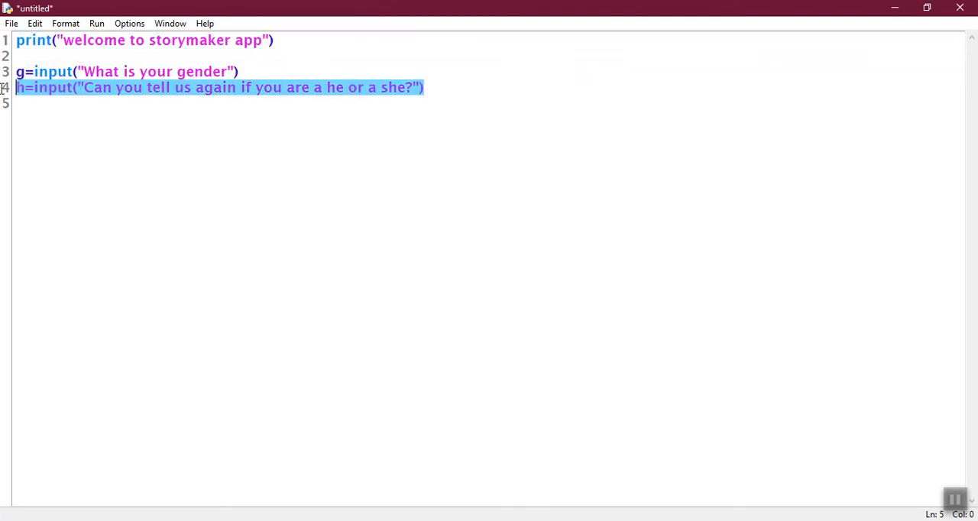
# Paste in the n, p, f, s and c input lines for name and favourites
pyautogui.press('ctrl+v')
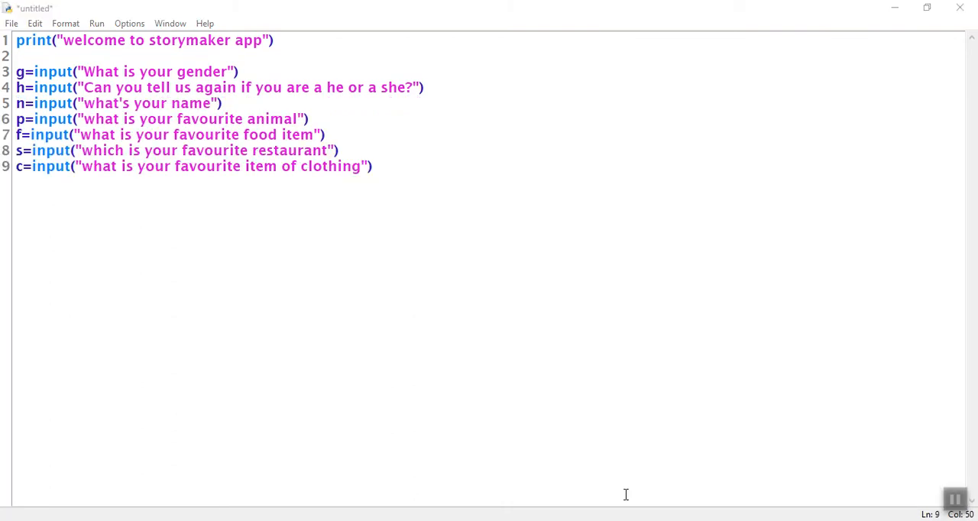
pyautogui.moveTo(223, 437)
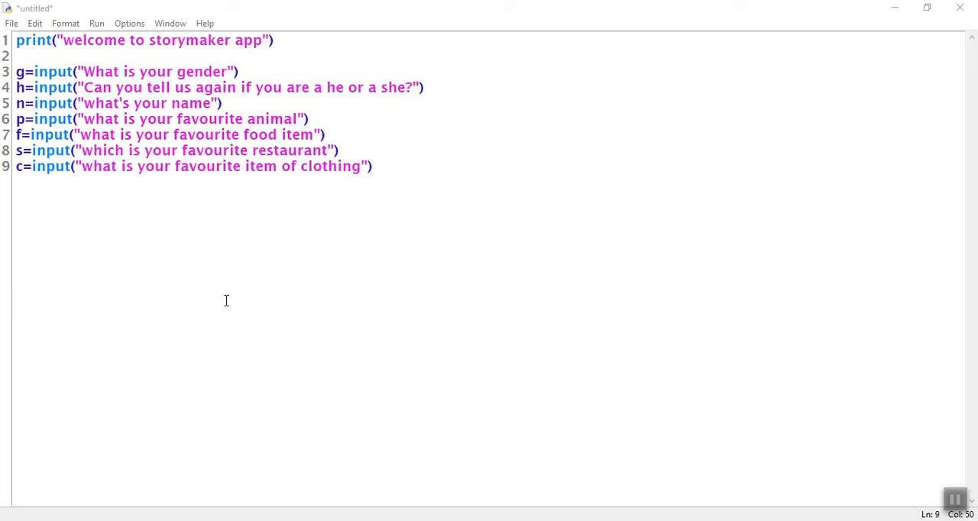
pyautogui.moveTo(321, 387)
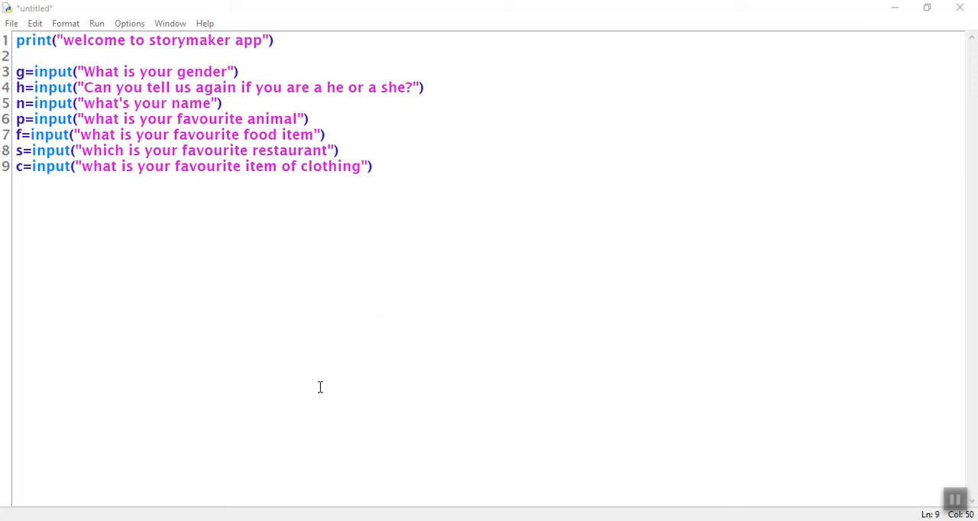
pyautogui.moveTo(587, 431)
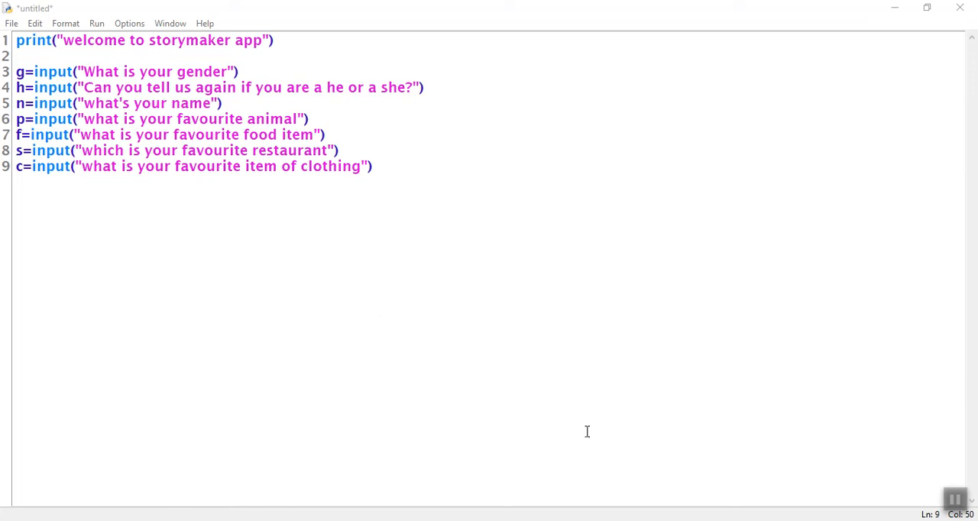
pyautogui.moveTo(694, 333)
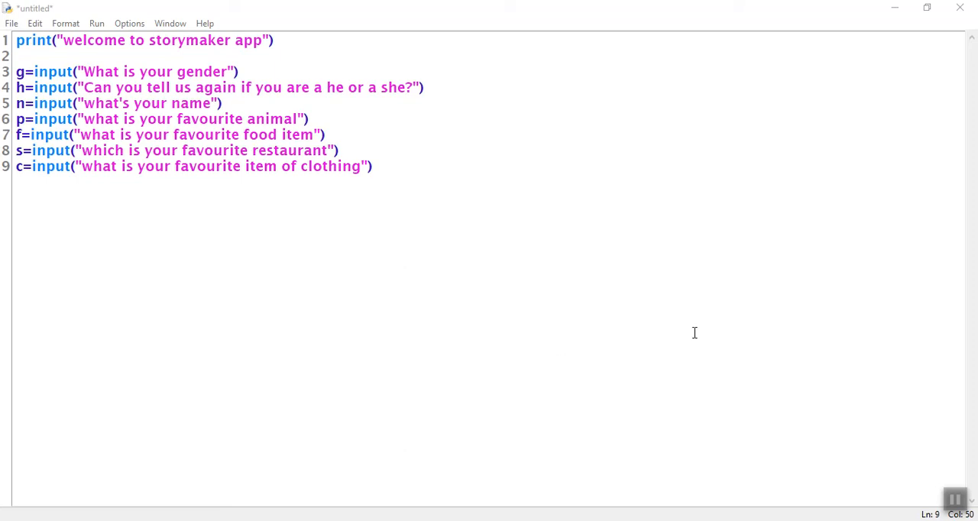
pyautogui.moveTo(689, 333)
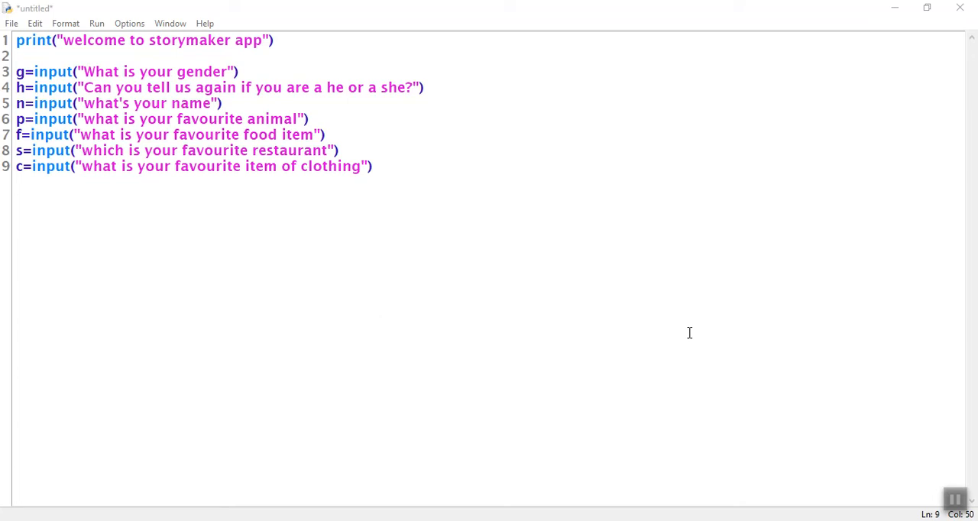
pyautogui.moveTo(557, 61)
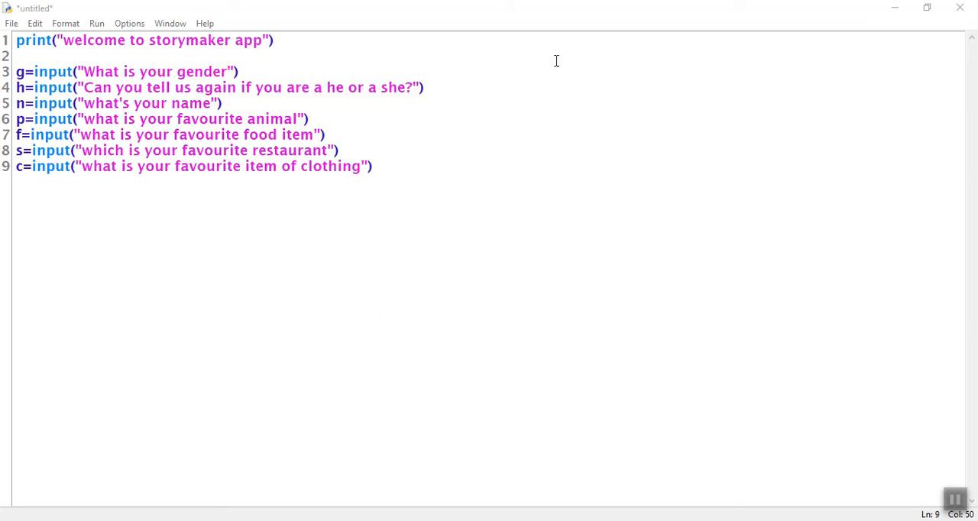
# Add ask=input("are you ready to read your story?") on a new line
pyautogui.press('enter')
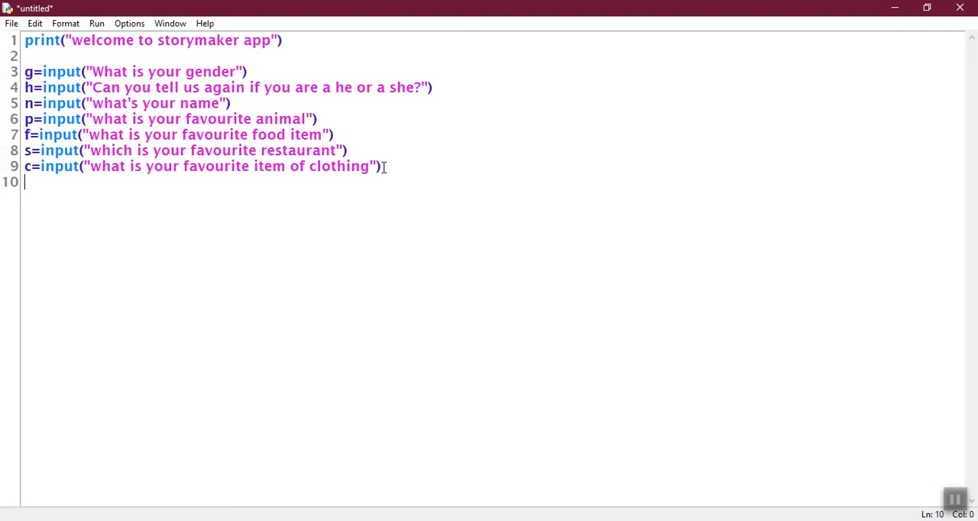
pyautogui.write('ask')
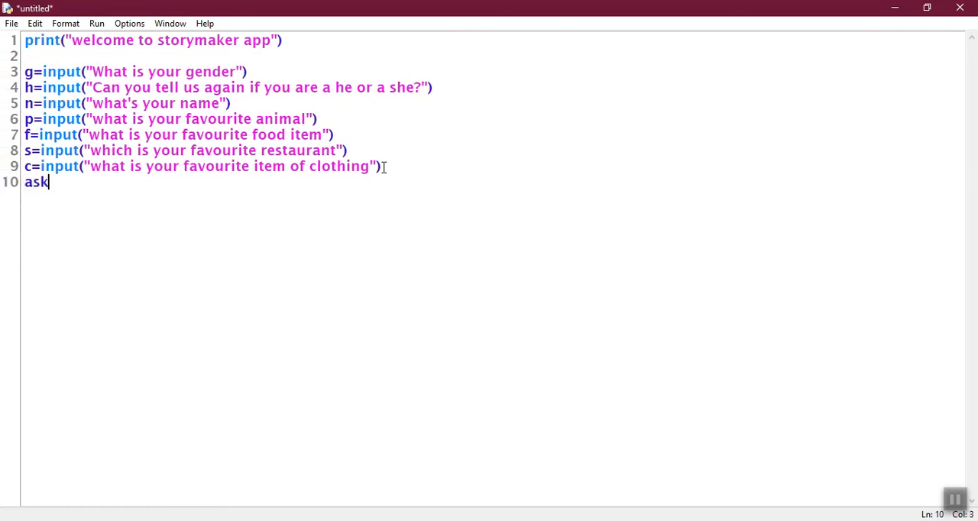
pyautogui.write('=')
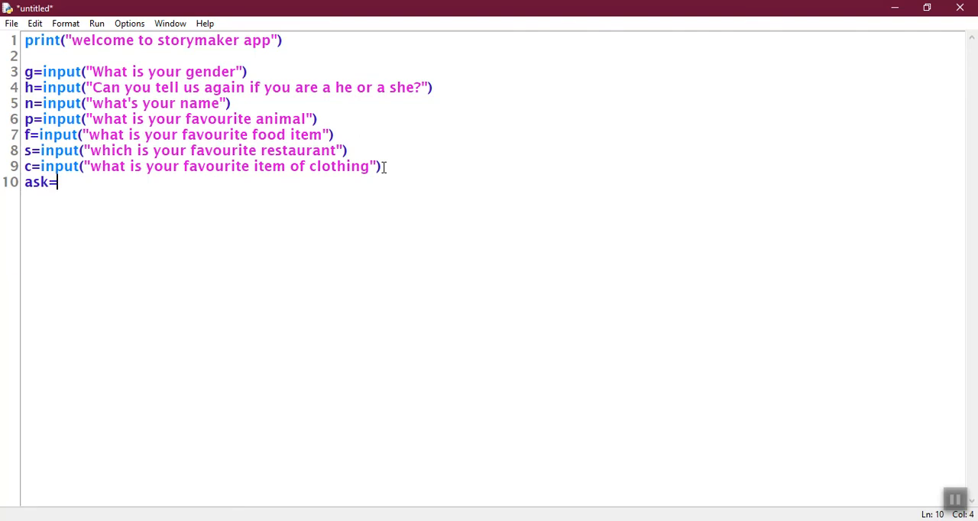
pyautogui.write('inp')
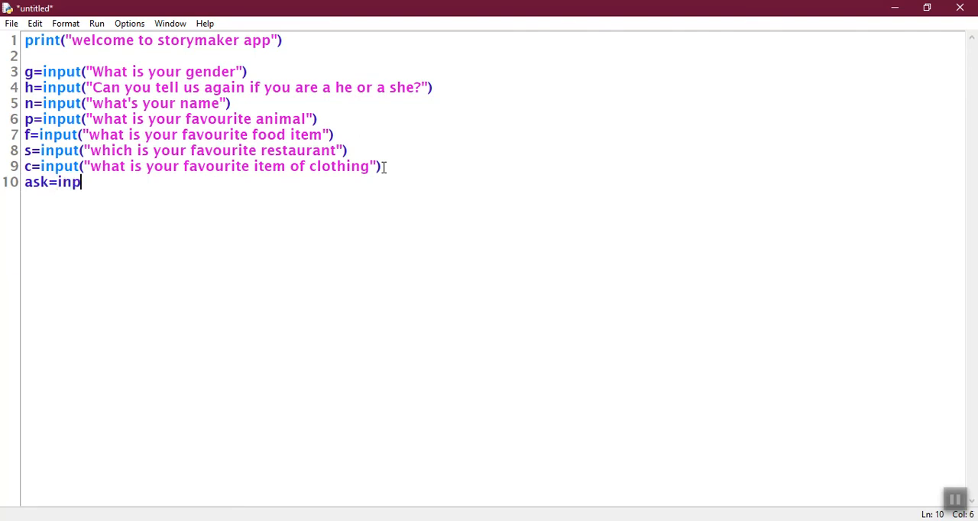
pyautogui.write('ut(')
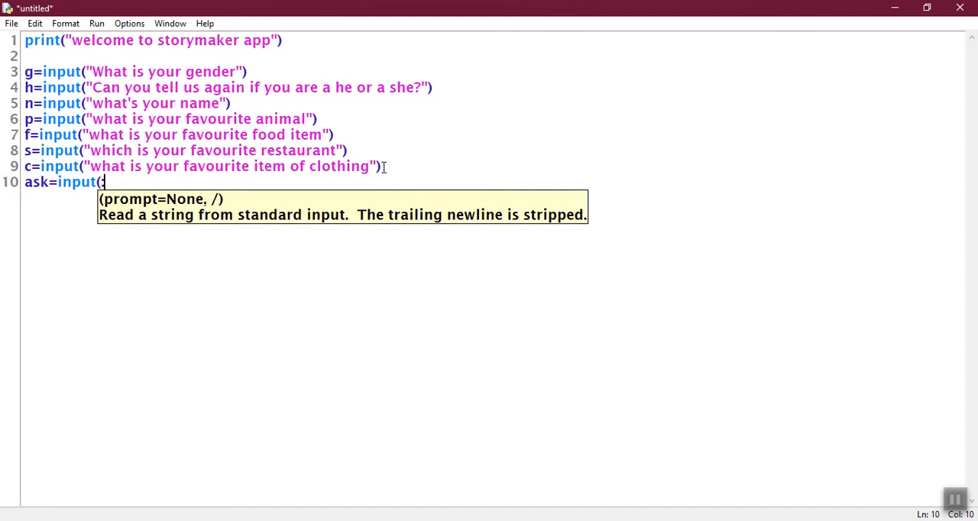
pyautogui.write('"are y')
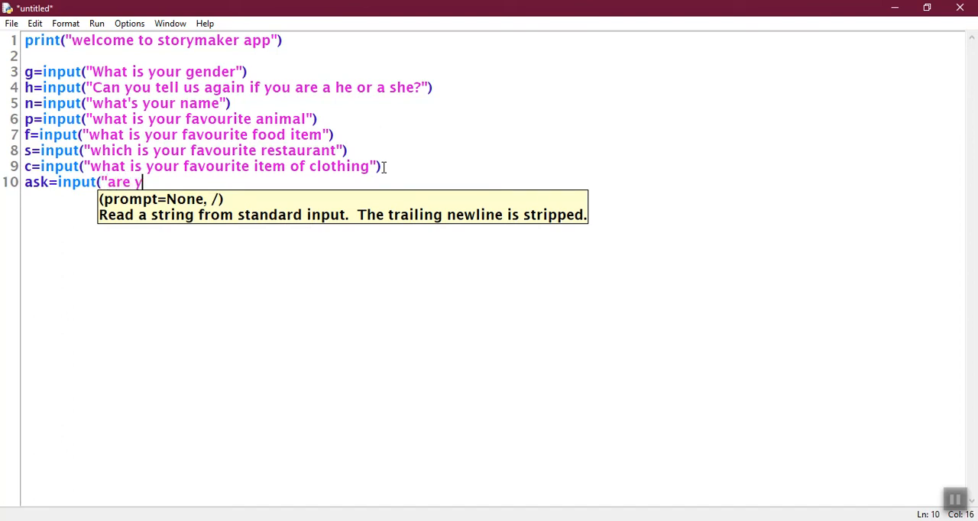
pyautogui.write('ou ready')
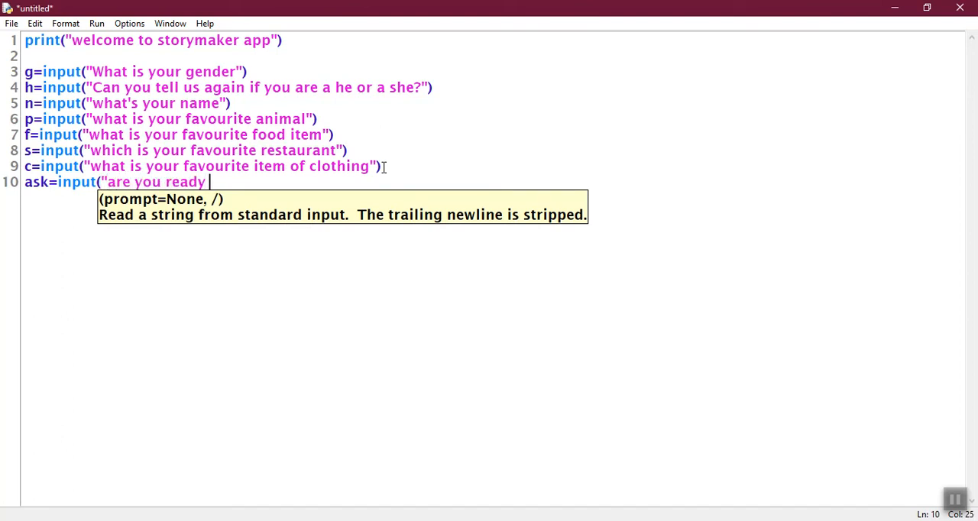
pyautogui.write('to hear')
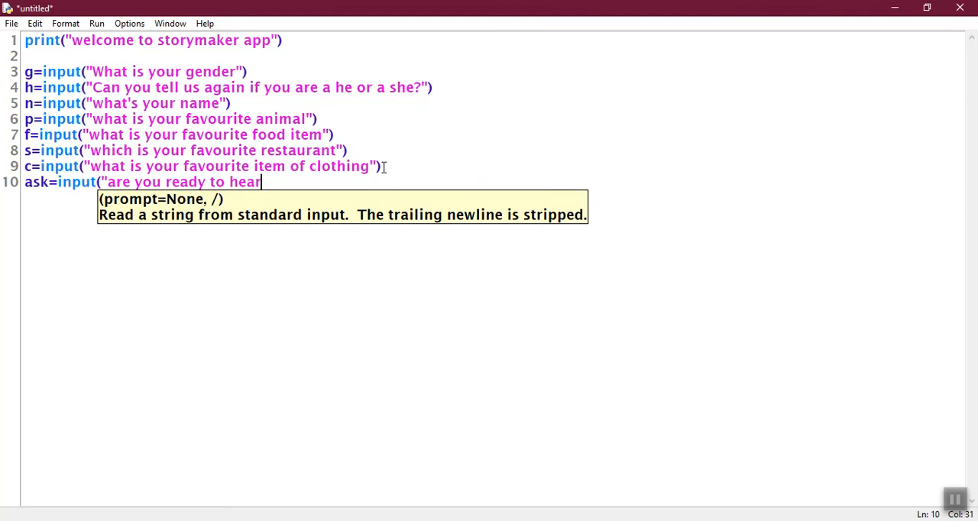
pyautogui.write('read')
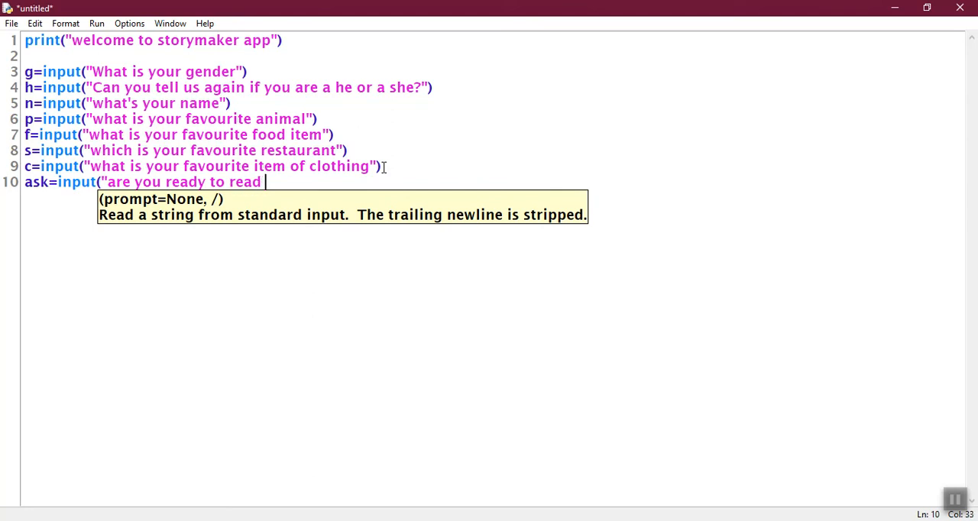
pyautogui.write('your stor')
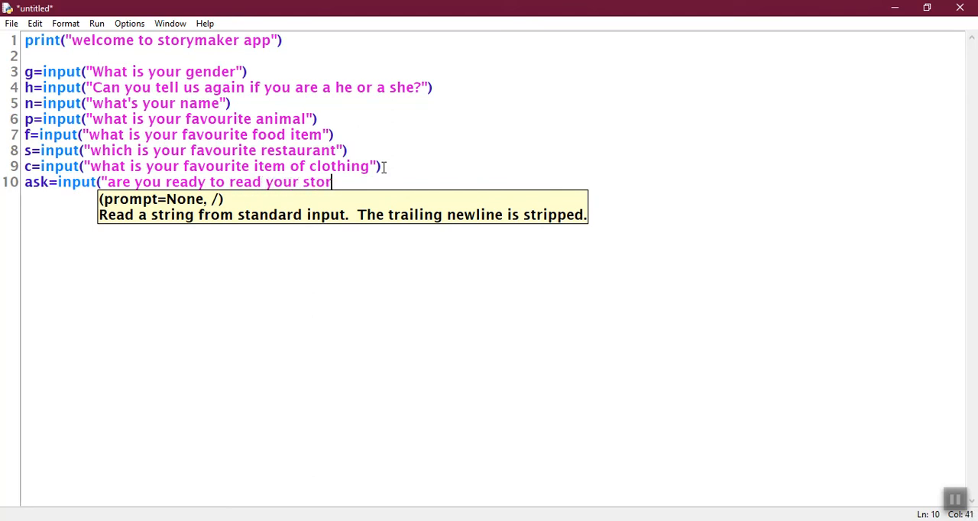
pyautogui.write('y?"0')
pyautogui.write('if')
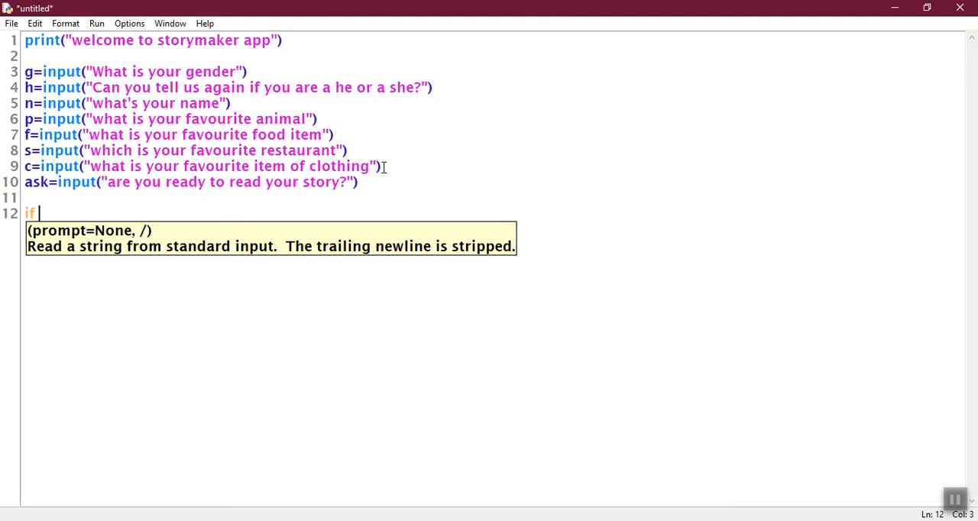
# Write if ask == "yes" or "yea" or "yup": as the condition
pyautogui.write('as')
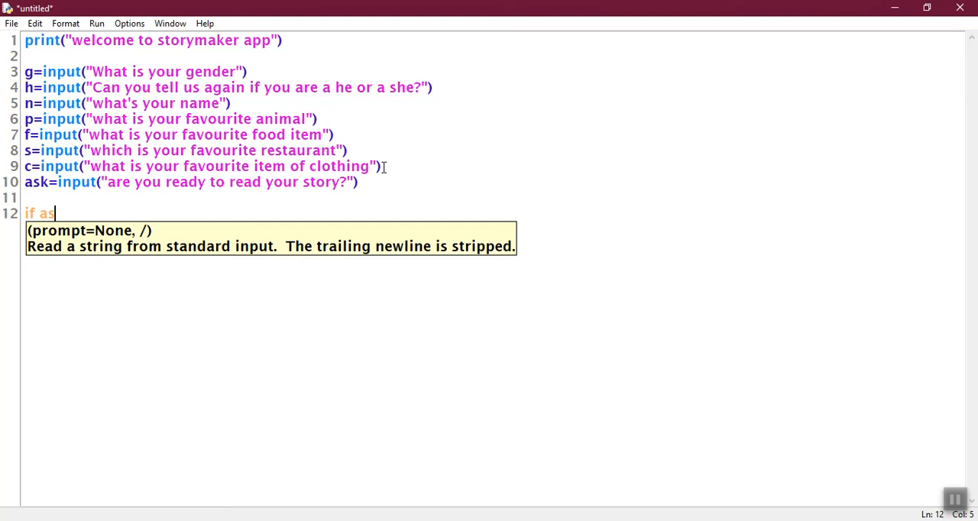
pyautogui.write('k ==')
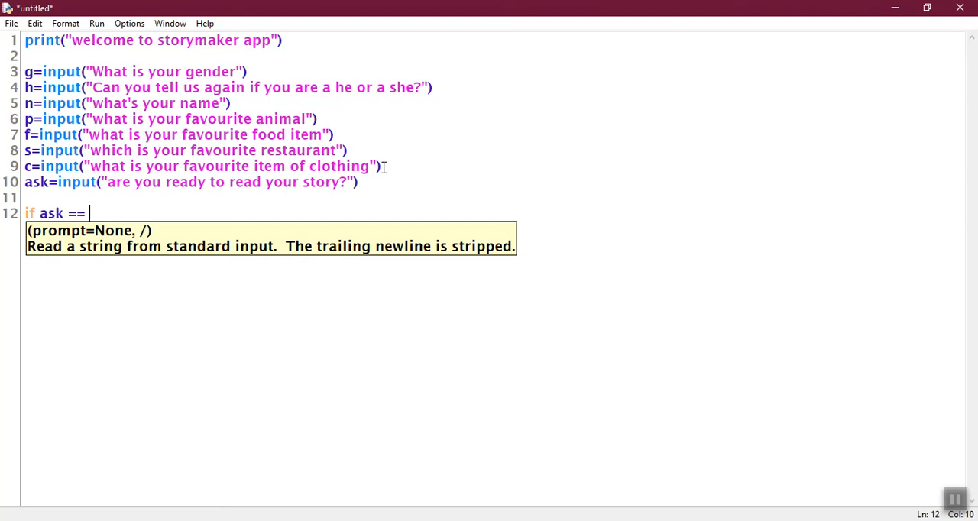
pyautogui.write('"yes"')
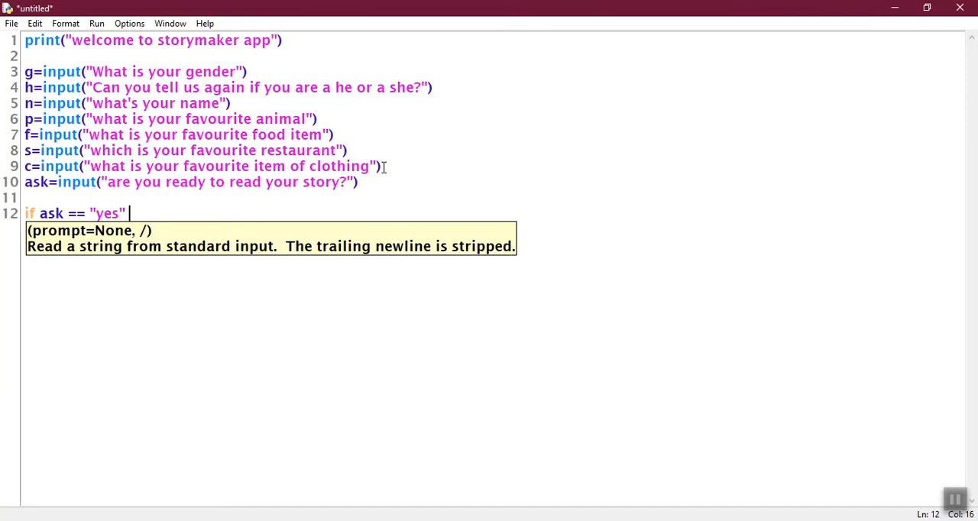
pyautogui.write('or "y')
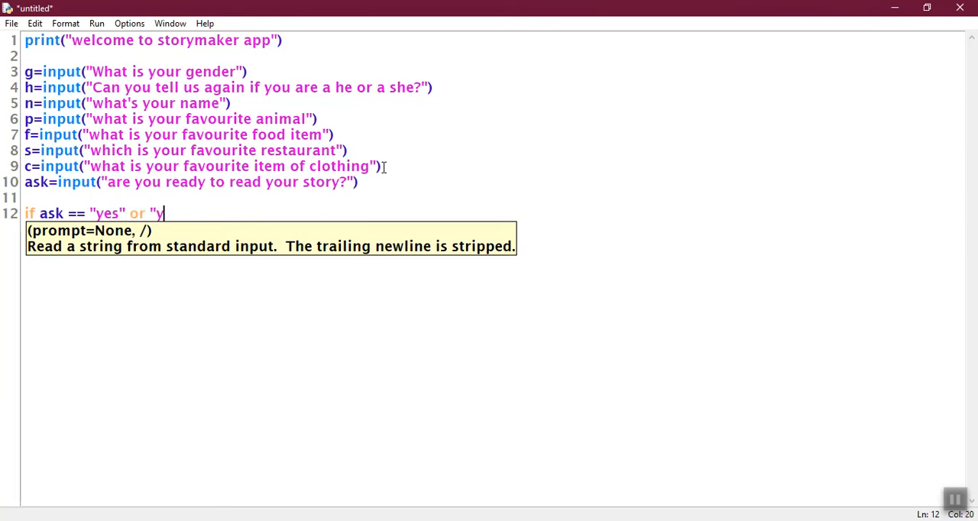
pyautogui.write('ea" or')
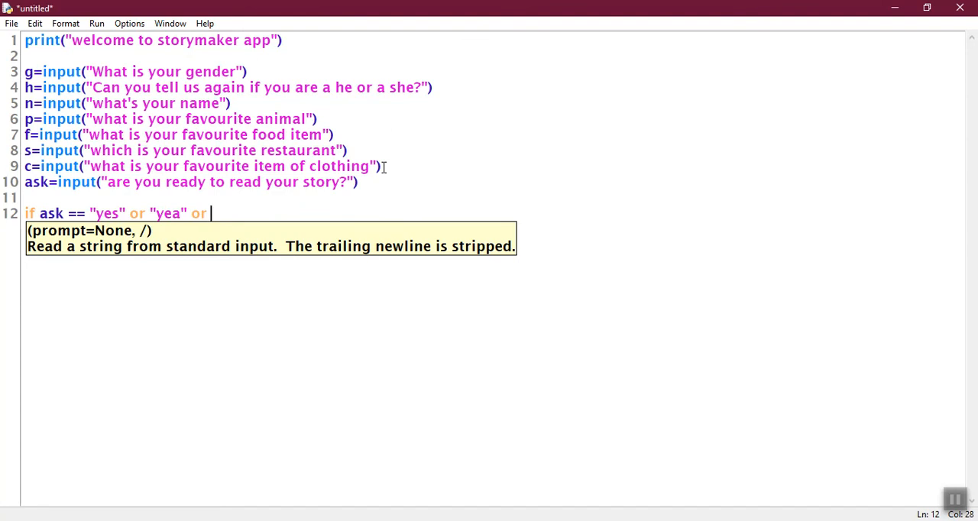
pyautogui.write('"yup')
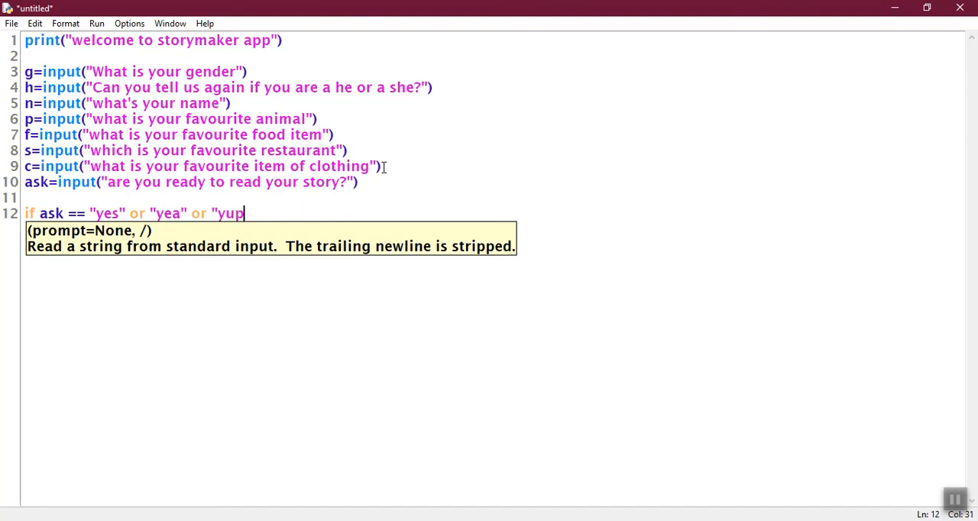
pyautogui.write('":')
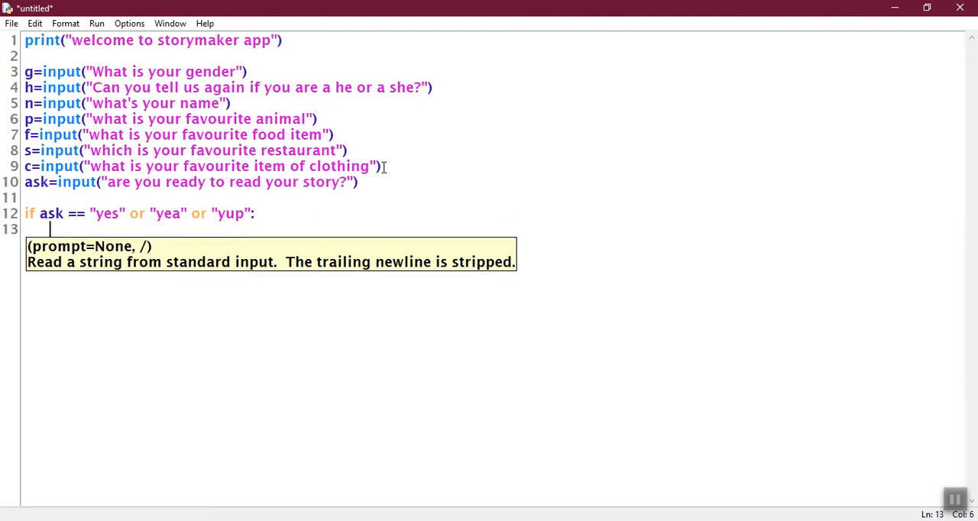
# Begin an indented print statement beneath the if check
pyautogui.write('print')
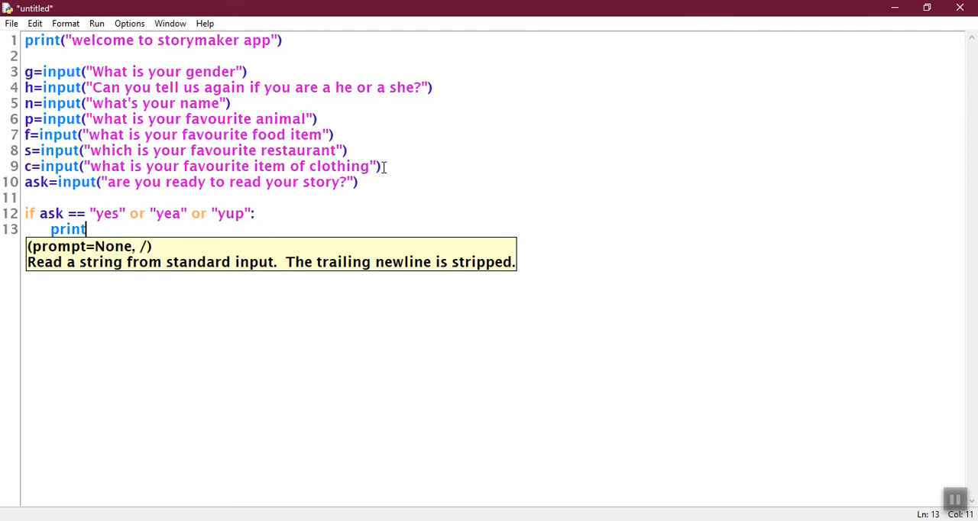
pyautogui.moveTo(197, 116)
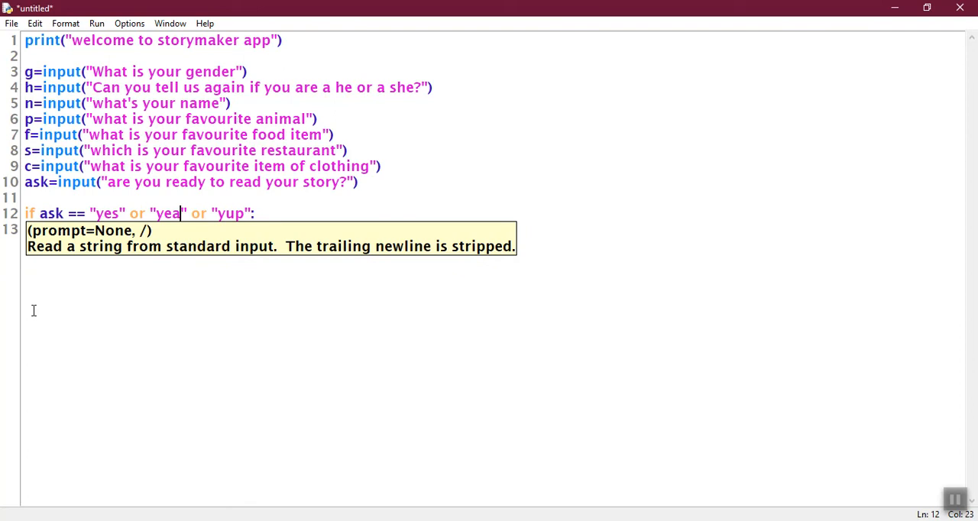
pyautogui.write('print')
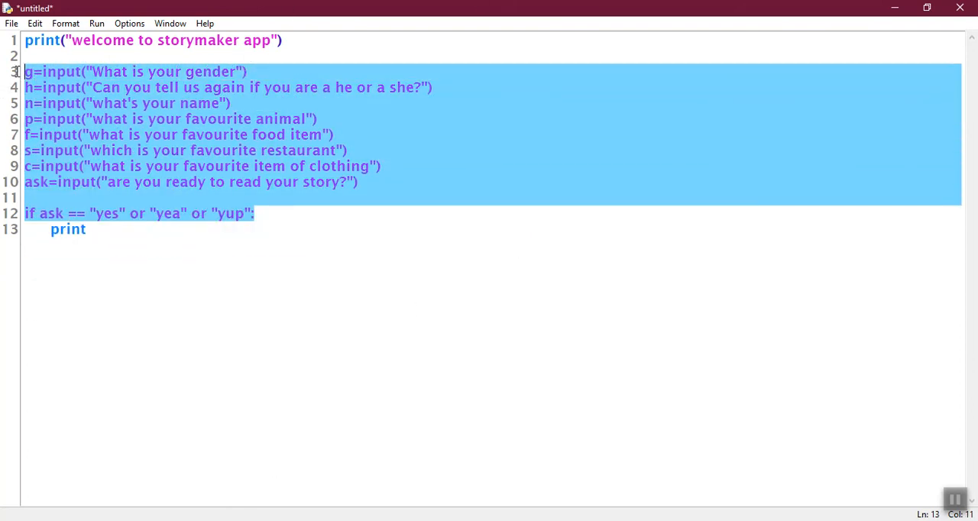
# Switch to the Math Quiz.py window and look over its story and print lines
pyautogui.click(103, 119)
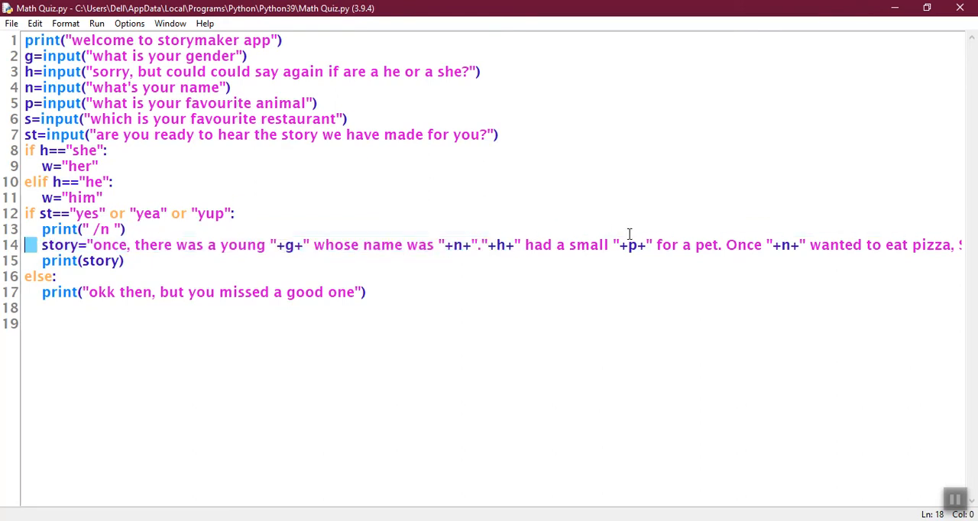
pyautogui.click(61, 244)
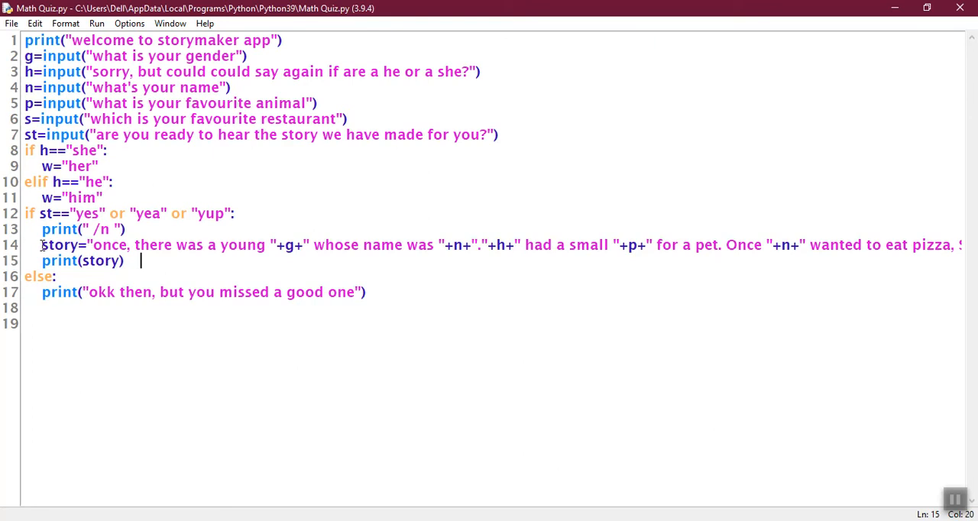
pyautogui.moveTo(43, 245); pyautogui.dragTo(130, 260)
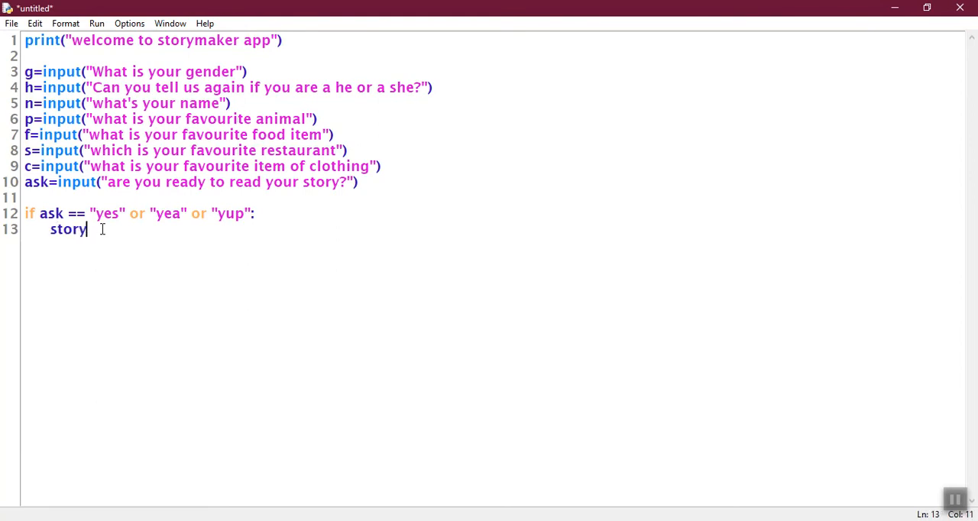
# Start story=("Once there was a "+g+ on the indented line
pyautogui.write('("')
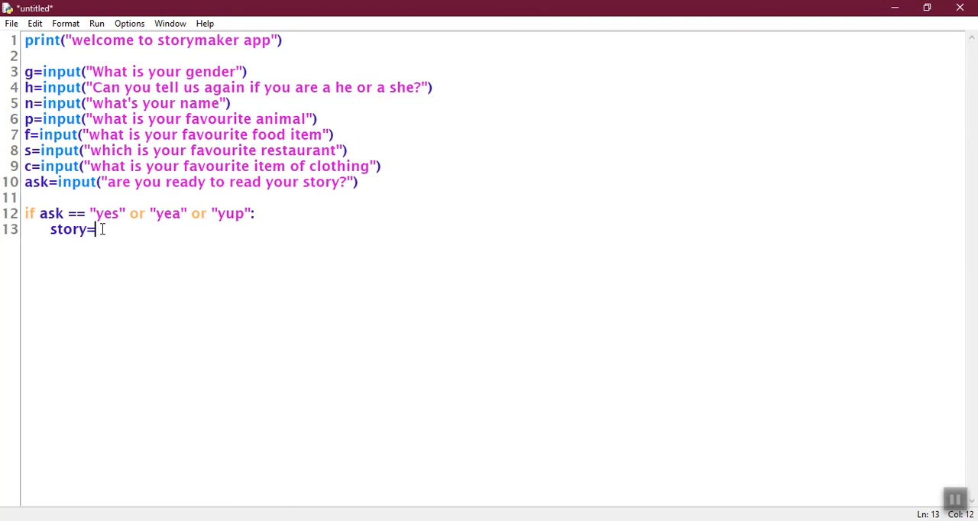
pyautogui.write('()')
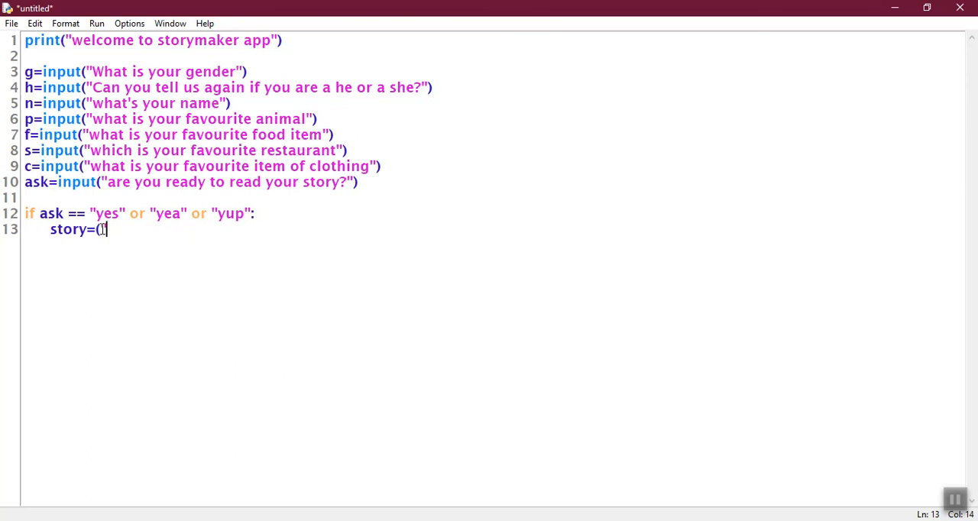
pyautogui.write('On')
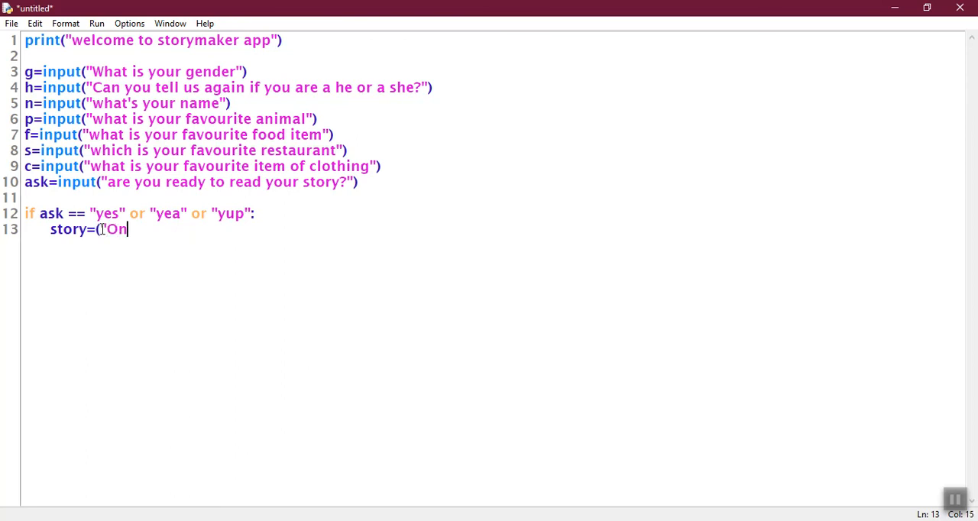
pyautogui.write('ce there')
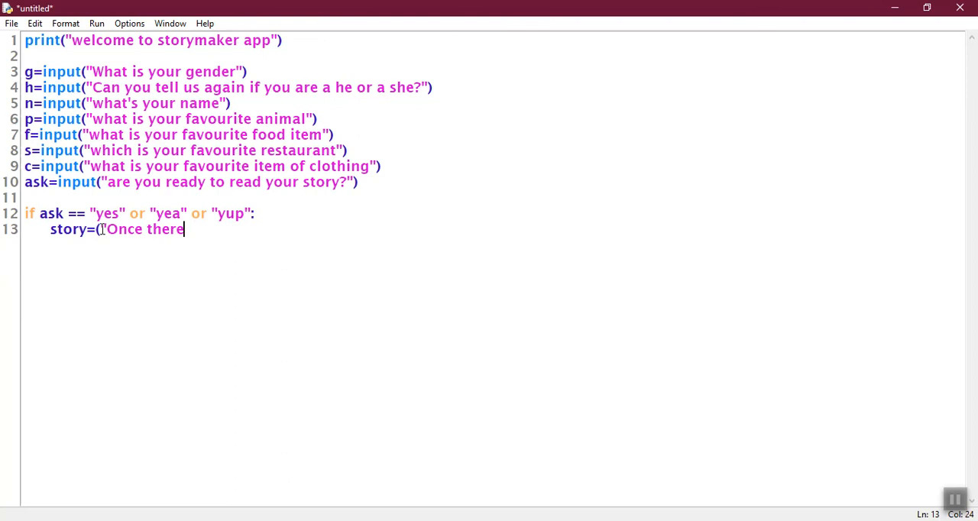
pyautogui.write('was a')
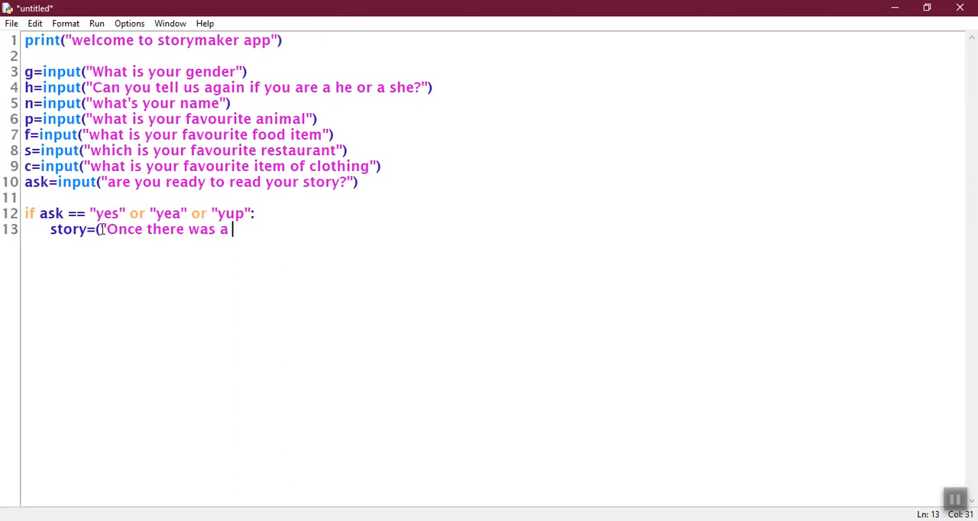
pyautogui.write('"')
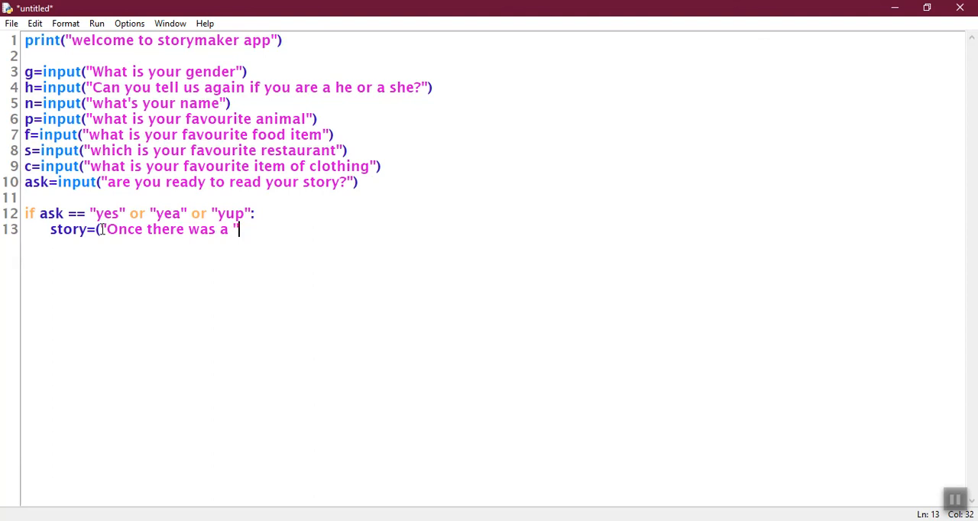
pyautogui.write('+')
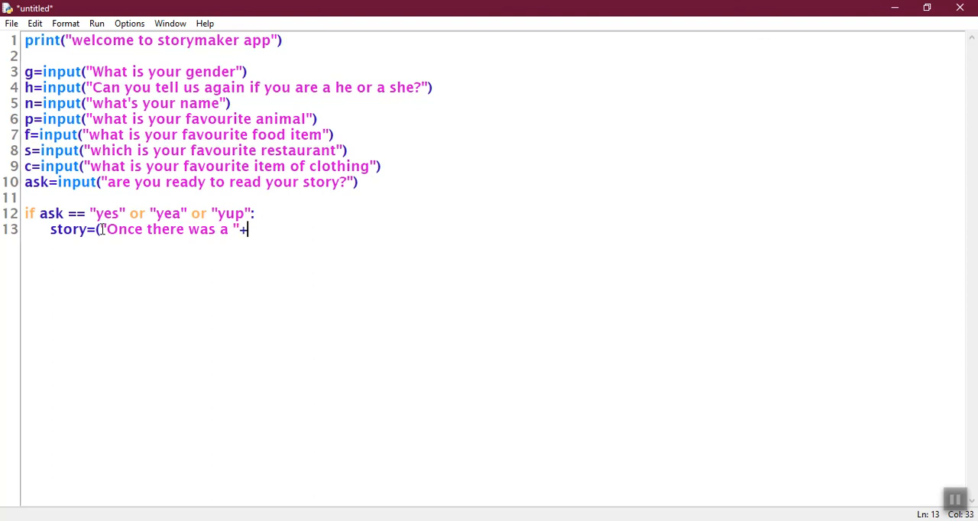
pyautogui.write('g+"')
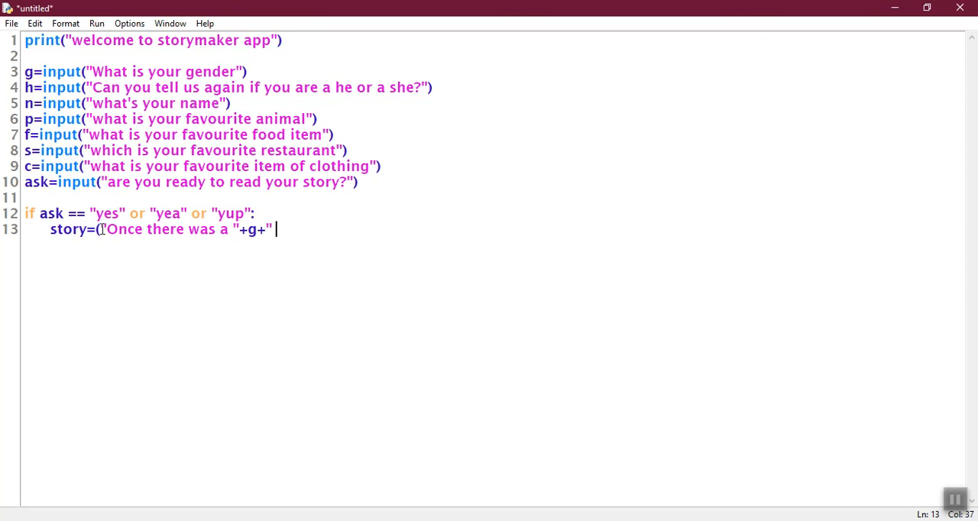
# Continue the story with " who had a pet "+p+". Once", then place the cursor after +g+
pyautogui.write('who has')
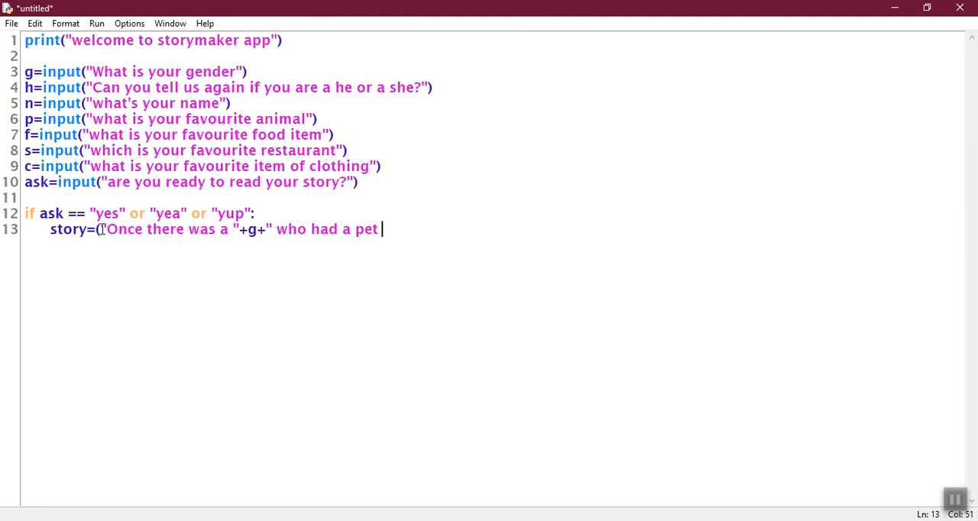
pyautogui.write('"')
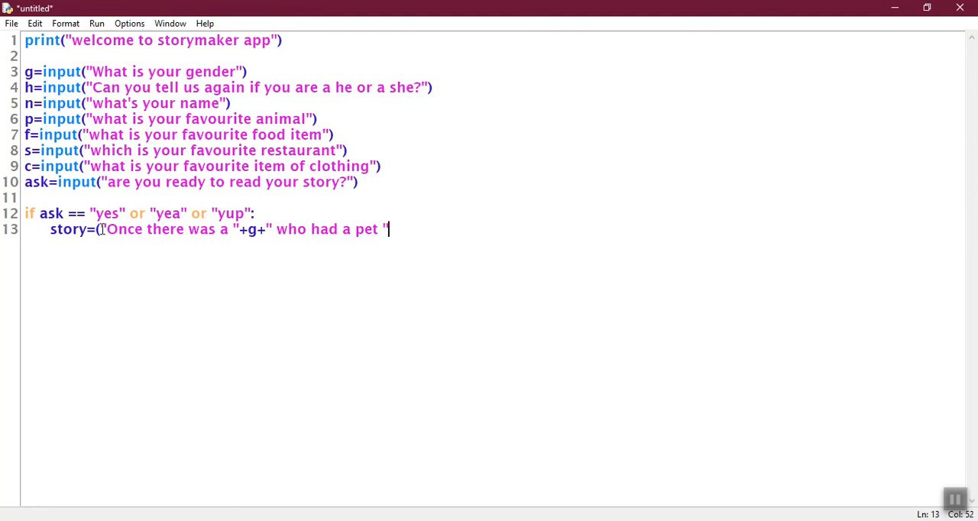
pyautogui.write('+')
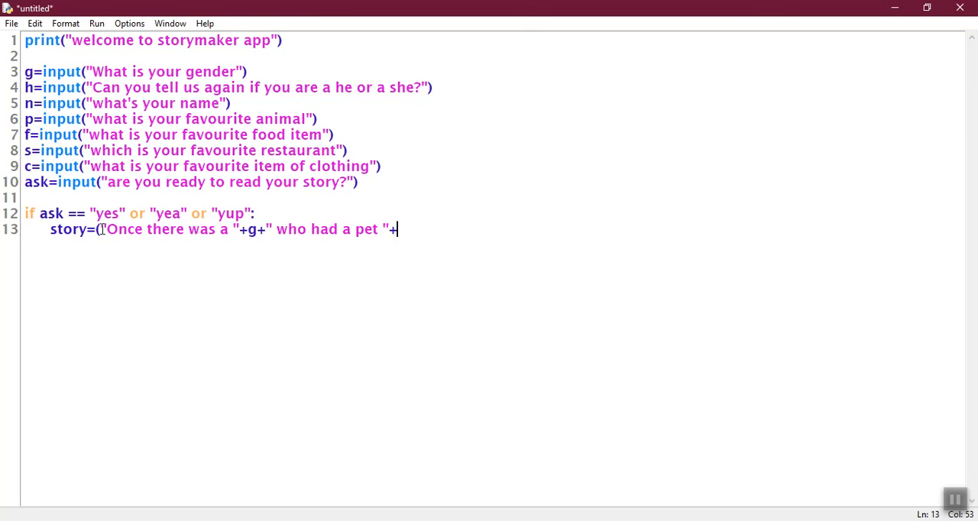
pyautogui.write('p')
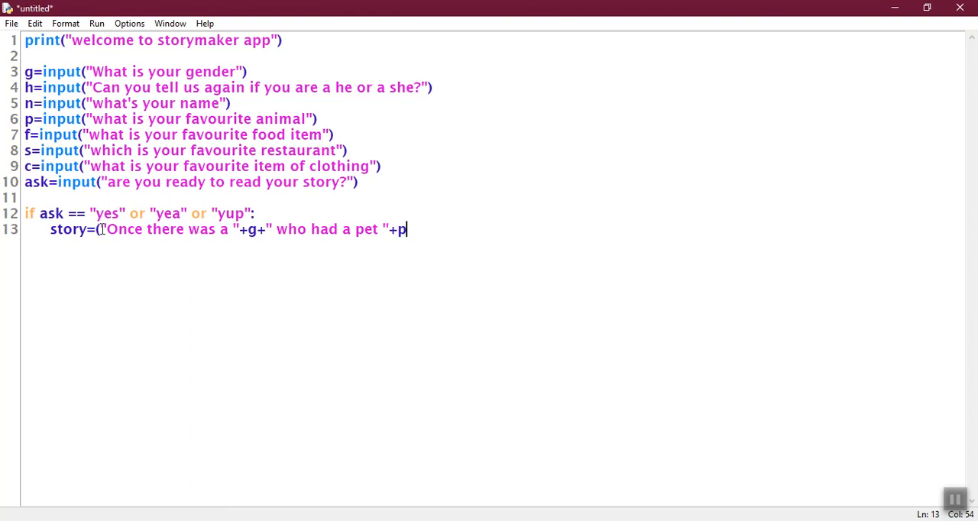
pyautogui.write('+')
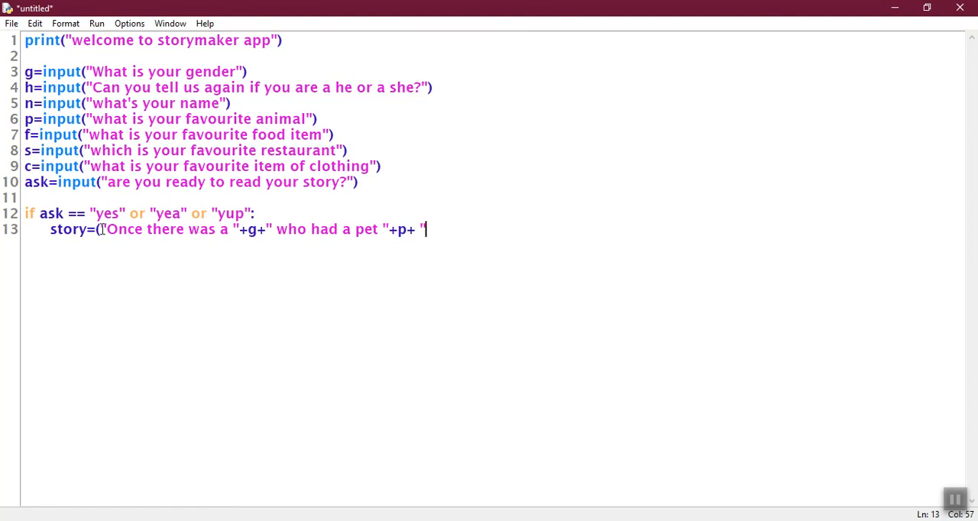
pyautogui.write('. O')
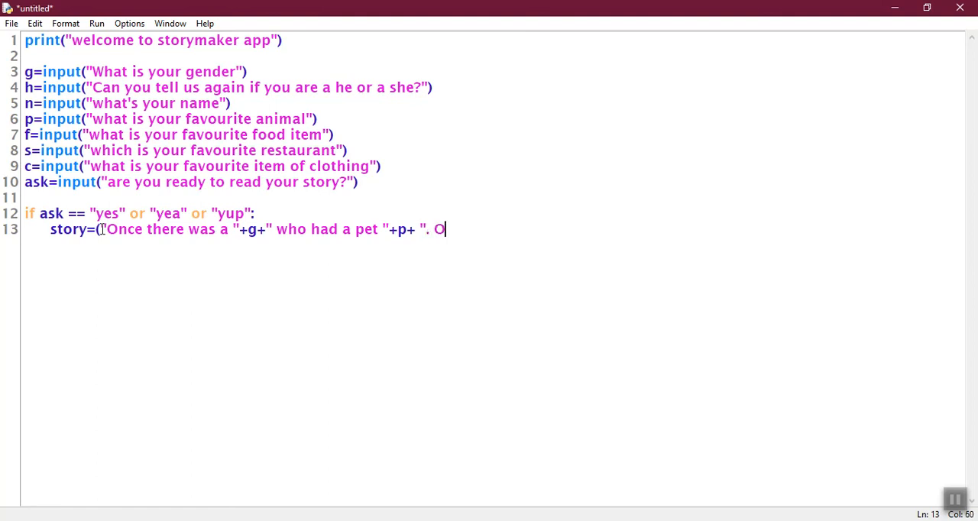
pyautogui.write('nce')
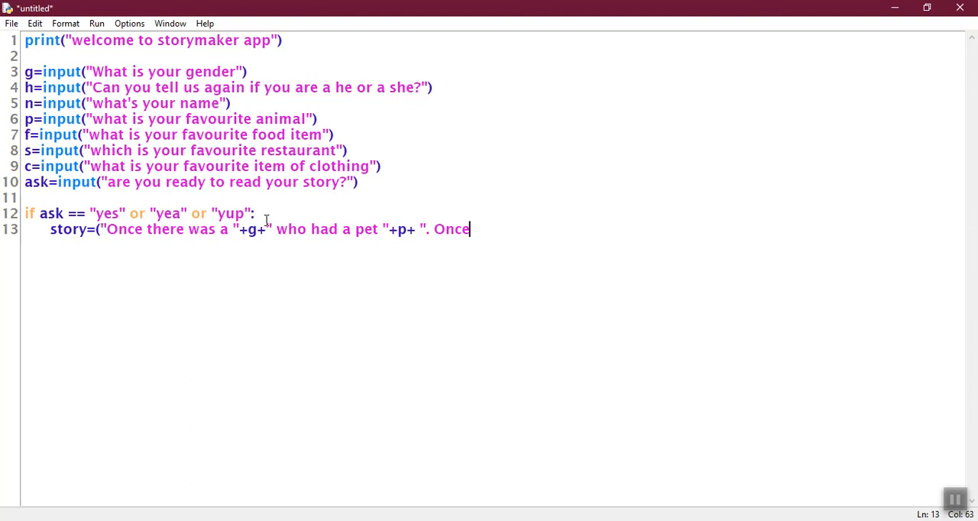
pyautogui.click(269, 229)
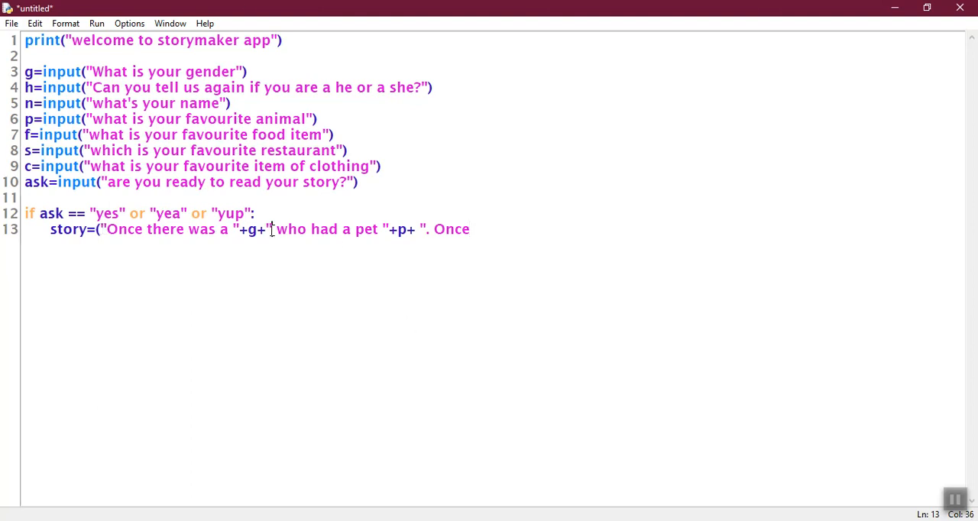
# Insert "named "+n+" into the story right after the gender
pyautogui.write('n')
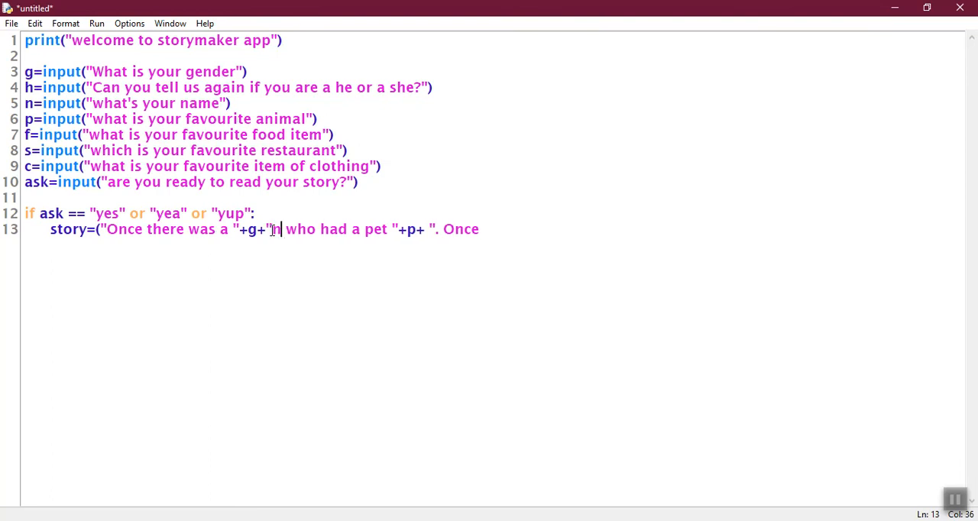
pyautogui.write('named "')
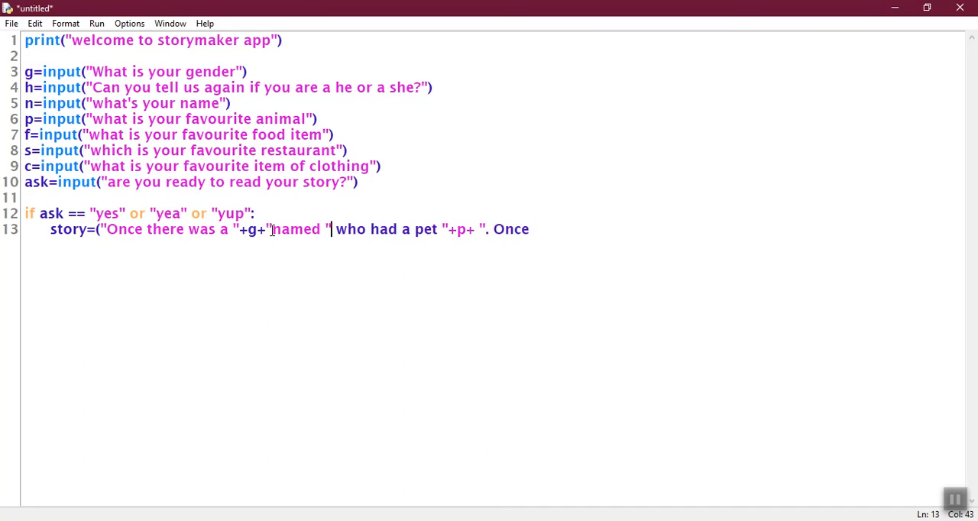
pyautogui.write('+')
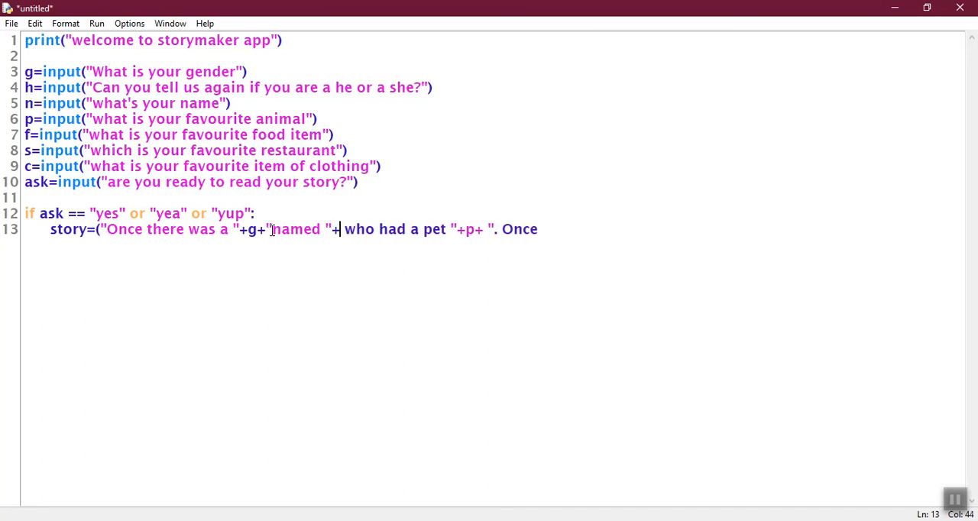
pyautogui.write('n')
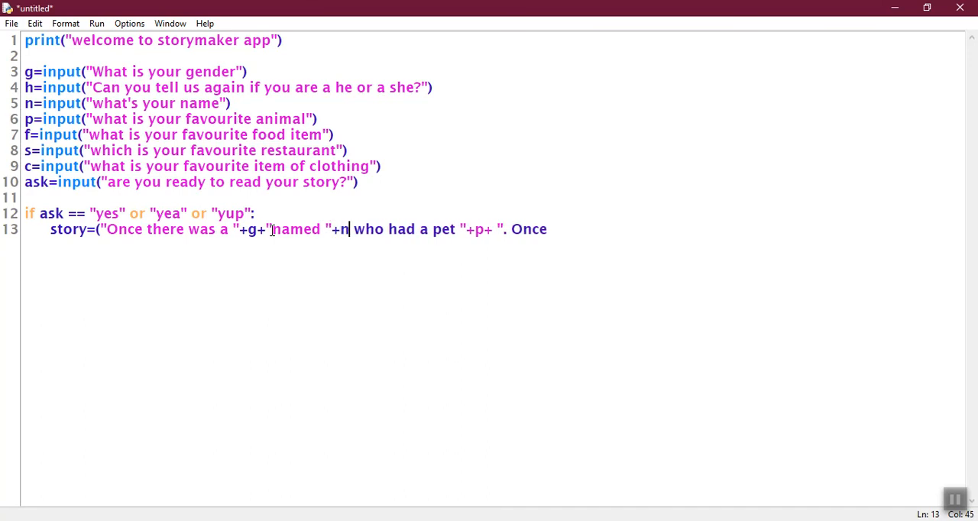
pyautogui.write('+')
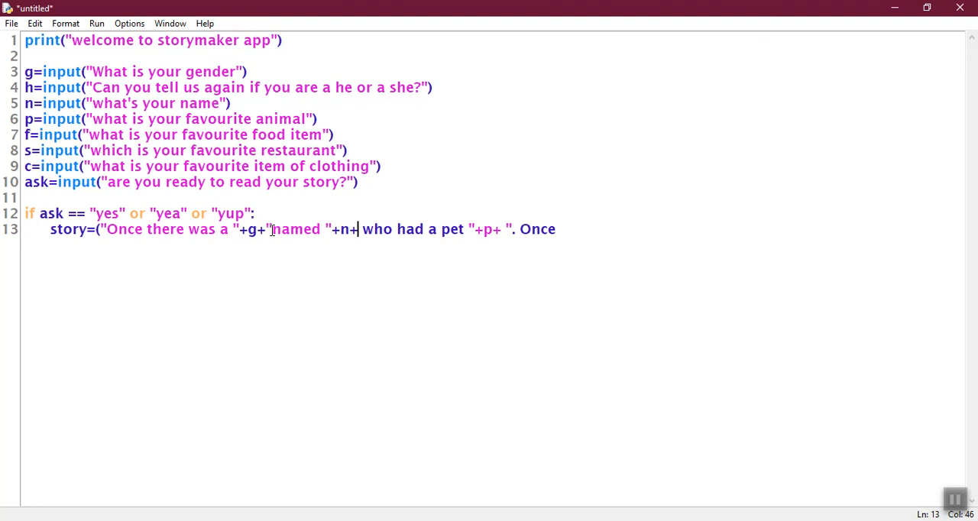
pyautogui.write('"')
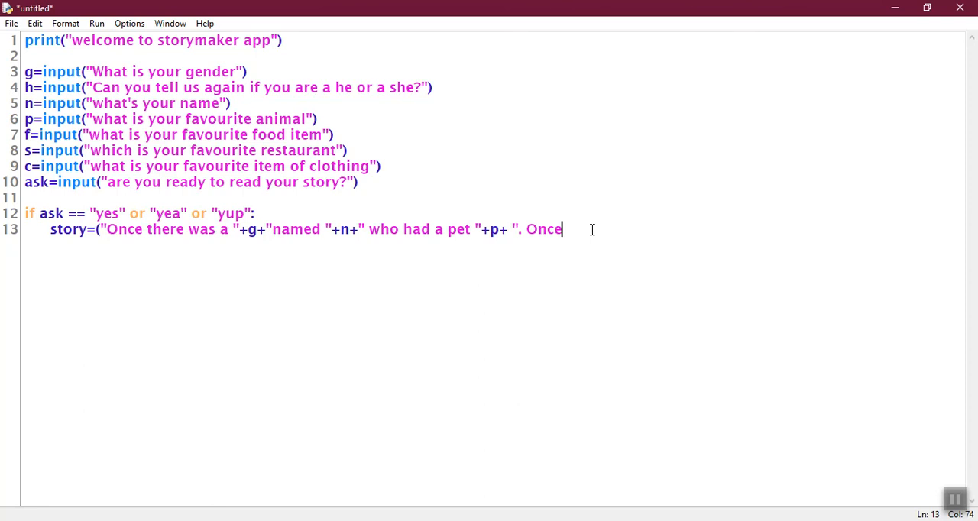
# Add +n+ after "Once" to continue the second sentence with the name
pyautogui.write('"+')
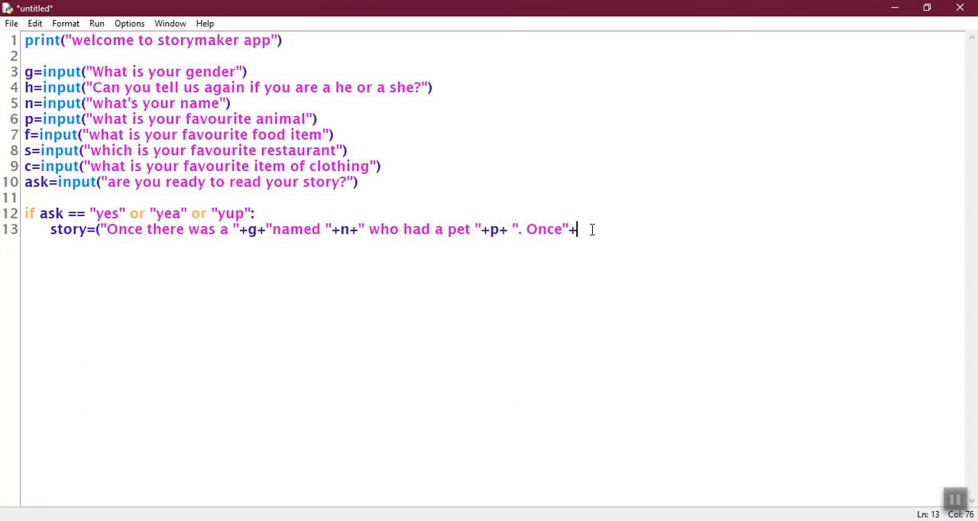
pyautogui.write('n+')
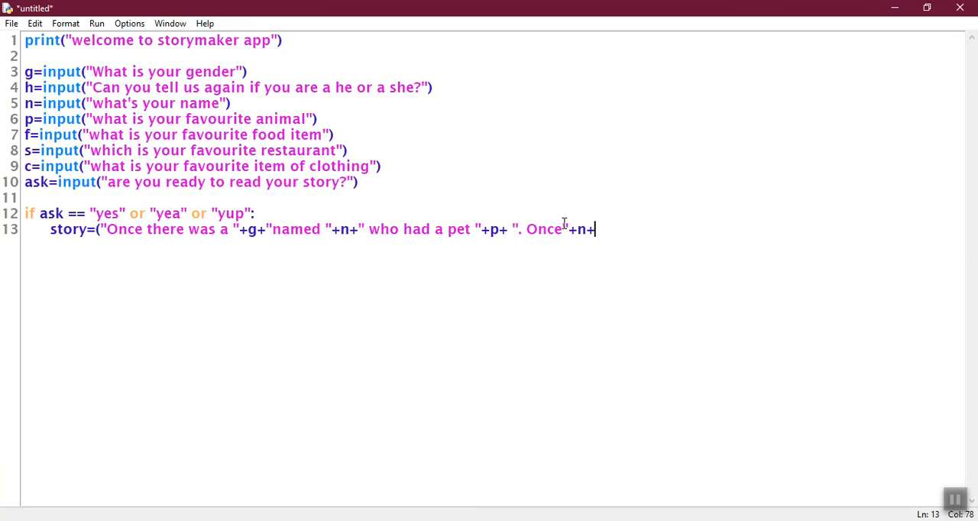
pyautogui.write('+')
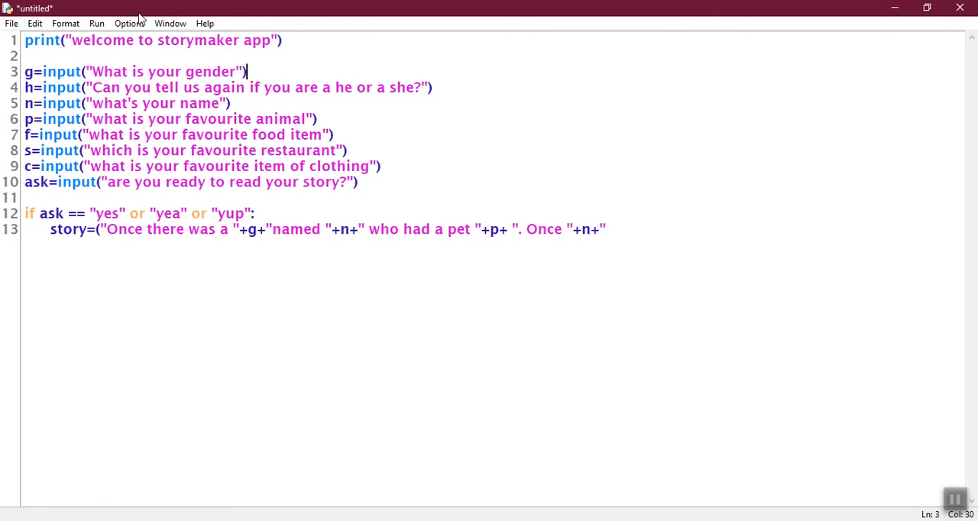
# Add sample-answer comments #girl, #she, #isha and #dog after the first four question lines
pyautogui.write('#')
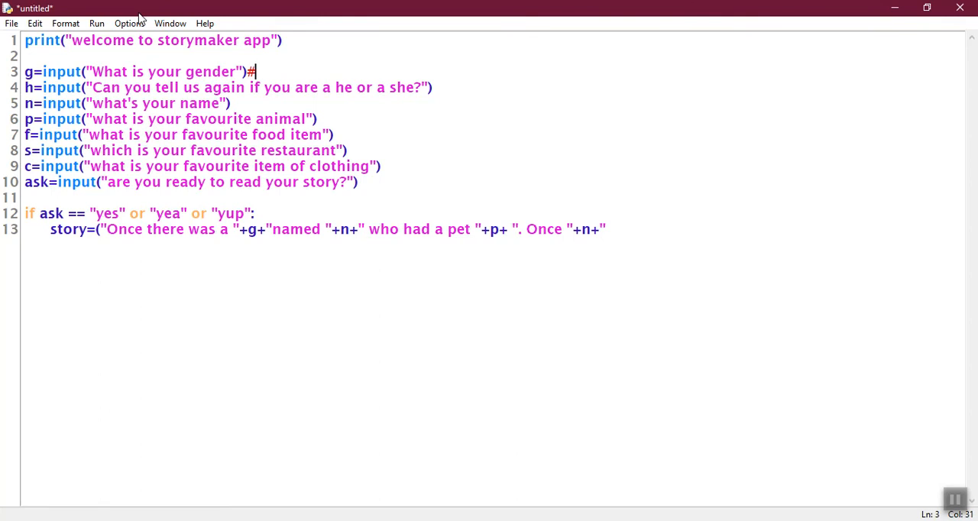
pyautogui.write('girl')
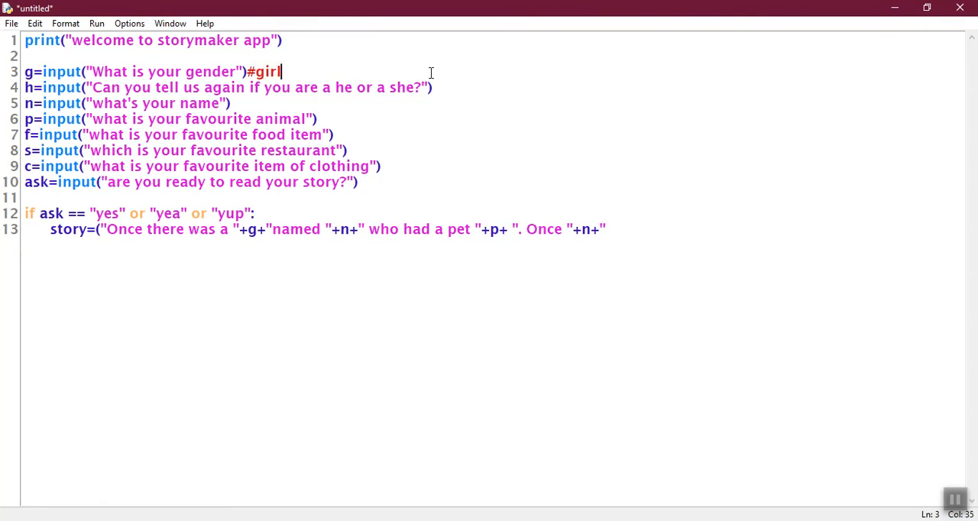
pyautogui.write('#')
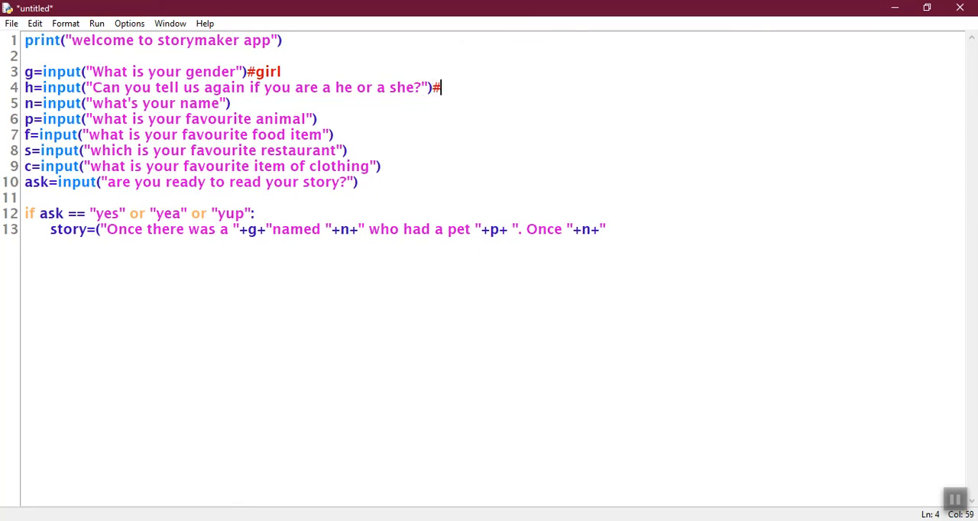
pyautogui.write('s')
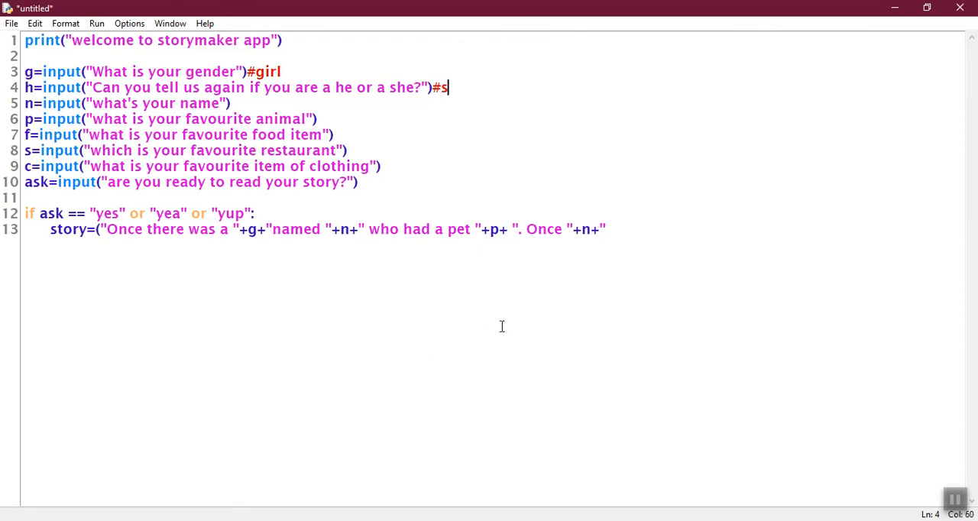
pyautogui.write('he')
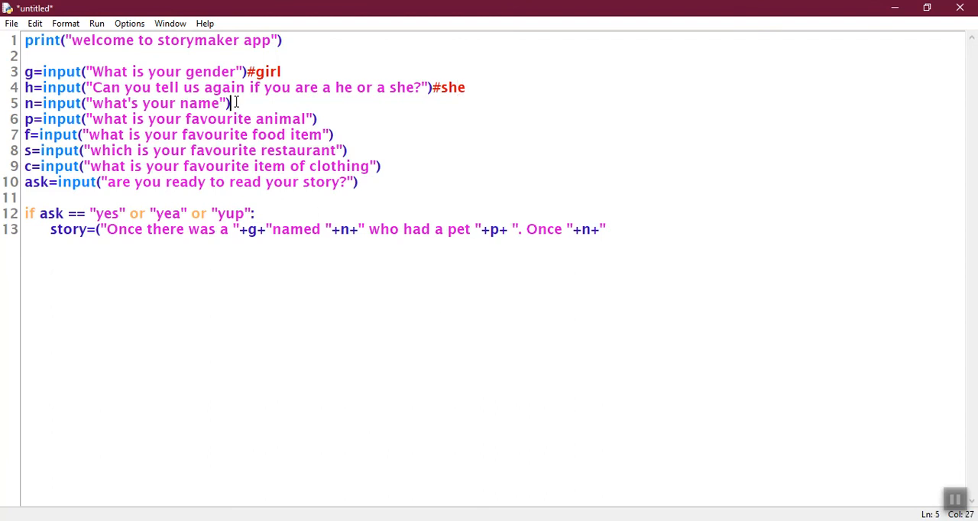
pyautogui.write('#i')
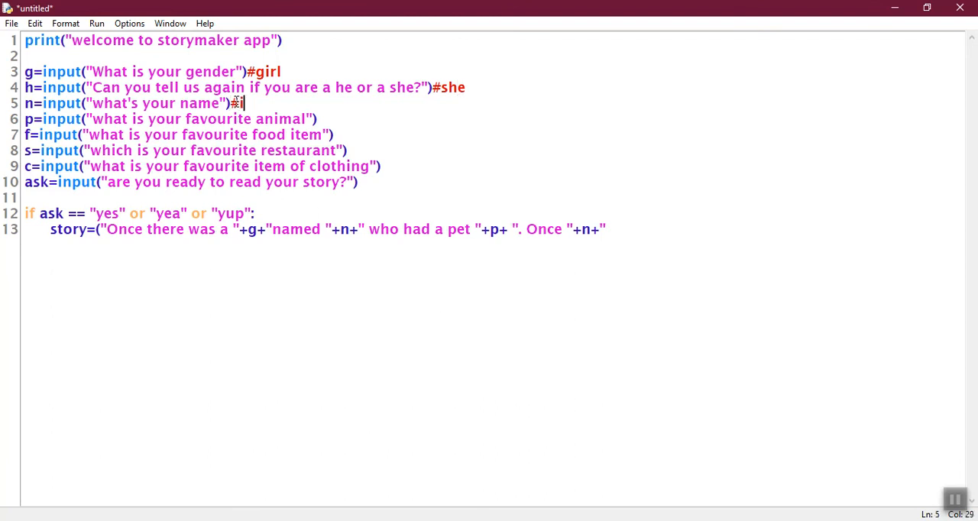
pyautogui.write('sha')
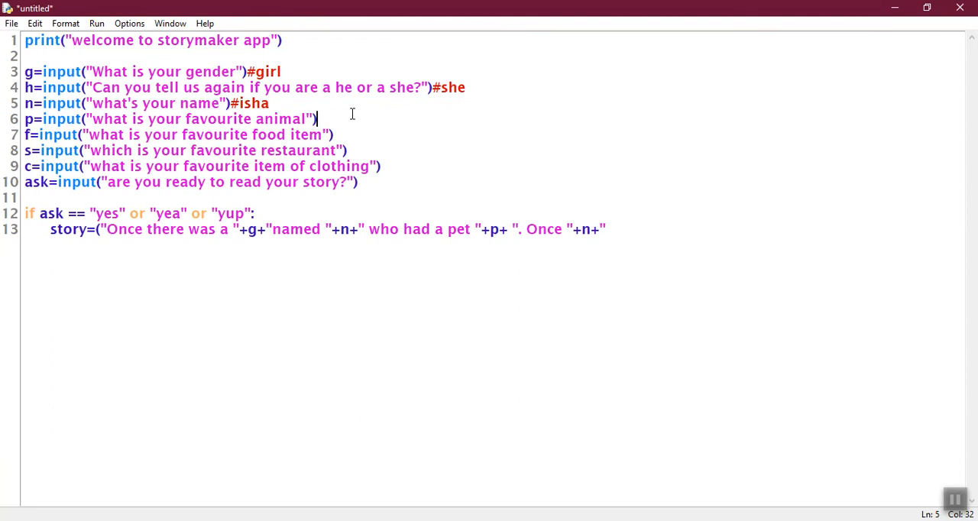
pyautogui.write('#dog')
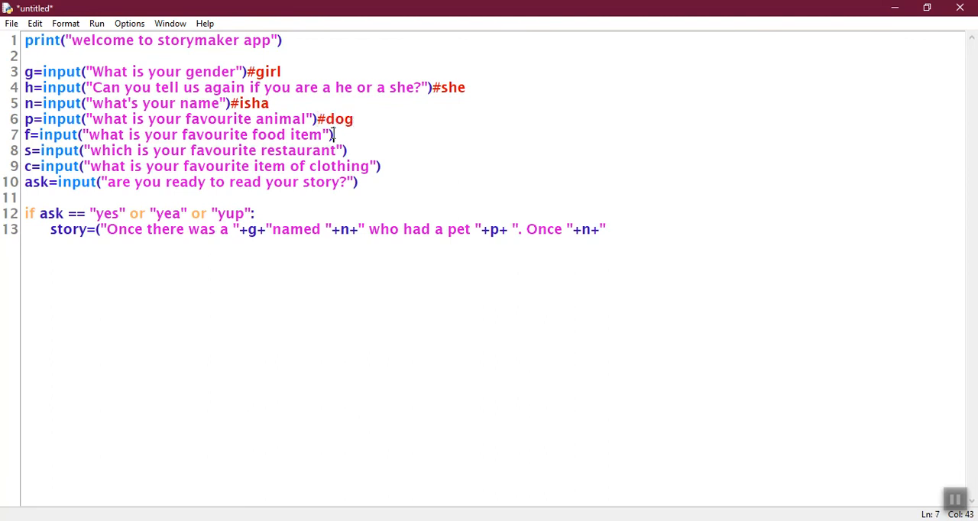
# Add sample-answer comments #pizza, #utsav and #gown after the food, restaurant and clothing questions
pyautogui.write('#u')
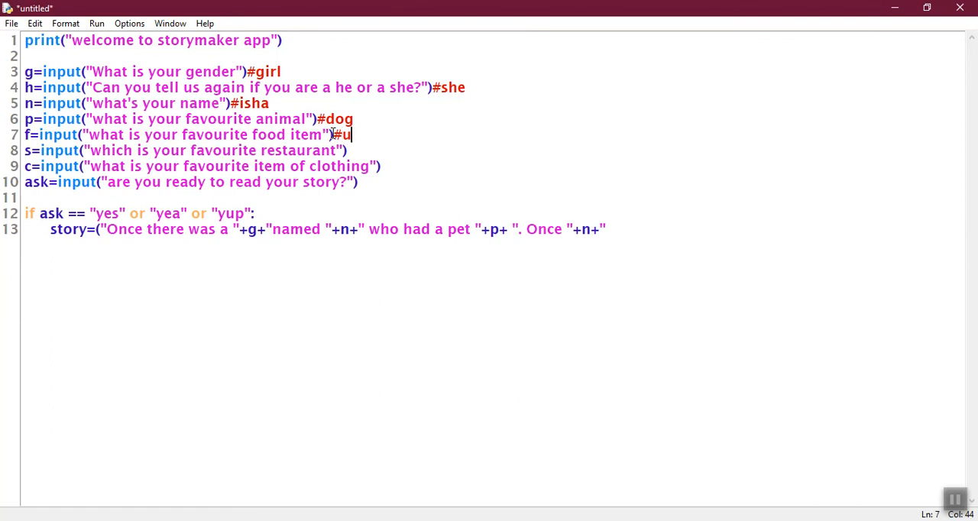
pyautogui.press('Backspace')
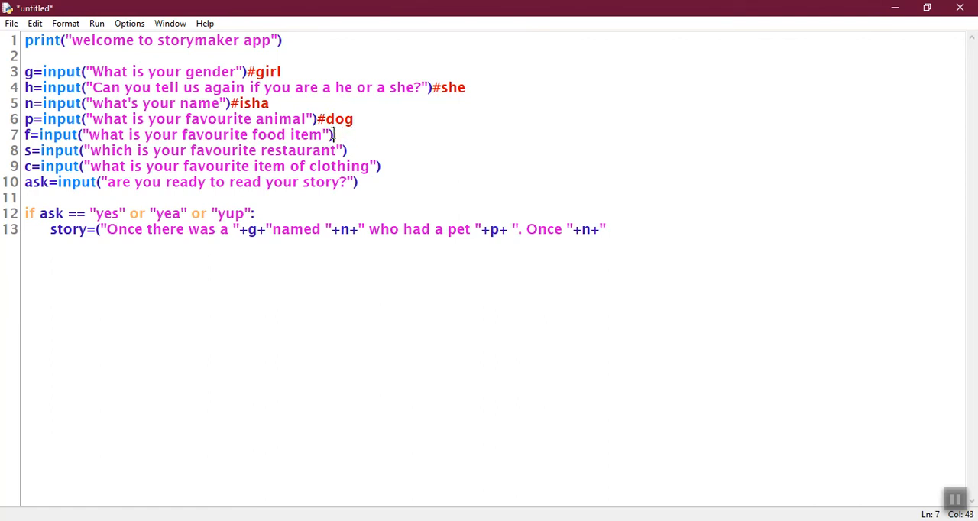
pyautogui.write('#')
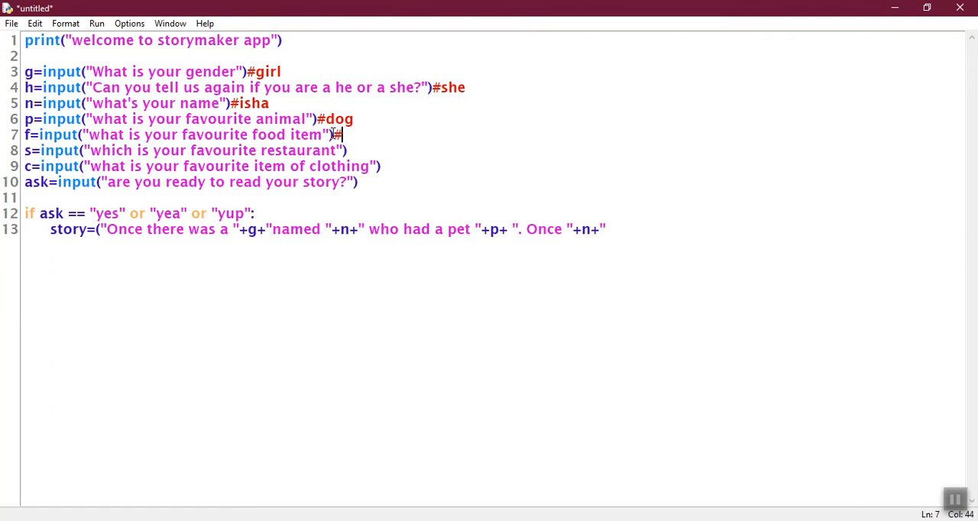
pyautogui.write('pizza')
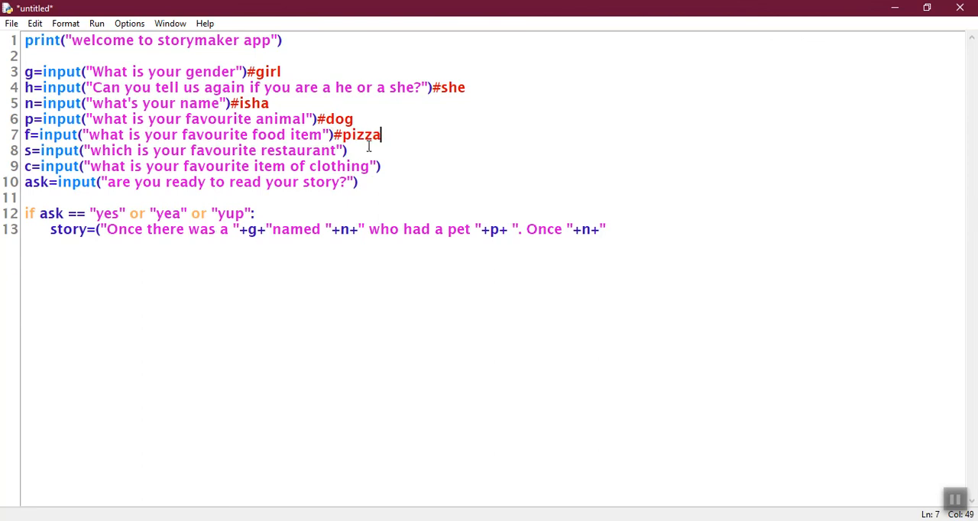
pyautogui.click(348, 150)
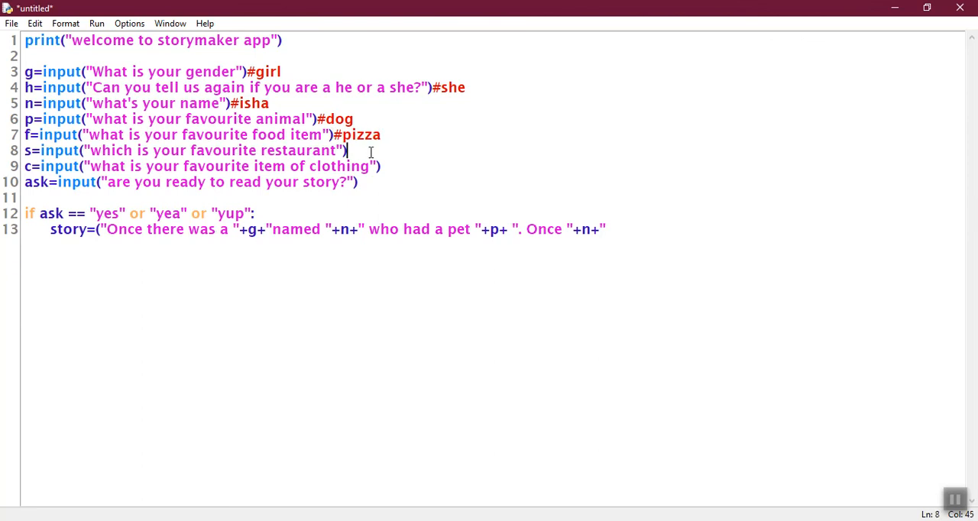
pyautogui.write('#')
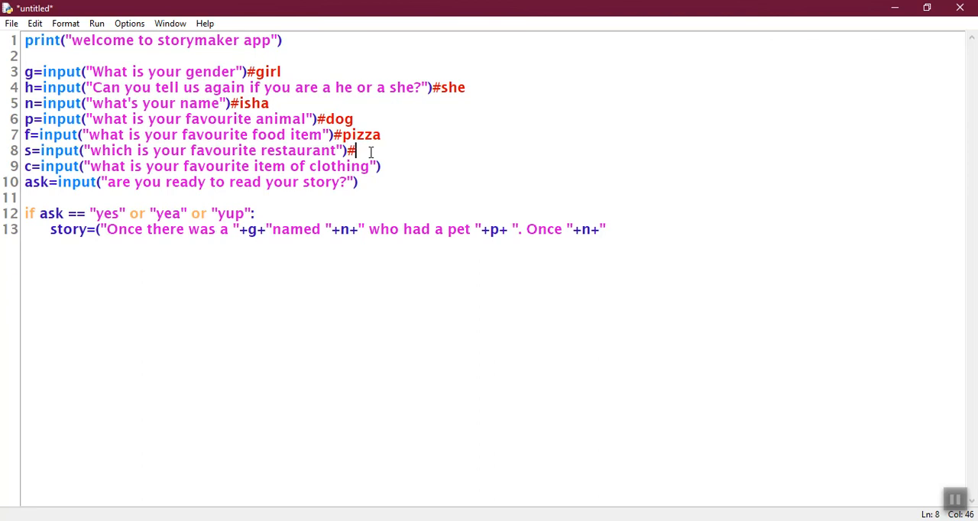
pyautogui.write('utsav')
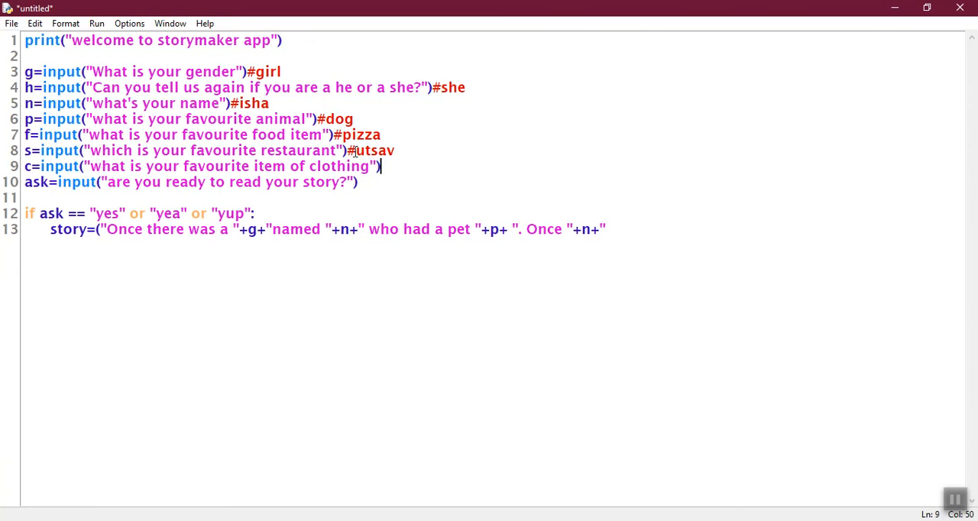
pyautogui.write('#gown')
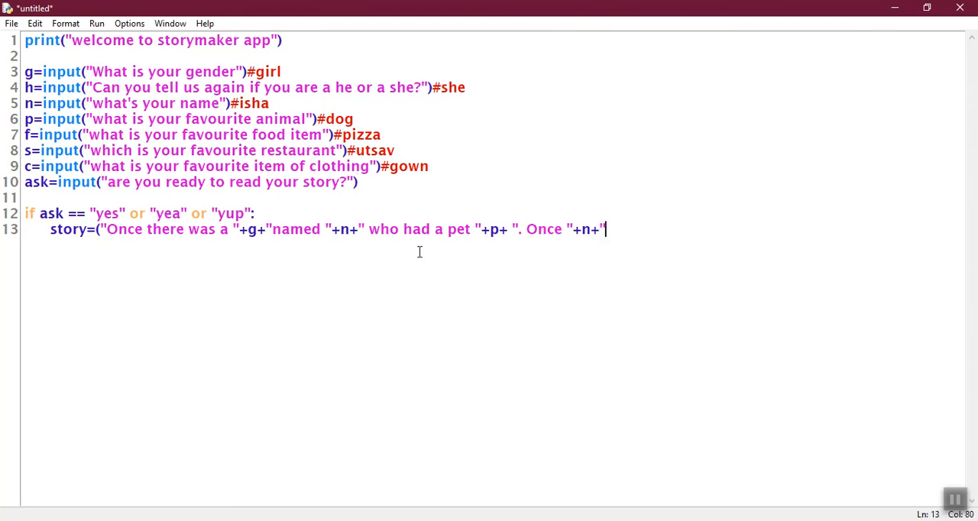
pyautogui.moveTo(530, 122)
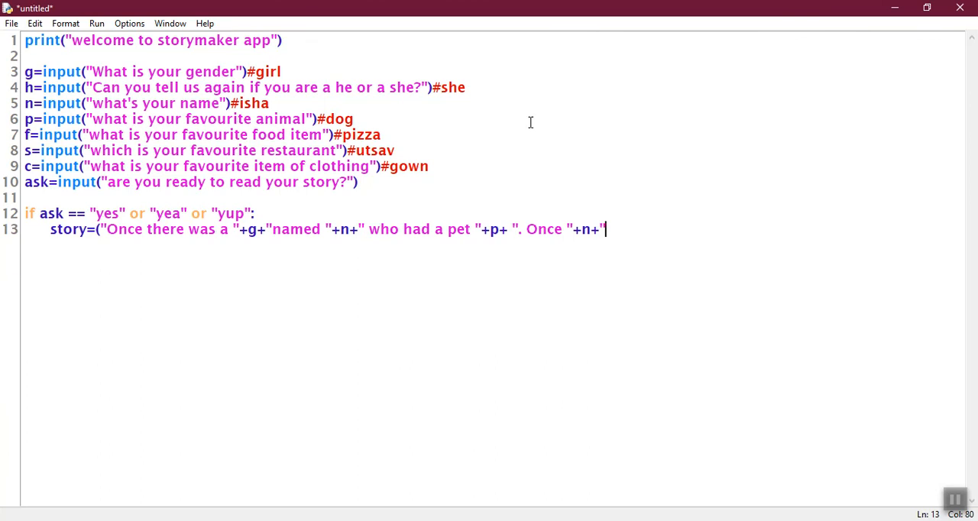
# Extend the story string with ' wanted to eat "+f+"', replacing the hard-coded pizza with the f variable
pyautogui.write('wa')
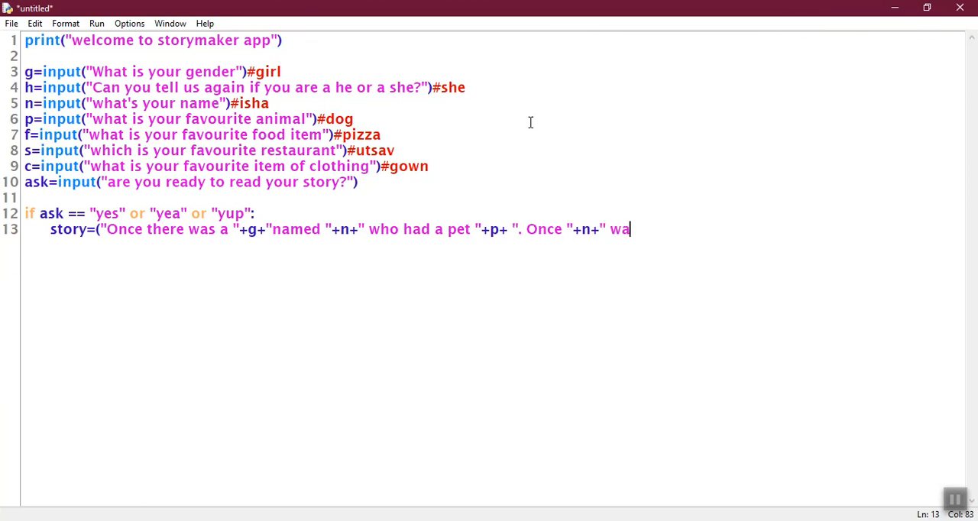
pyautogui.write('nted to eat')
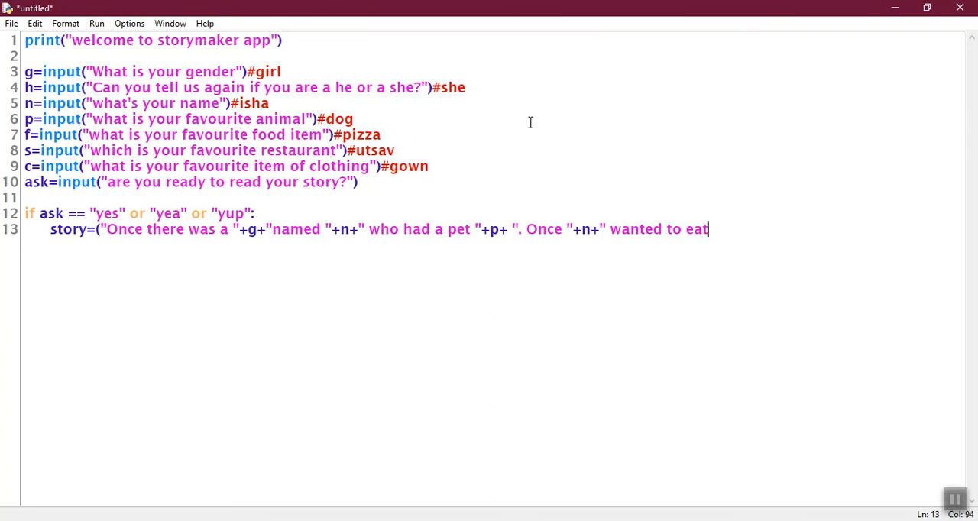
pyautogui.write('"')
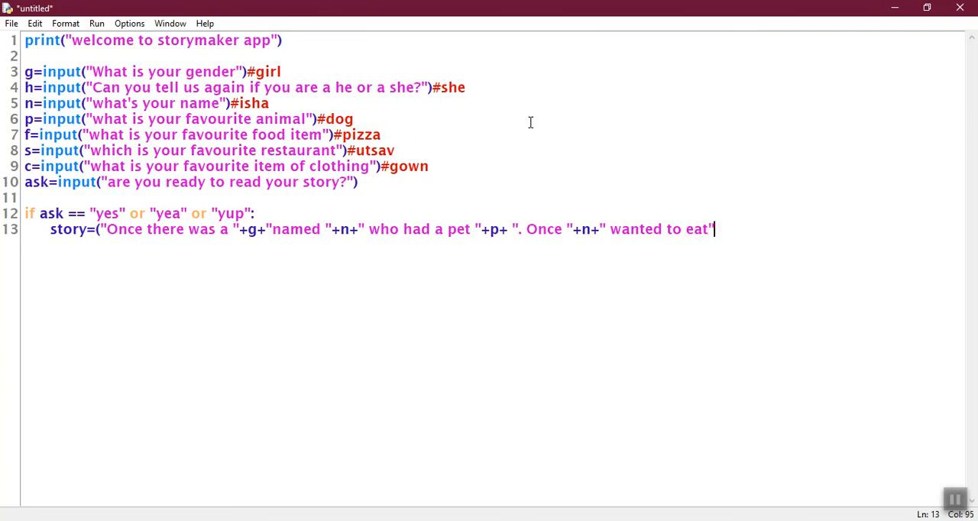
pyautogui.press('Backspace')
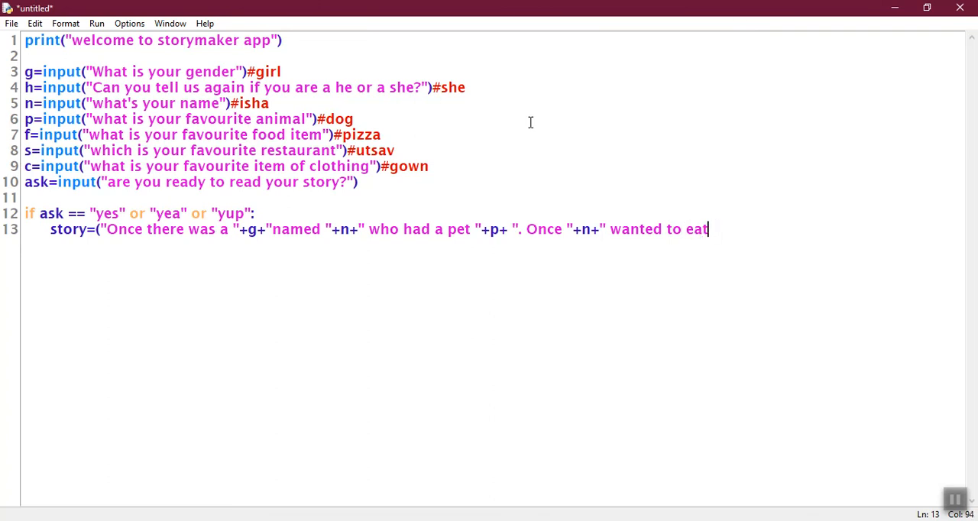
pyautogui.write('"+')
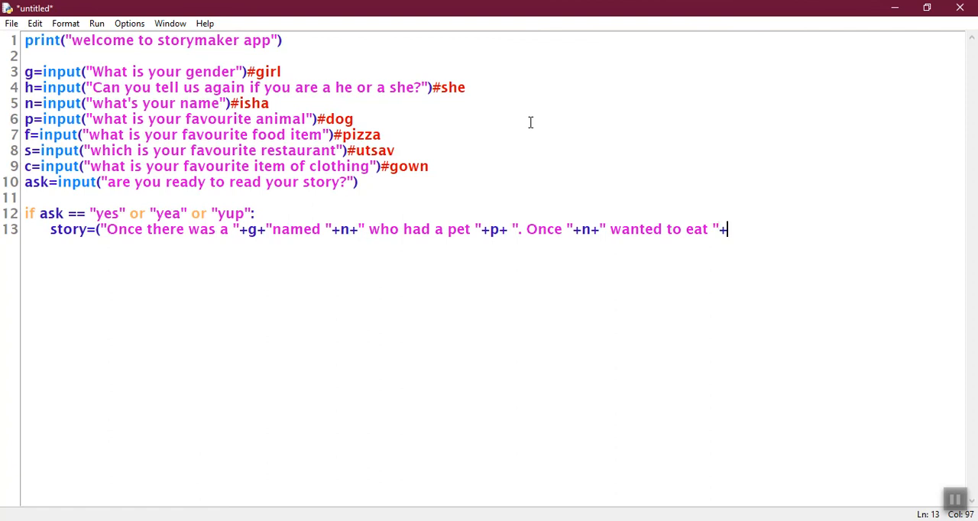
pyautogui.write('pizza')
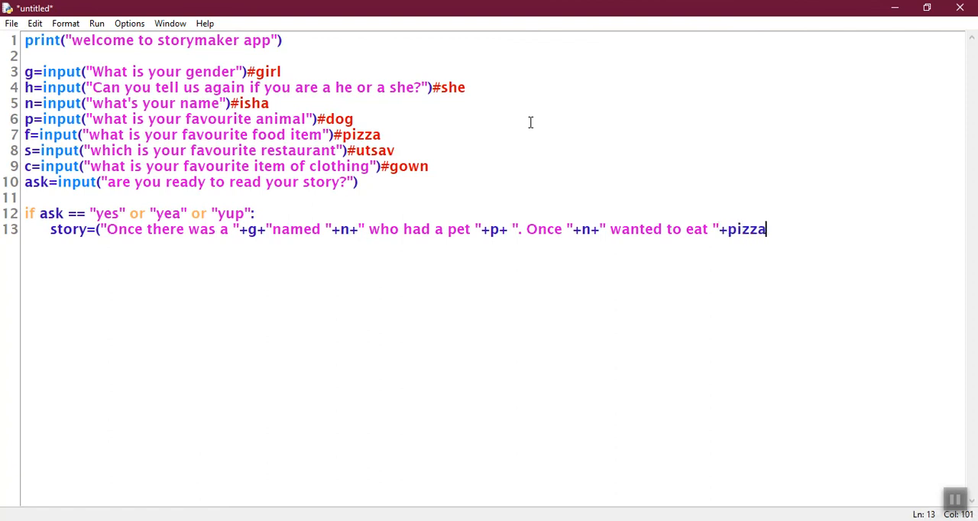
pyautogui.write('+')
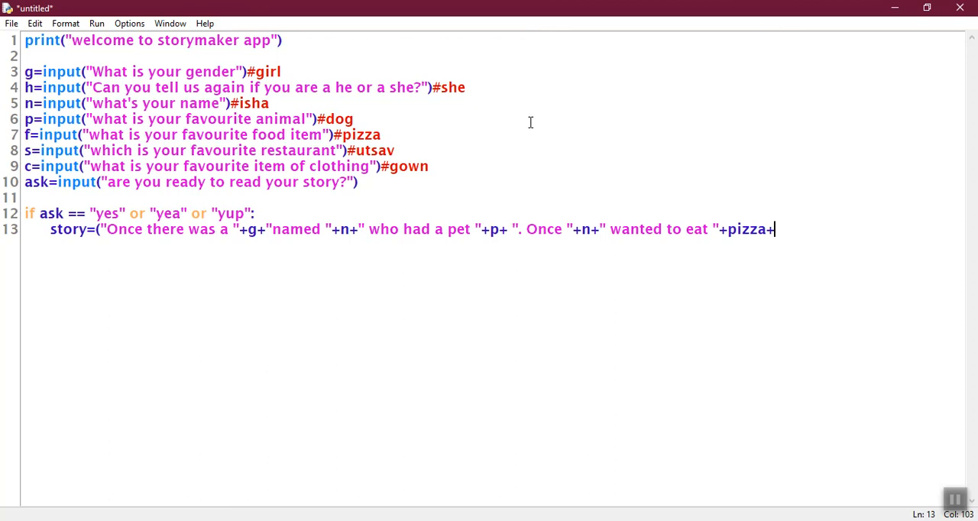
pyautogui.press('BackSpace')
pyautogui.write('f')
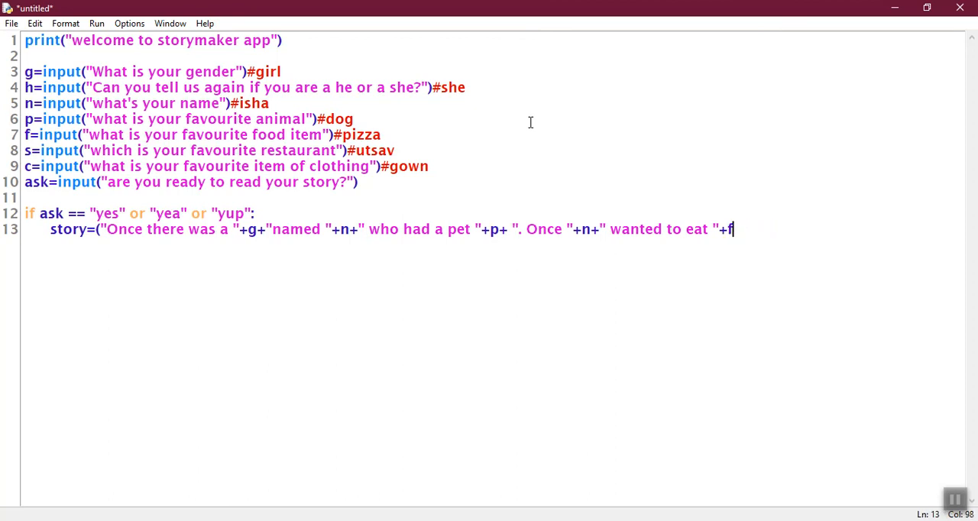
pyautogui.write('+"')
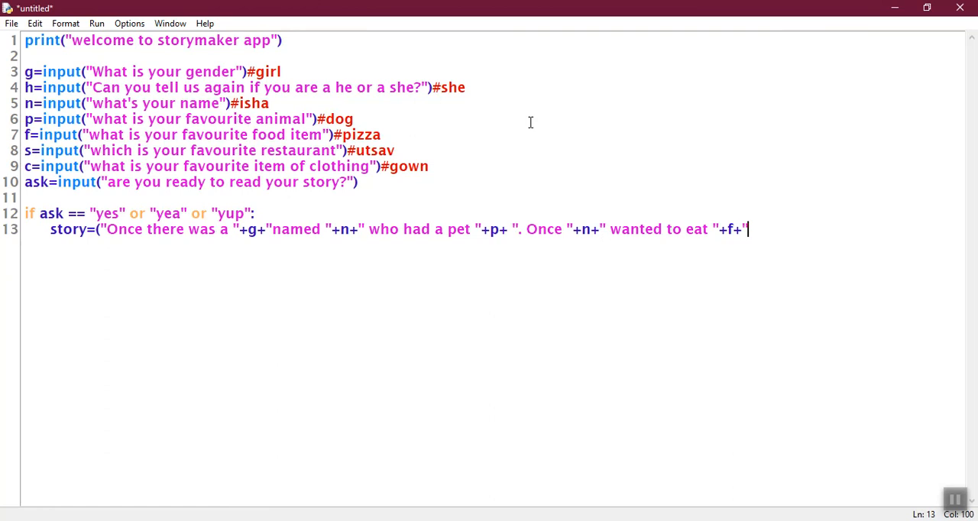
pyautogui.moveTo(665, 230)
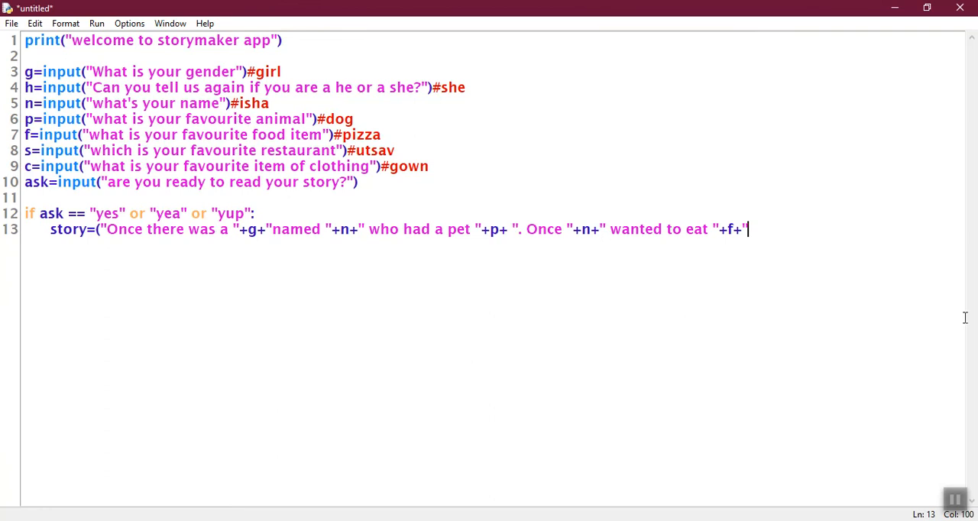
pyautogui.moveTo(837, 303)
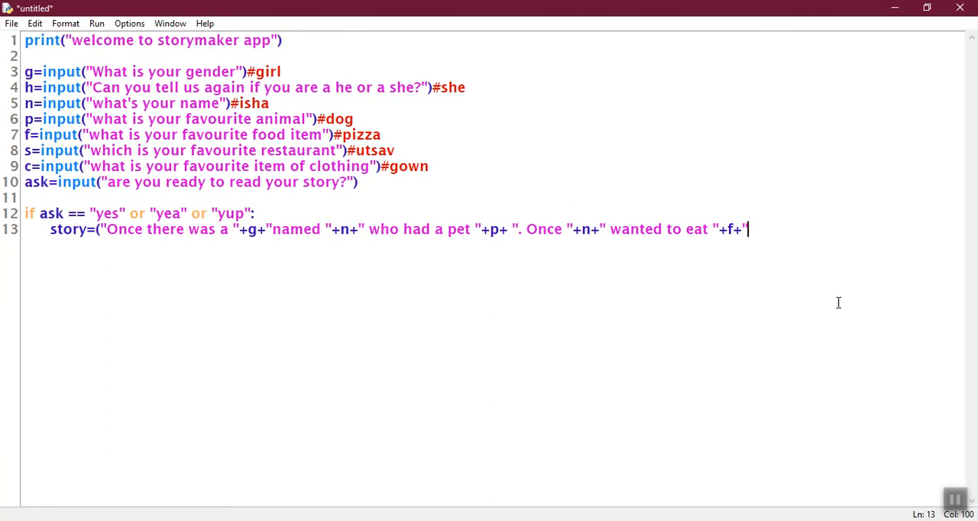
pyautogui.moveTo(964, 458)
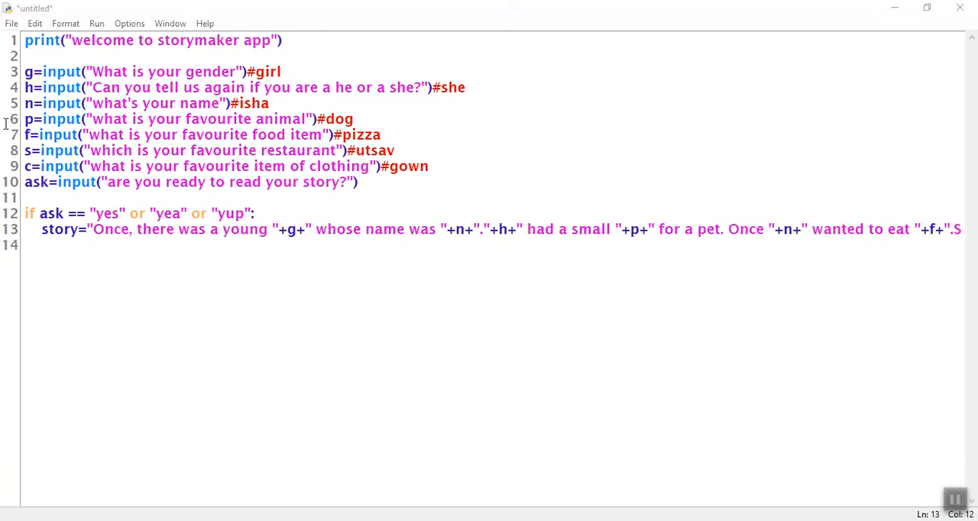
pyautogui.moveTo(101, 223)
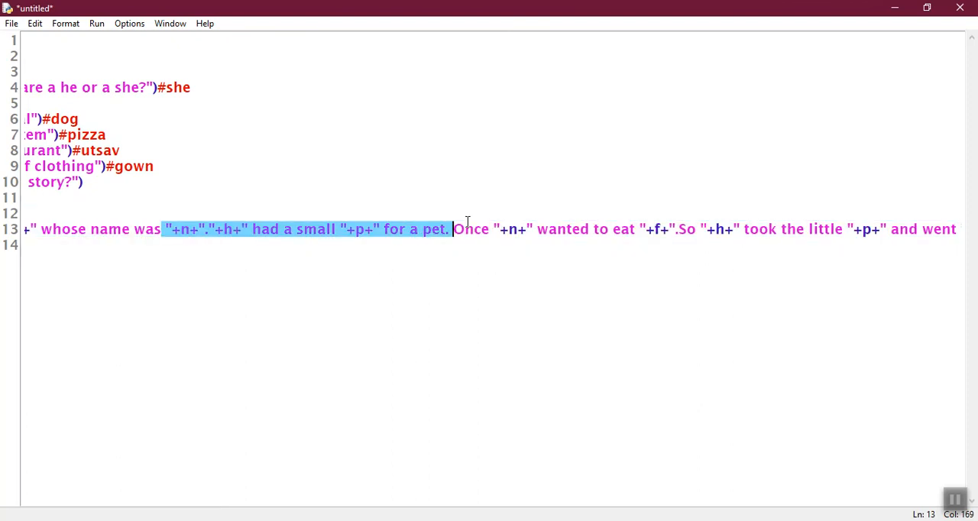
# Drag-select along the long story line to bring its later restaurant and clothing parts into view
pyautogui.moveTo(456, 229); pyautogui.dragTo(798, 229)
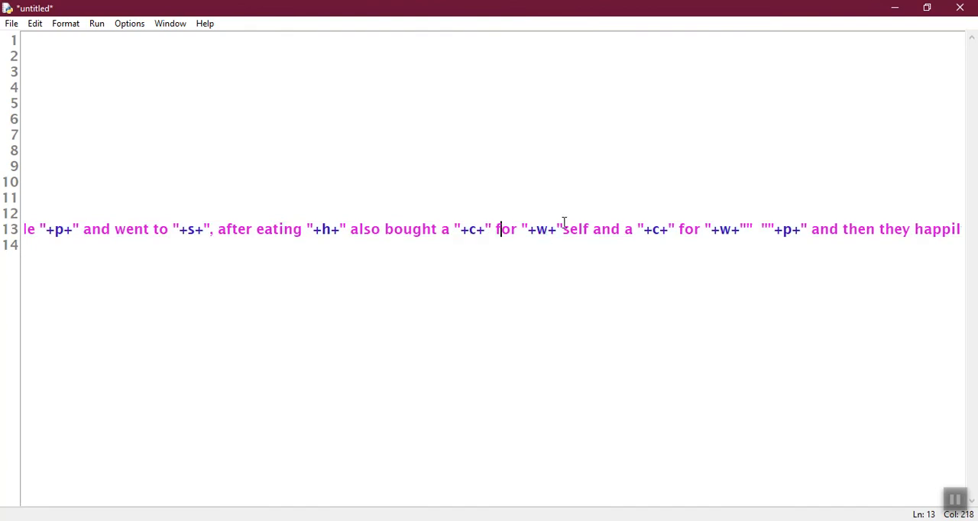
pyautogui.moveTo(560, 230); pyautogui.dragTo(755, 230)
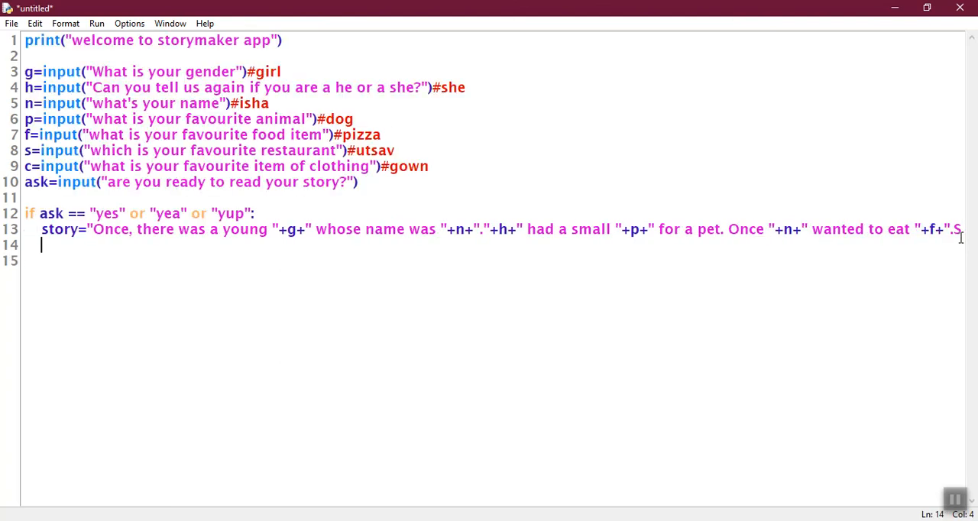
# Add a print(story) line inside the if block to display the assembled story
pyautogui.write('pi')
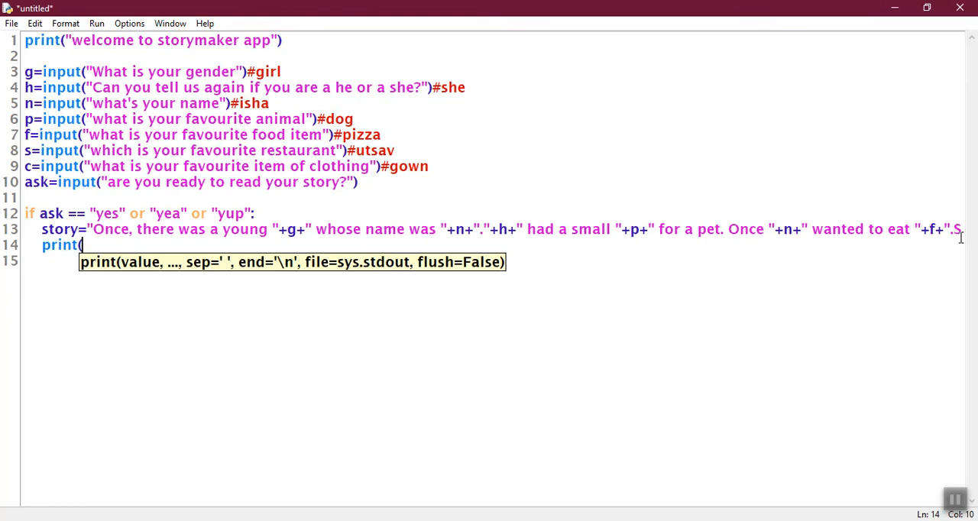
pyautogui.write('story)')
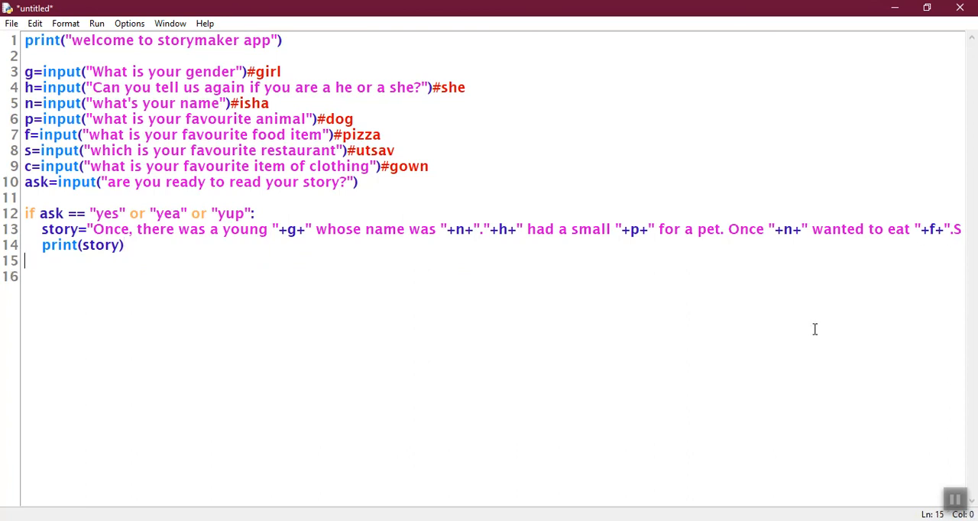
# Add an else branch printing "okay, but you would have liked it" for any other answer
pyautogui.write('e')
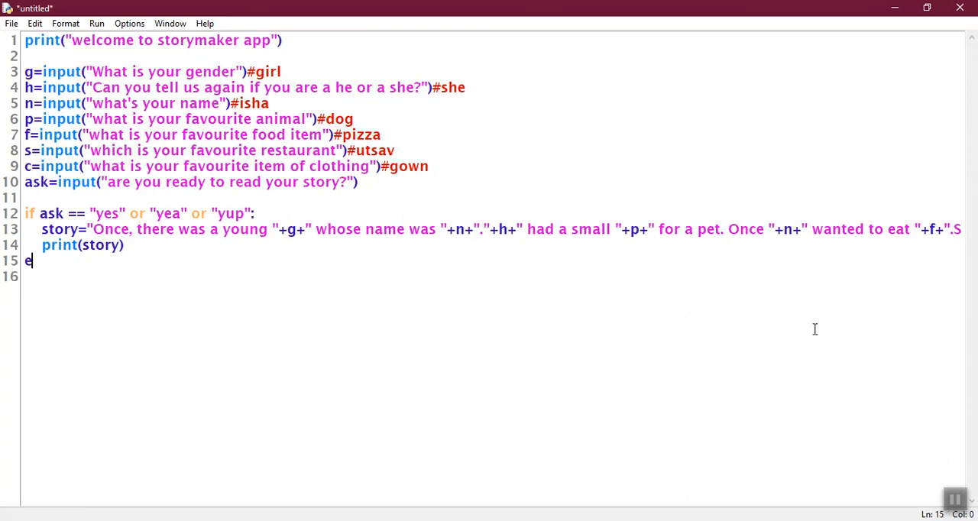
pyautogui.write('lse:')
pyautogui.click(493, 276)
pyautogui.write('pri')
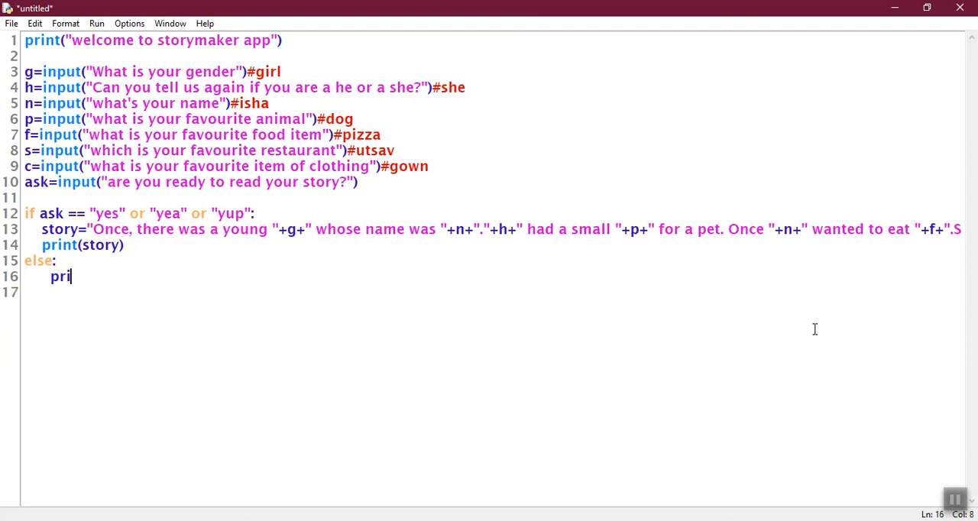
pyautogui.write('nt("')
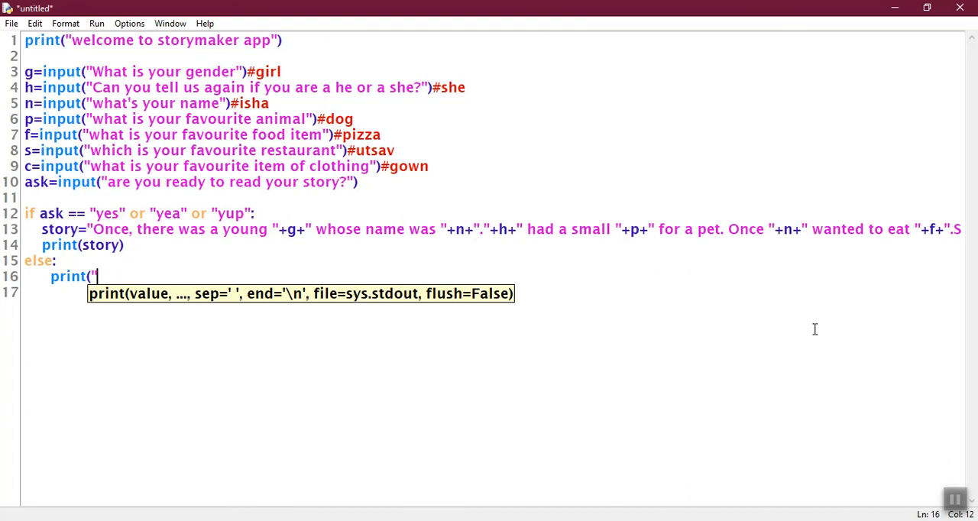
pyautogui.write('okay,')
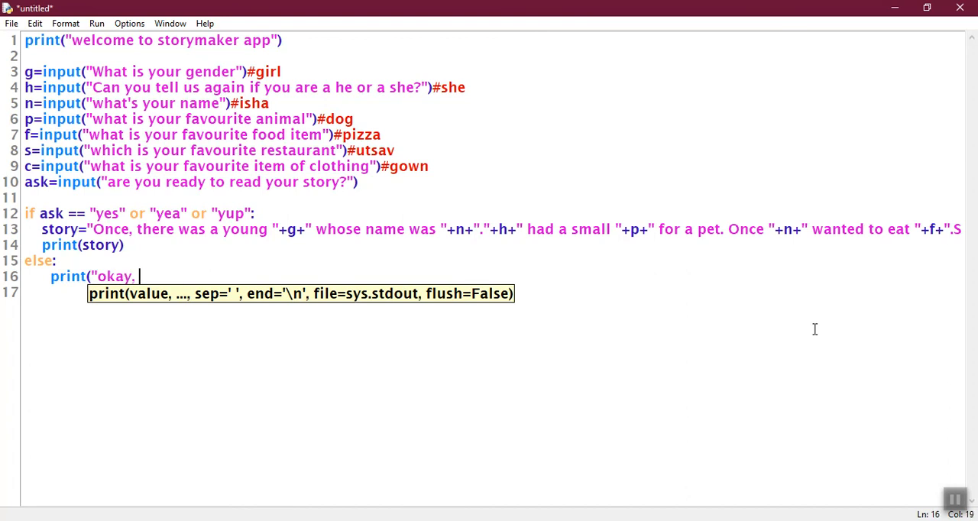
pyautogui.write('but you')
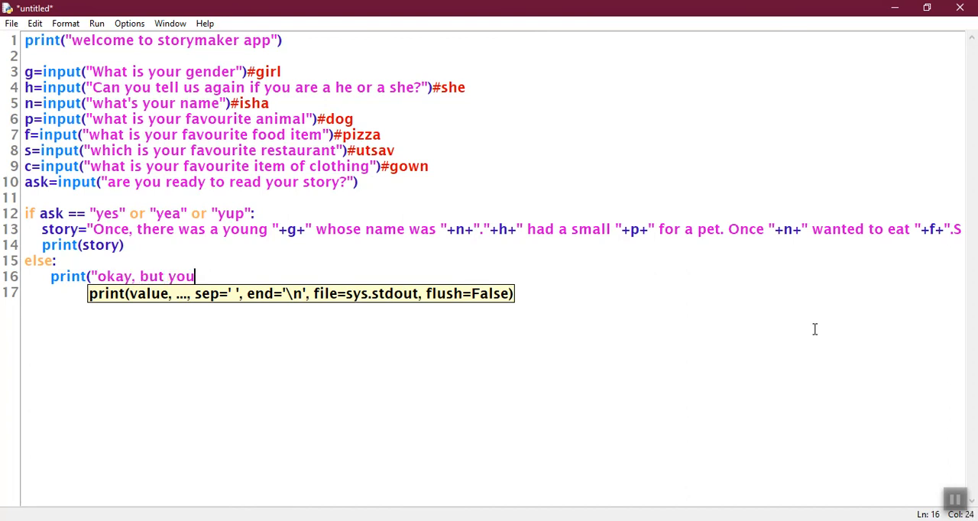
pyautogui.write('would h')
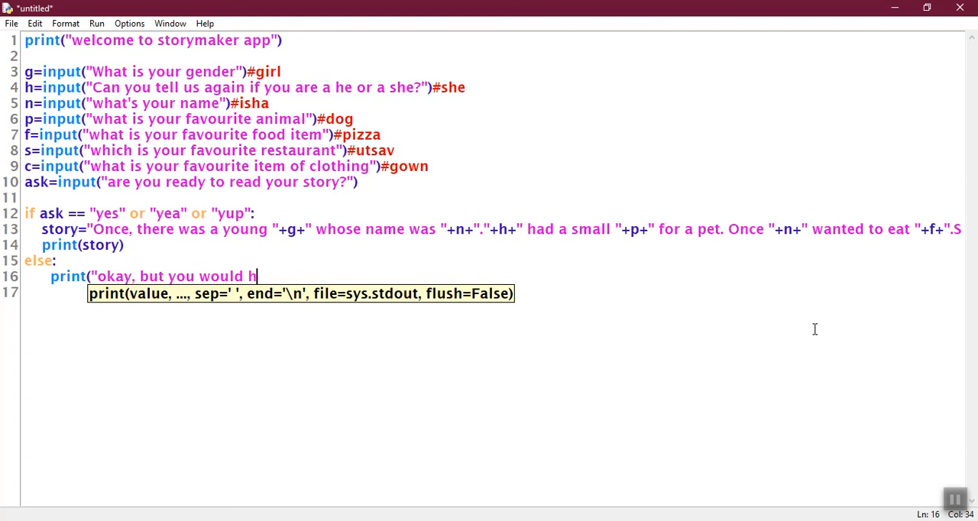
pyautogui.write('ave')
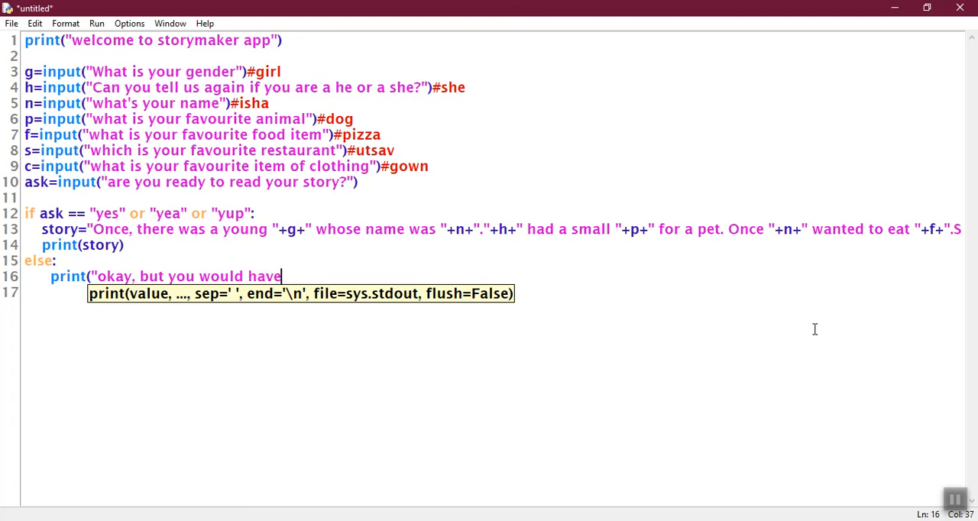
pyautogui.write('liked it')
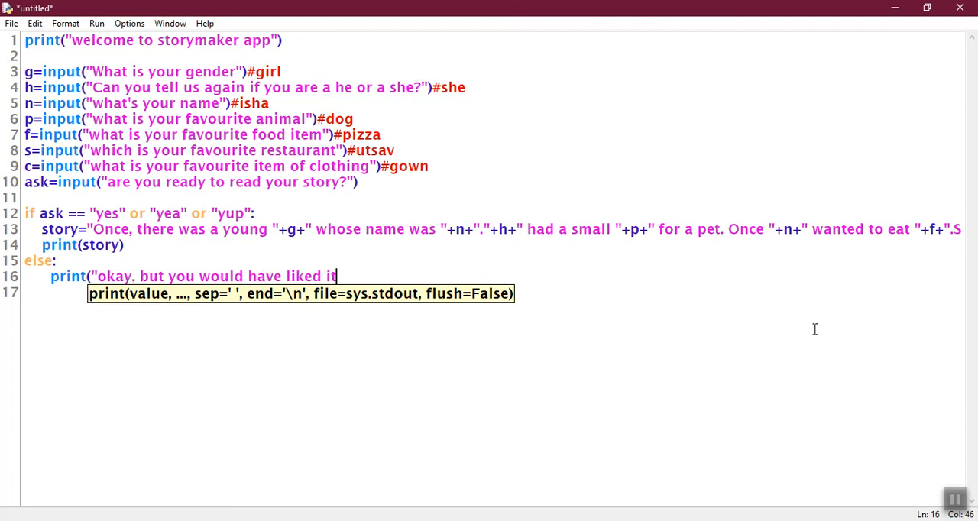
pyautogui.write('")')
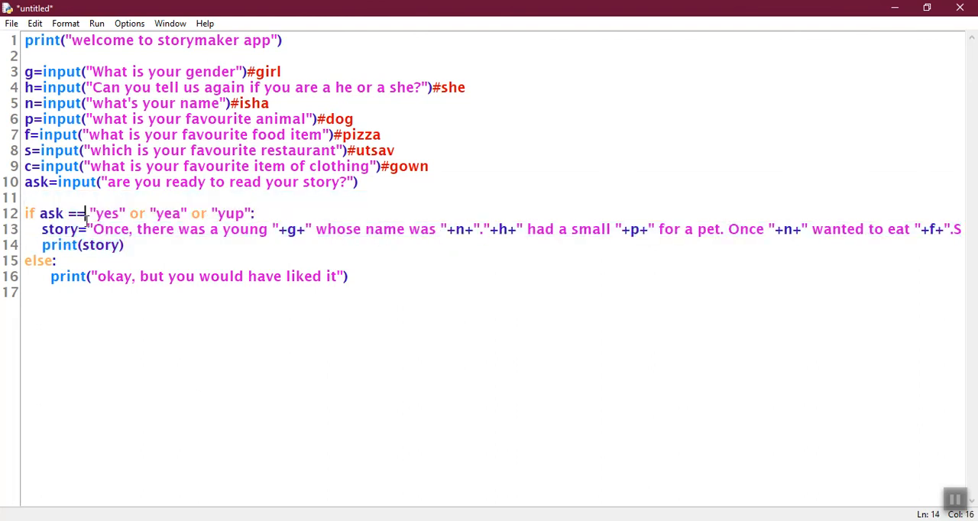
# Run the module, saving the script as Story maker lesson when prompted
pyautogui.click(469, 229)
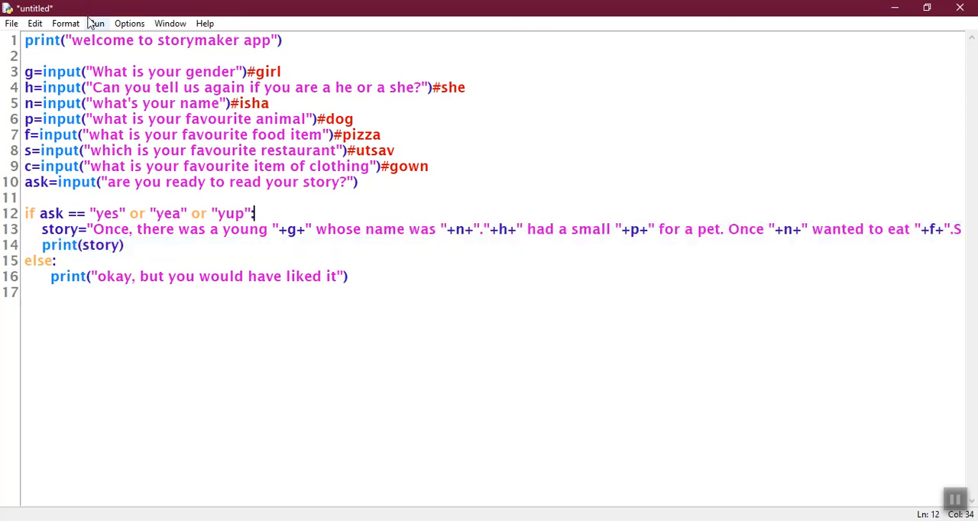
pyautogui.click(95, 23)
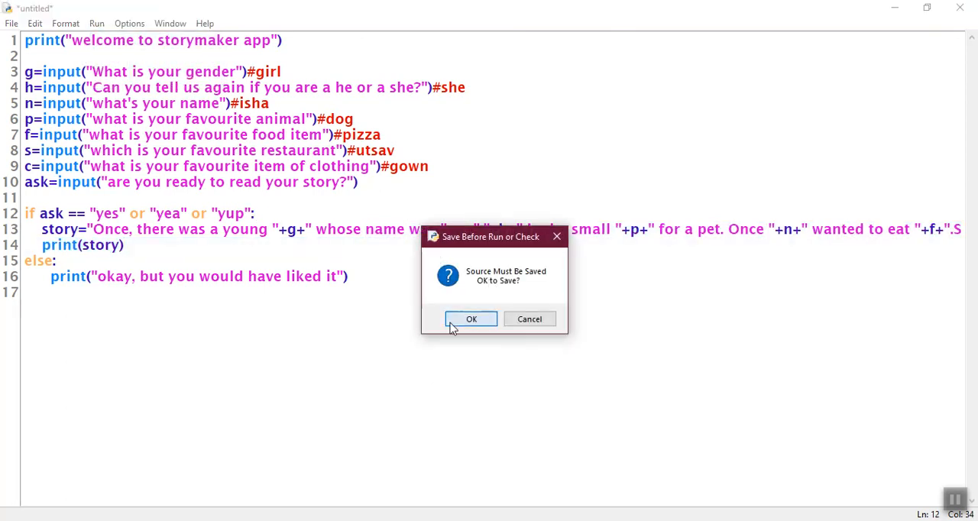
pyautogui.click(470, 318)
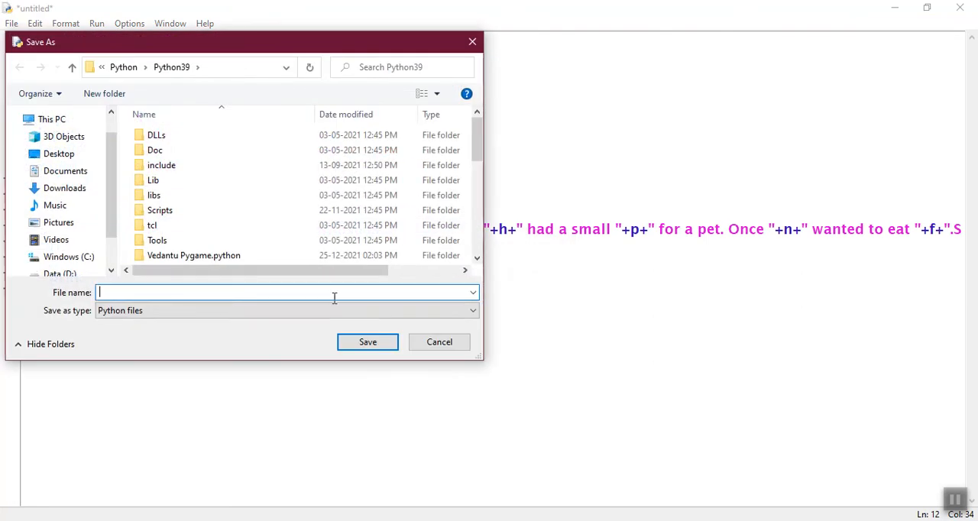
pyautogui.write('Story maker lesson')
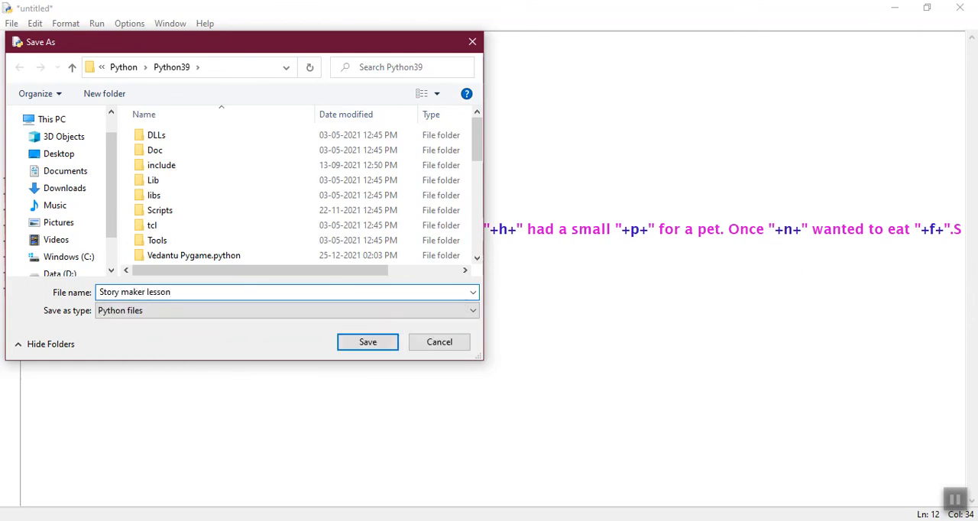
pyautogui.click(367, 342)
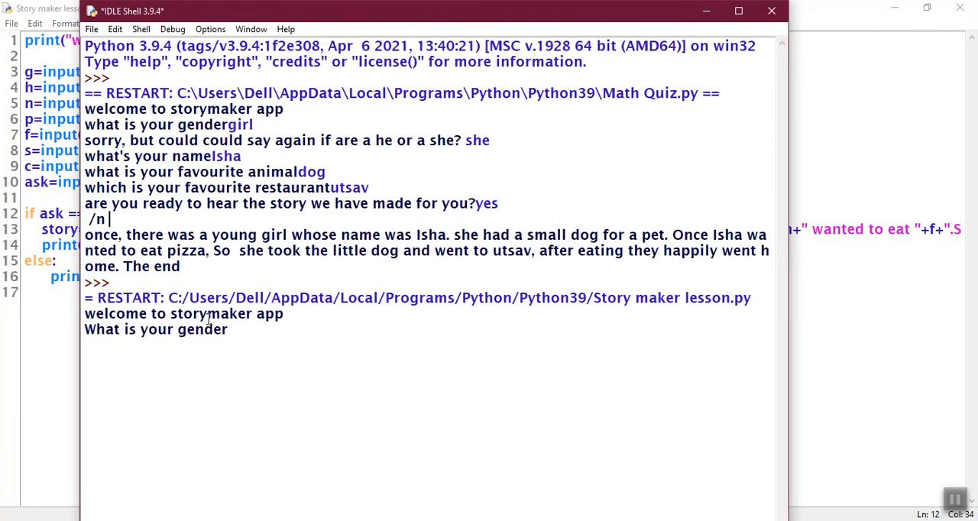
# Answer the shell prompts with girl, she, Isha, dog, pizza, utsav and gown
pyautogui.write('girl')
pyautogui.write('she')
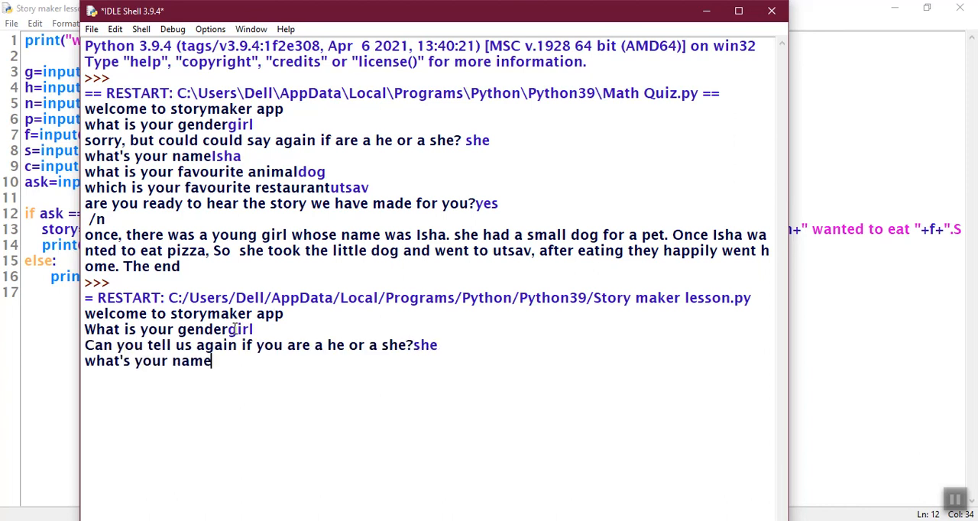
pyautogui.write('Isha')
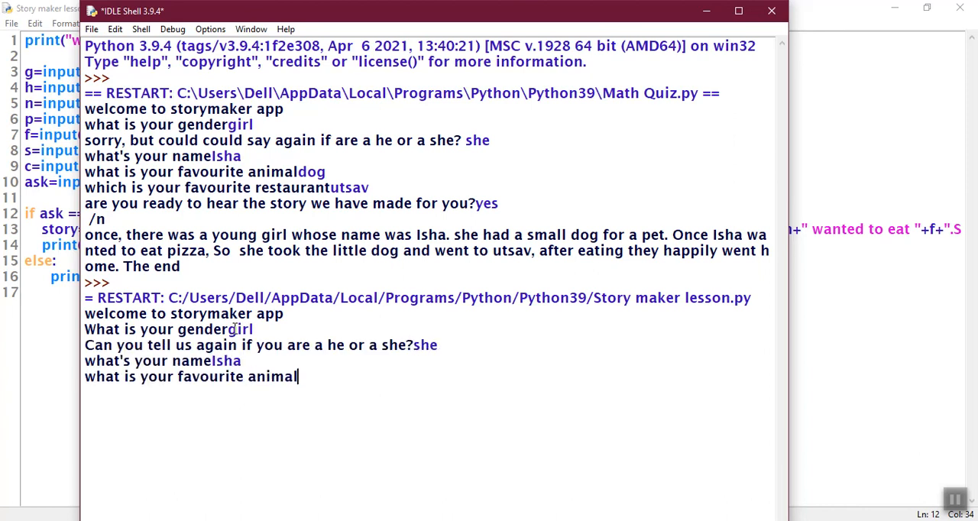
pyautogui.write('dog')
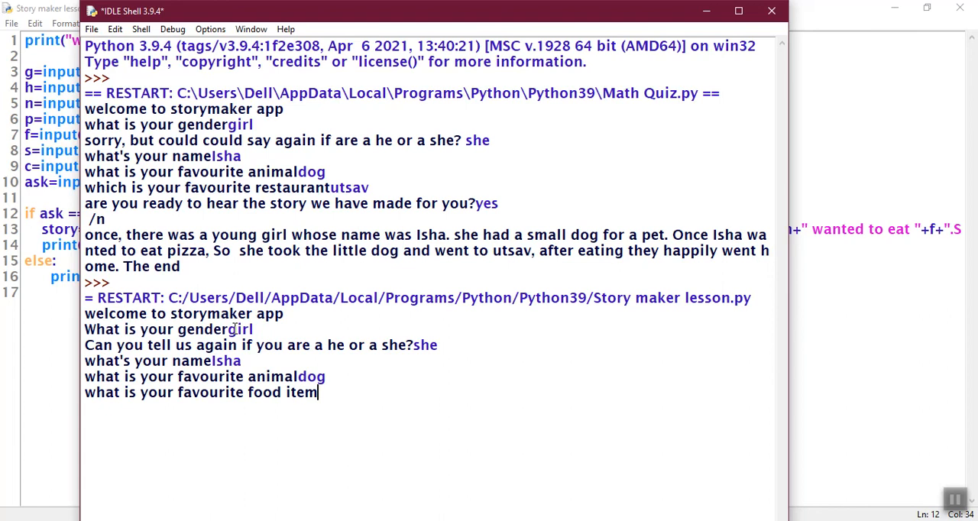
pyautogui.write('pizza')
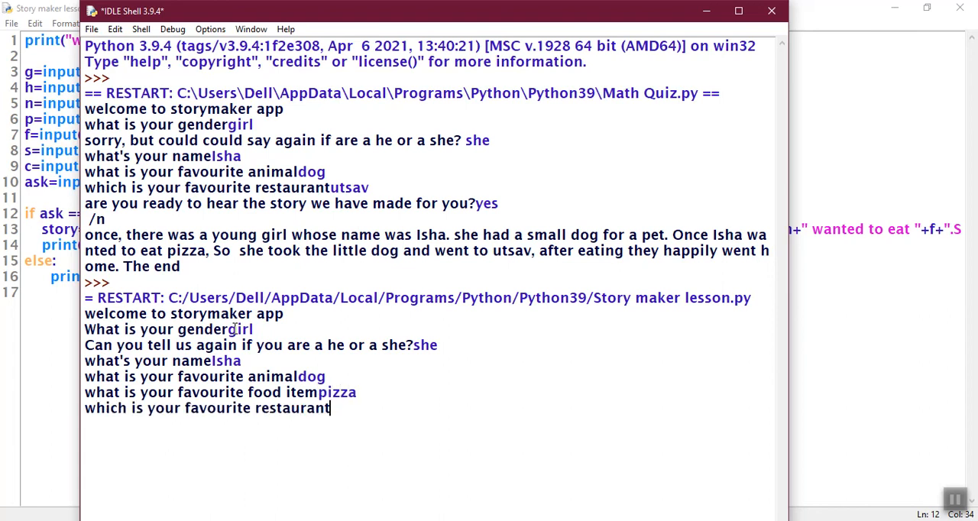
pyautogui.write('utsav')
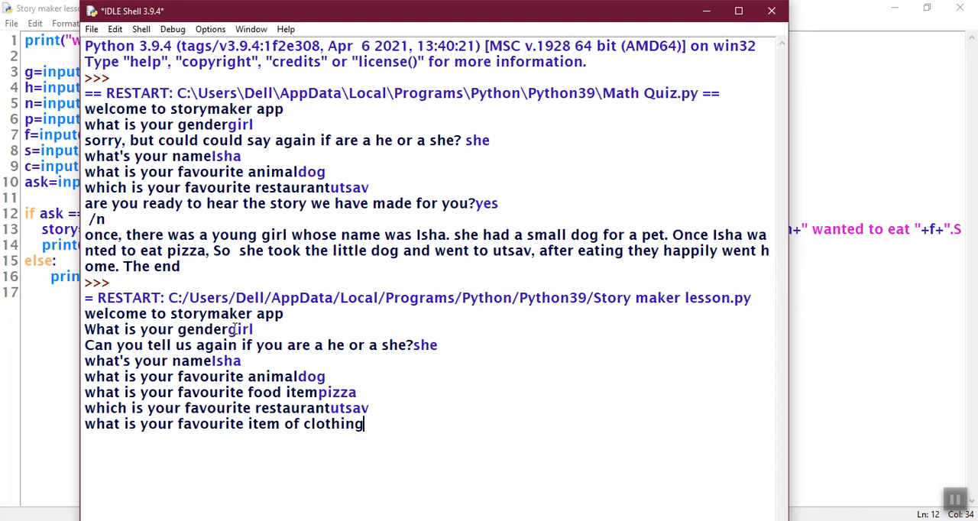
pyautogui.write('gown')
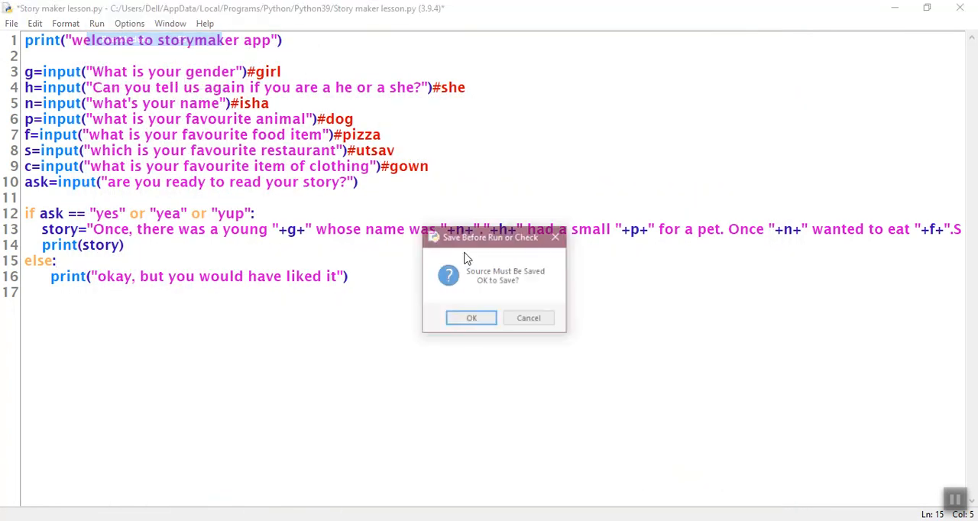
# Save and rerun the script with F5, answering girl through yes to print the personalised story
pyautogui.click(471, 318)
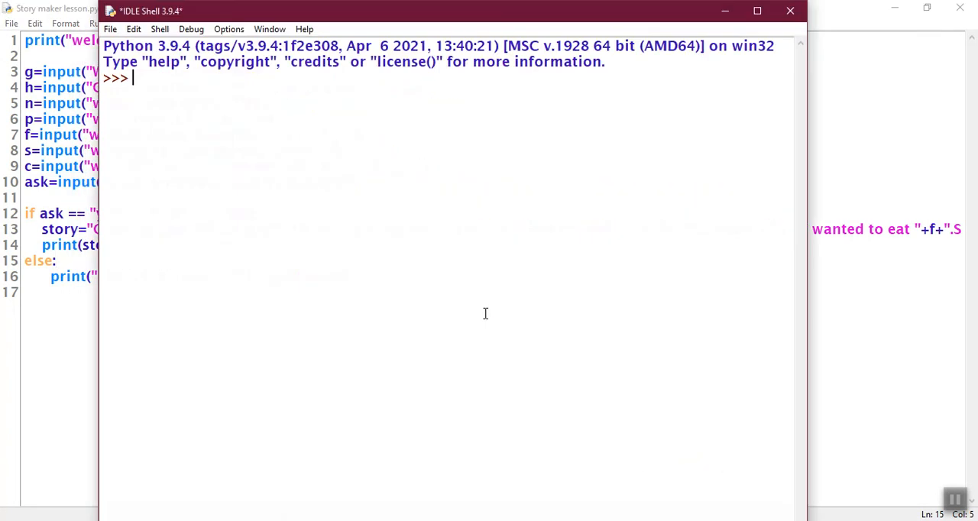
pyautogui.press('F5')
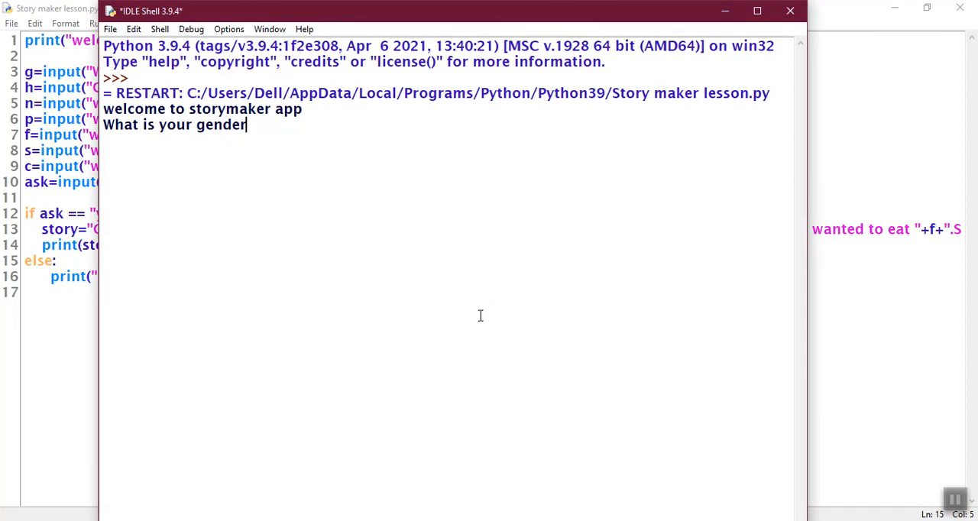
pyautogui.write('girl')
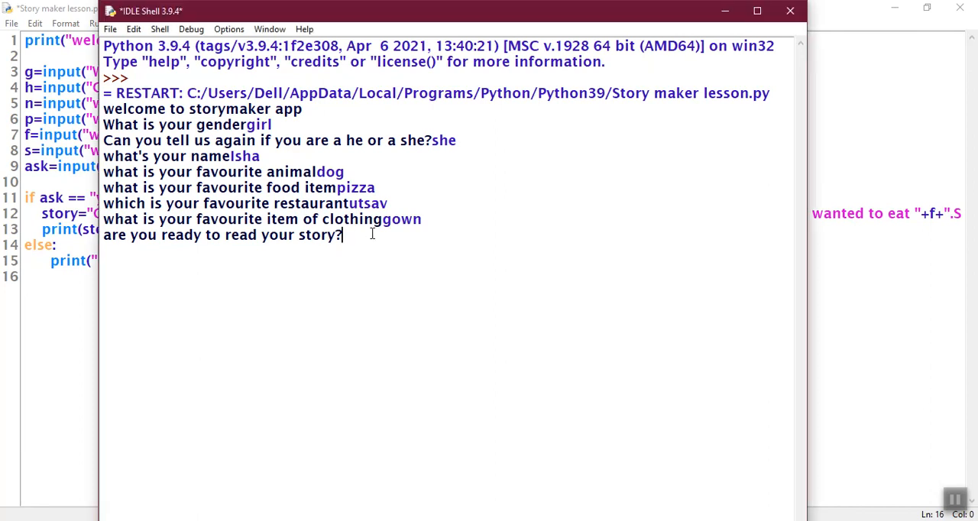
pyautogui.write('yes')
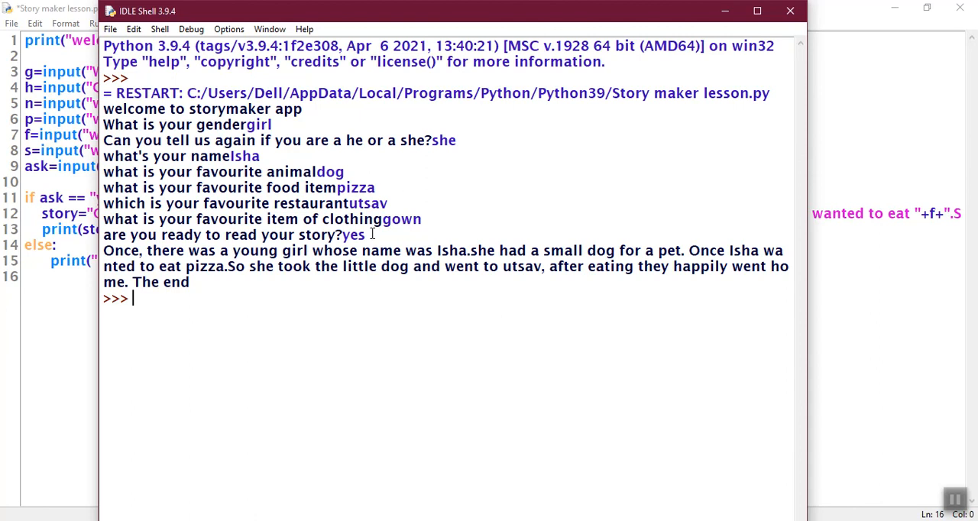
pyautogui.moveTo(774, 253)
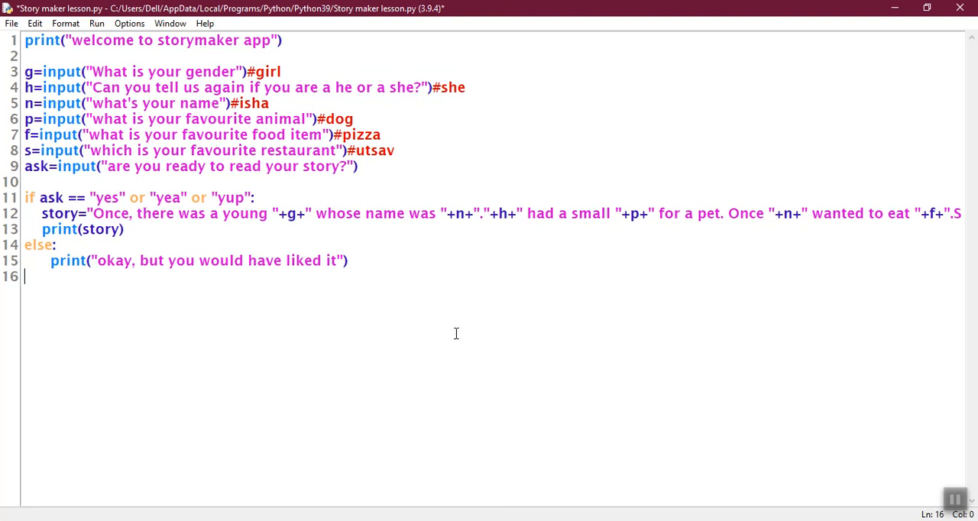
pyautogui.moveTo(480, 146)
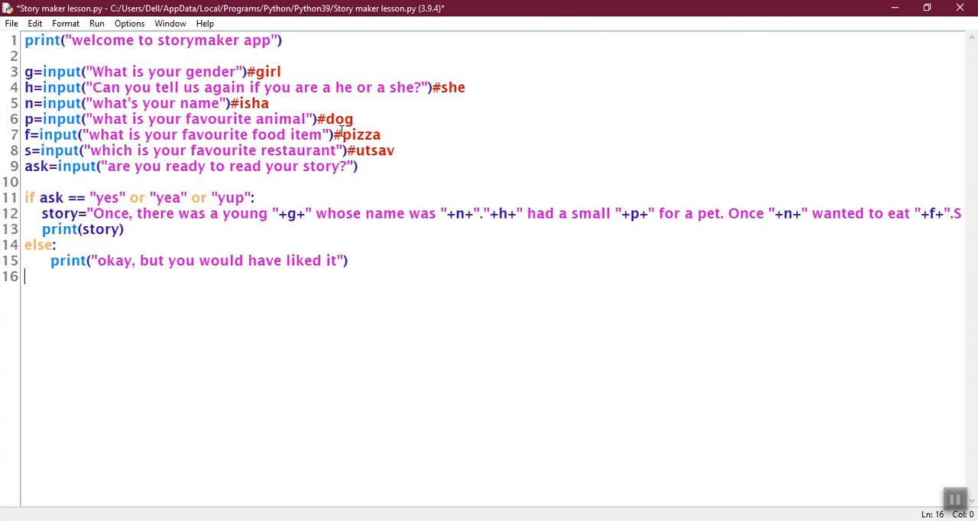
pyautogui.moveTo(341, 130)
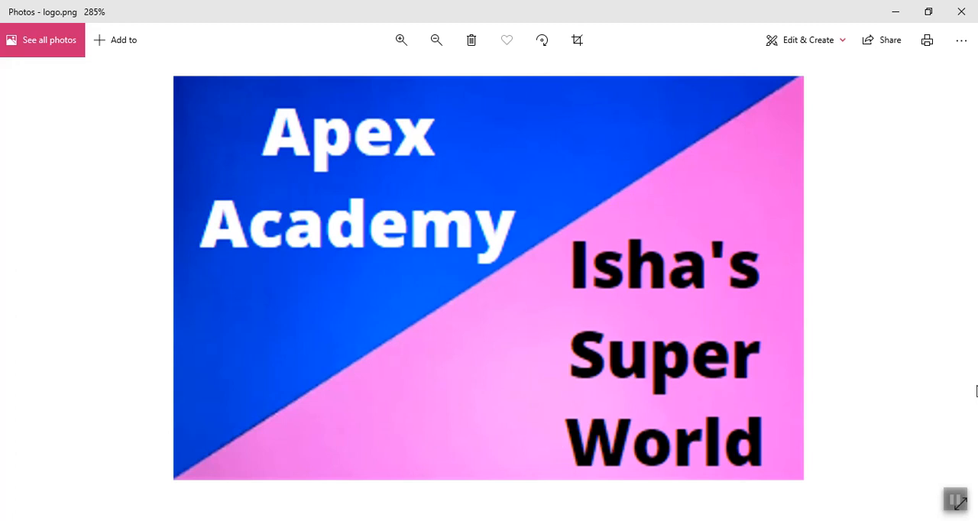
pyautogui.moveTo(639, 492)
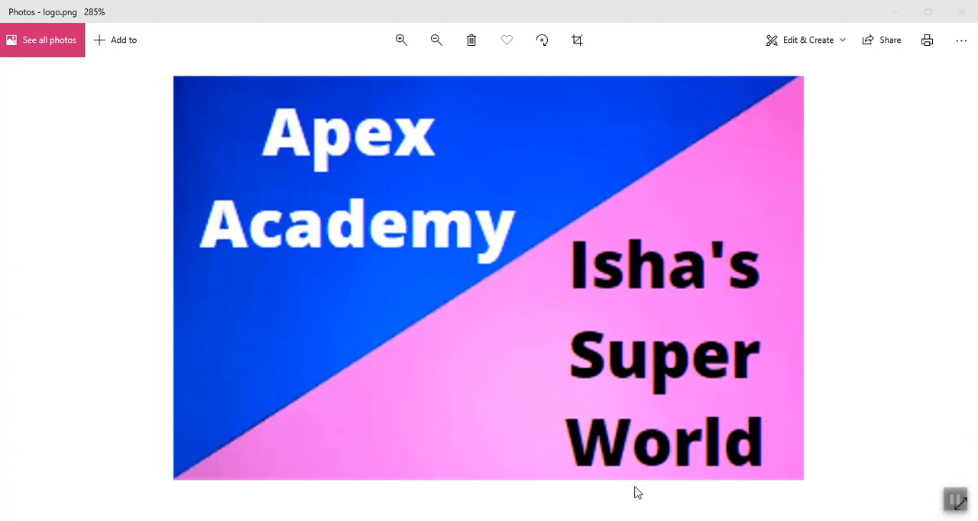